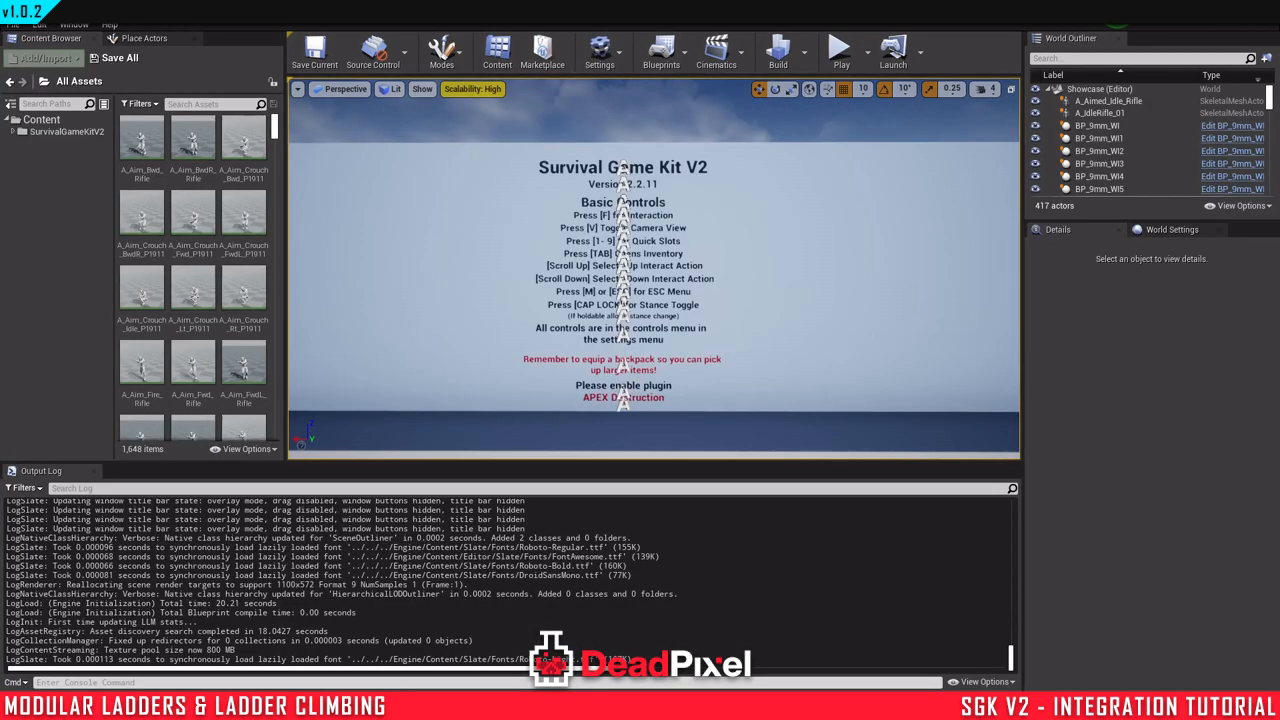
{"action": "mouse_move", "coordinate": [38, 24]}
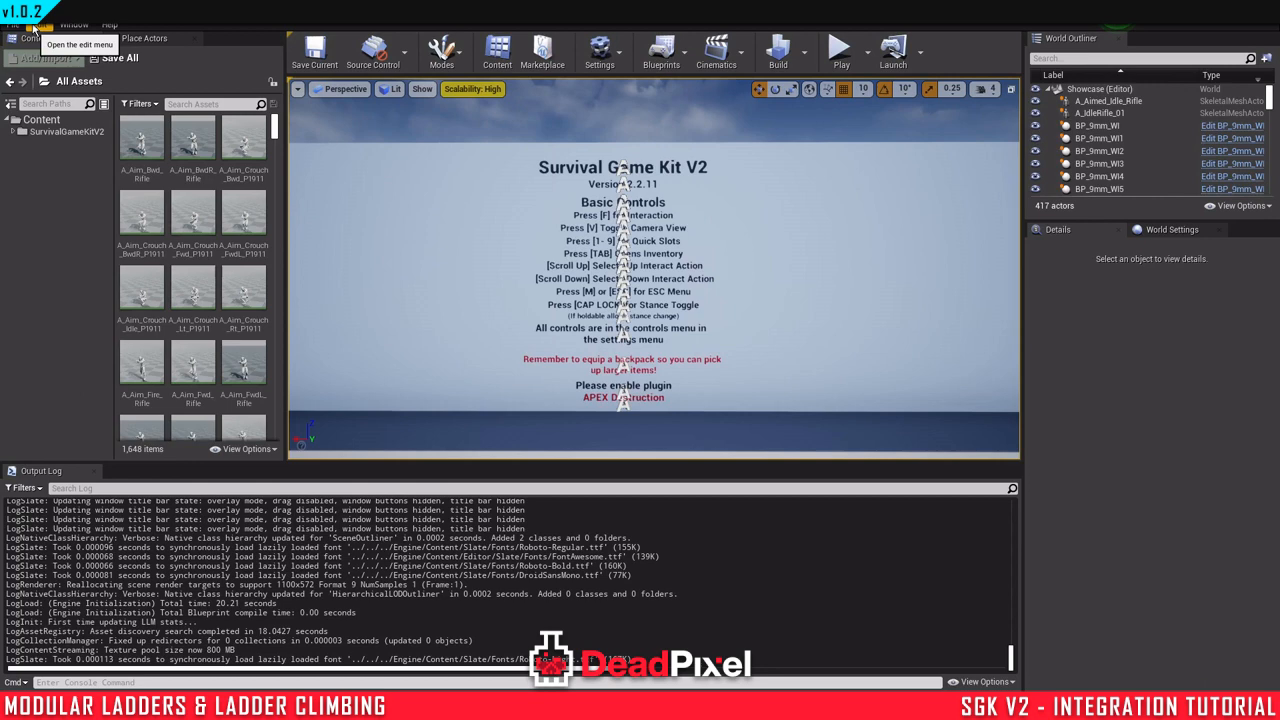
{"action": "mouse_move", "coordinate": [898, 164]}
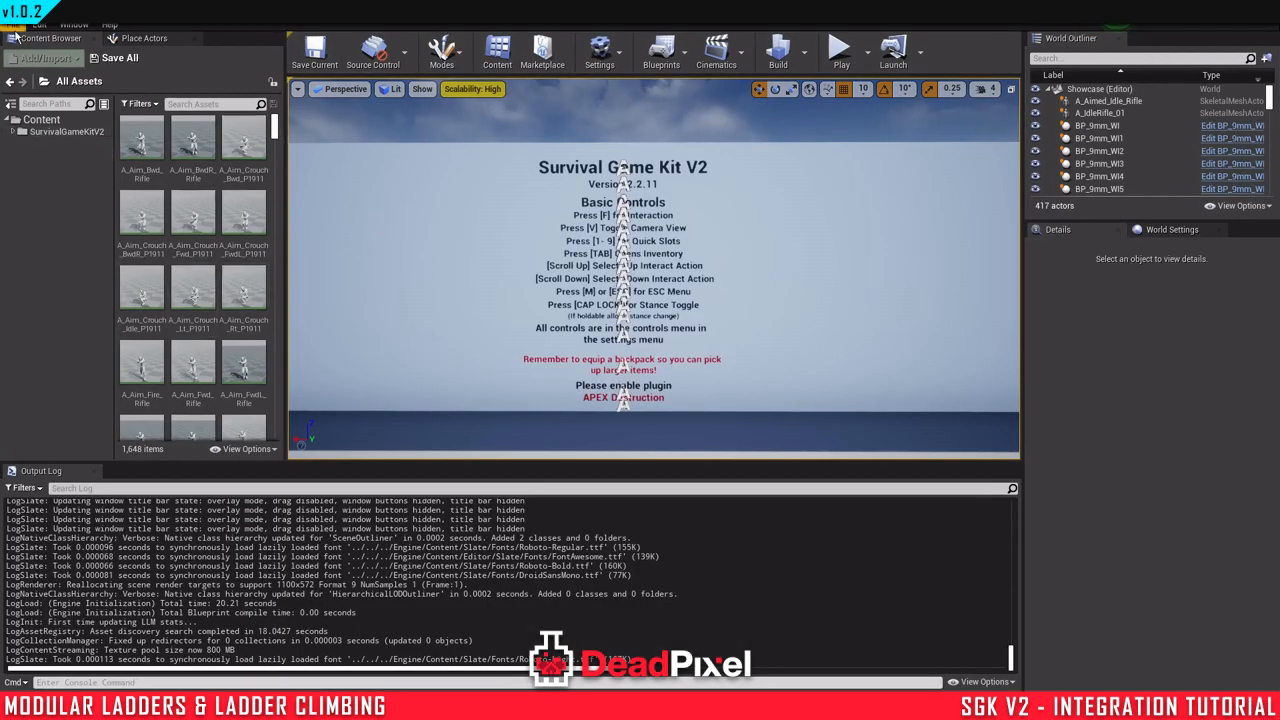
Step: Bring up the Edit menu of the Survival Game Kit V2 project
{"action": "left_click", "coordinate": [38, 24]}
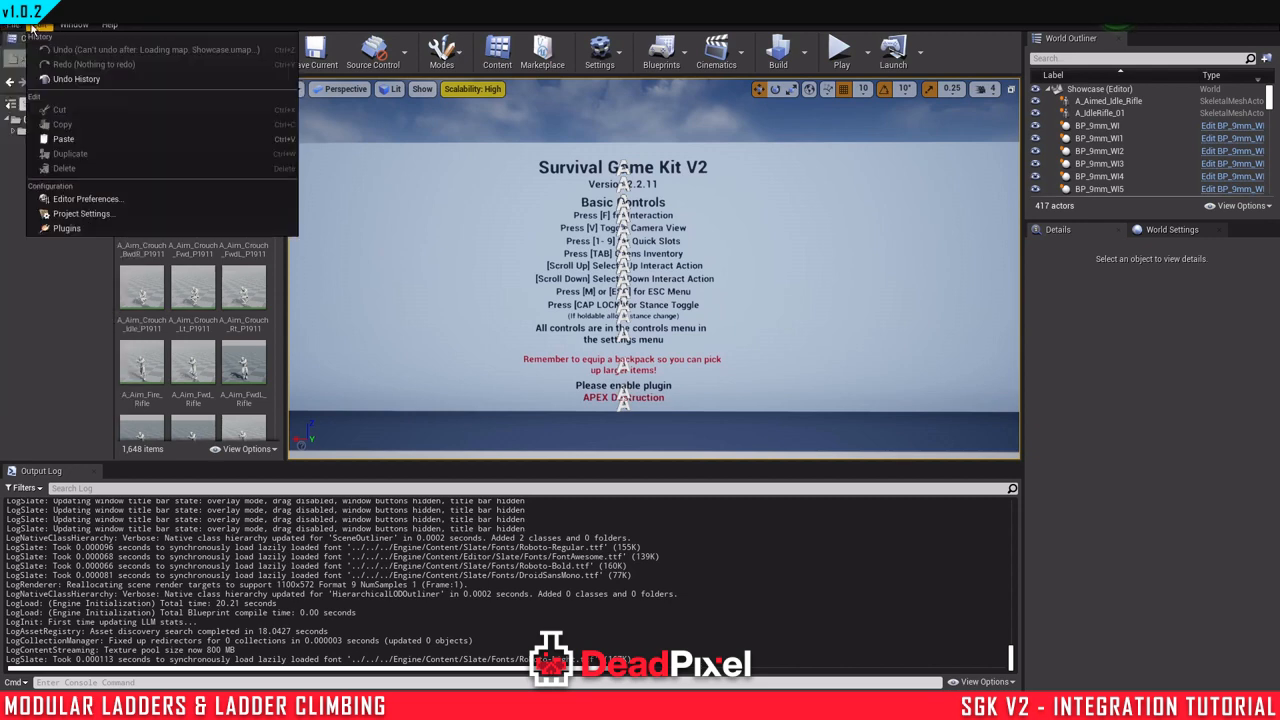
{"action": "mouse_move", "coordinate": [82, 214]}
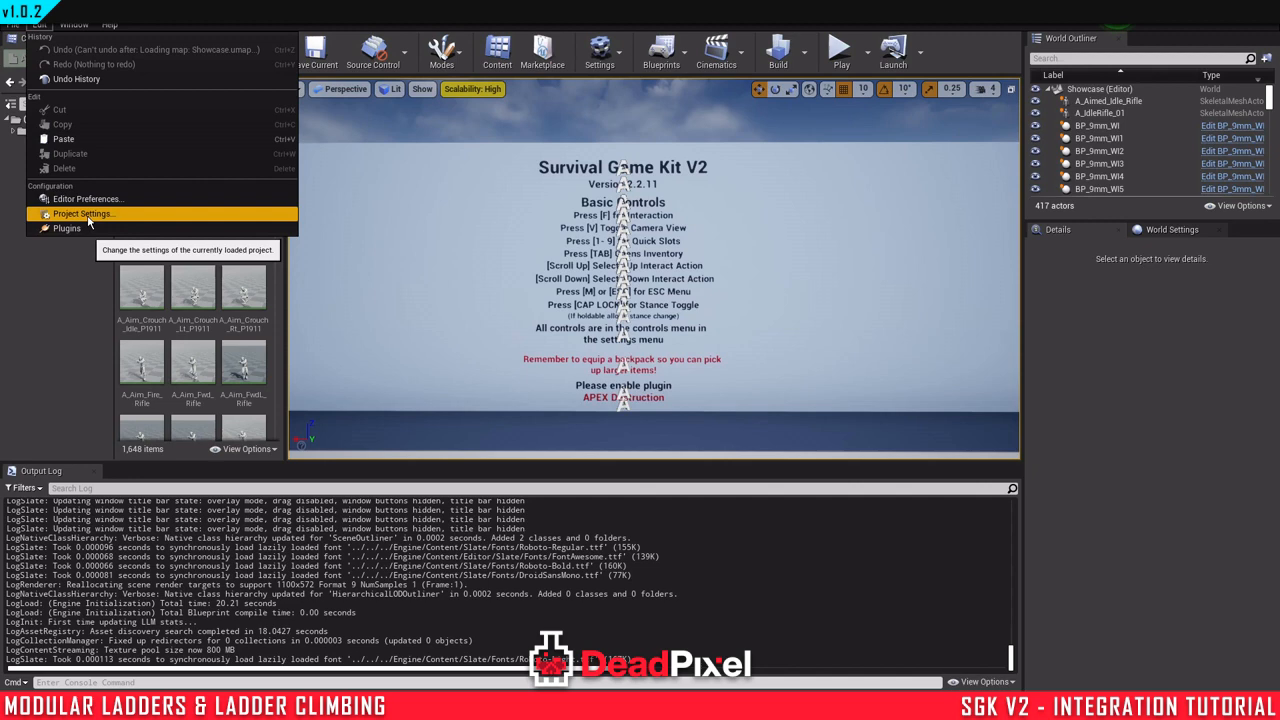
Step: Add a collision trace channel named Ladder with default response Ignore in Project Settings
{"action": "left_click", "coordinate": [82, 212]}
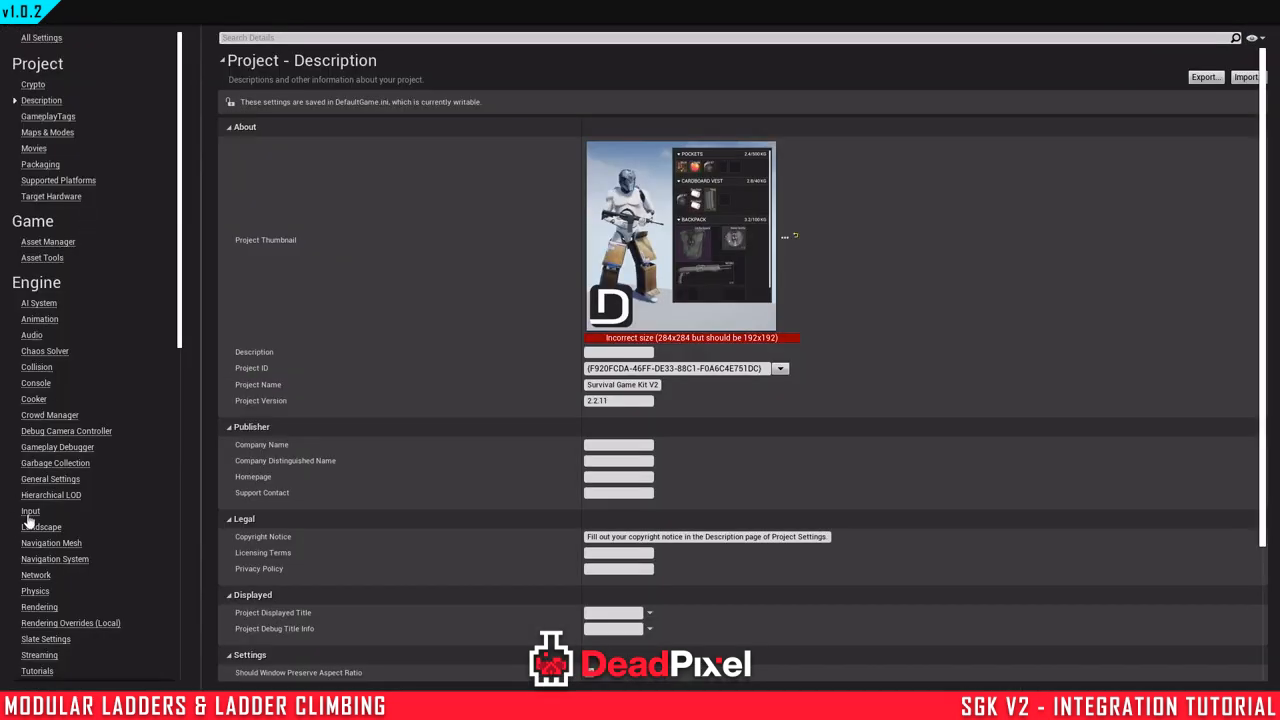
{"action": "mouse_move", "coordinate": [30, 512]}
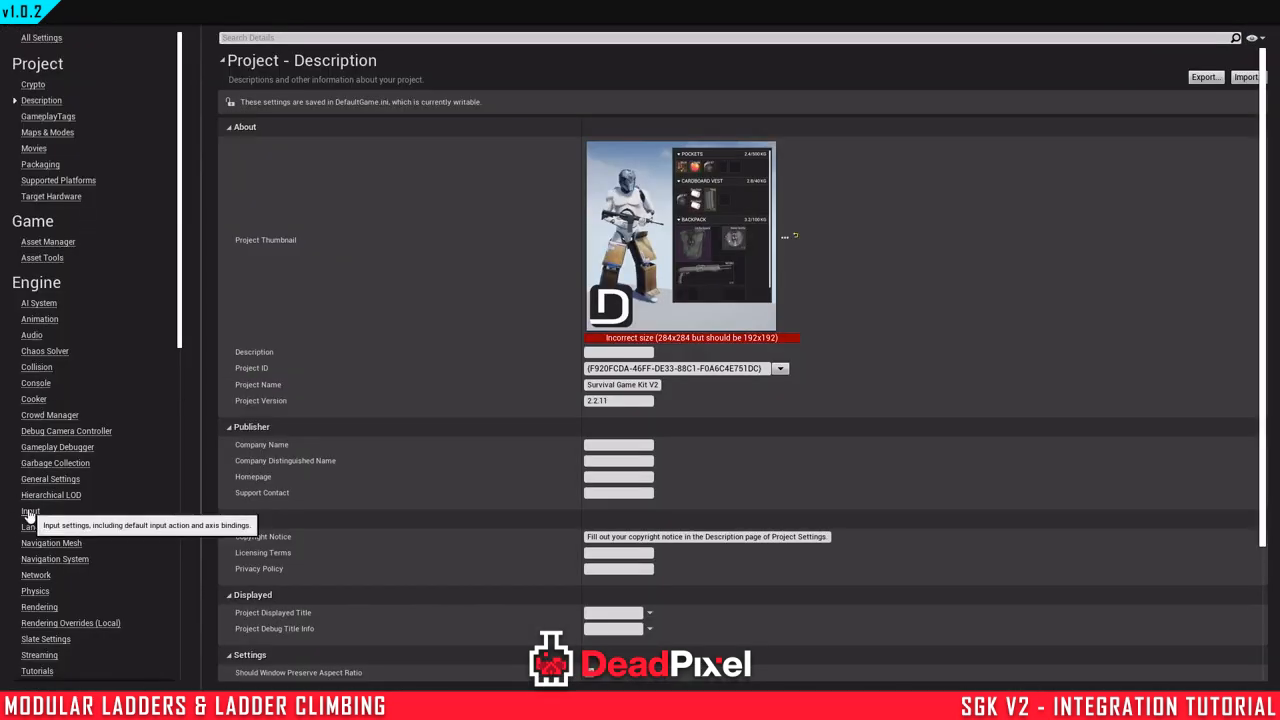
{"action": "left_click", "coordinate": [36, 366]}
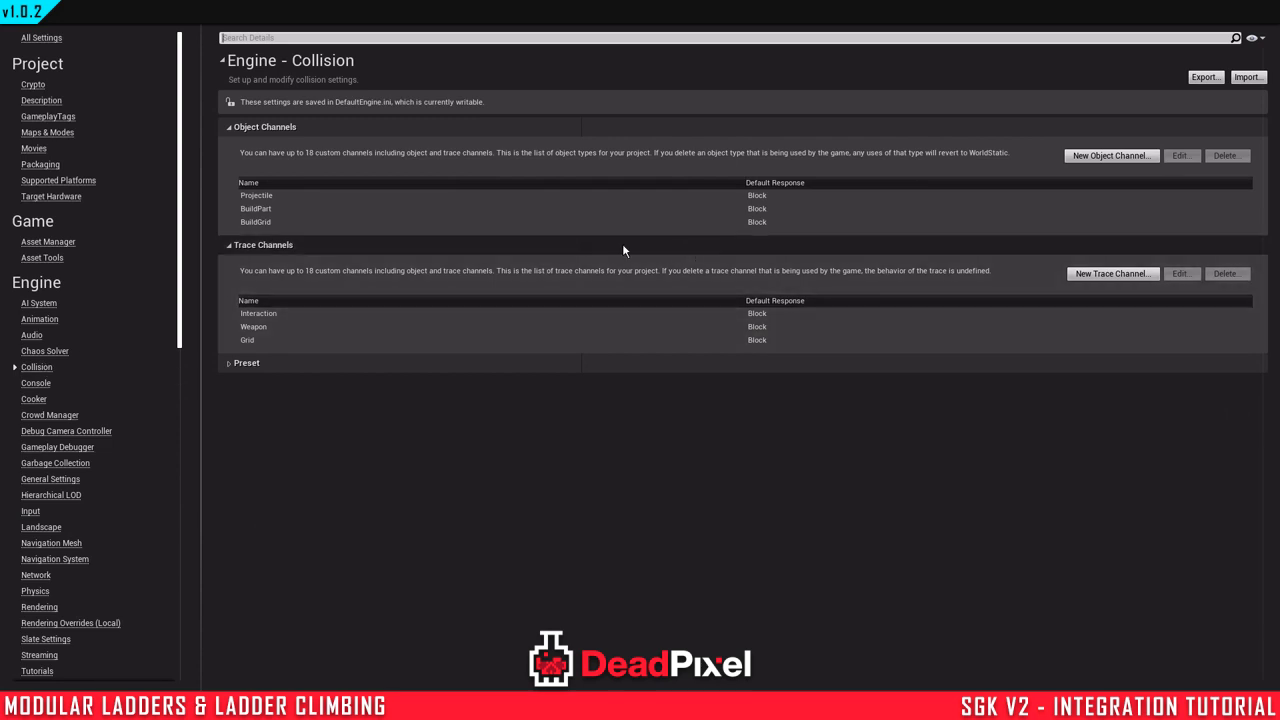
{"action": "left_click", "coordinate": [1112, 272]}
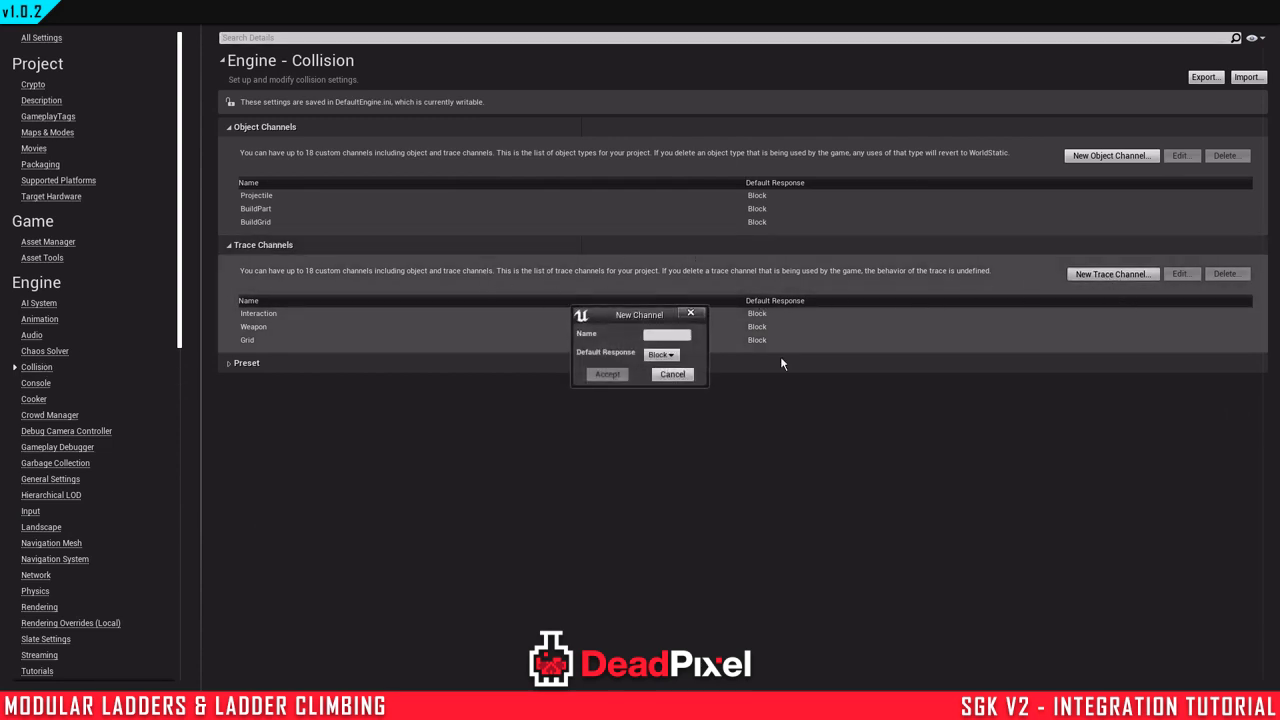
{"action": "left_click", "coordinate": [660, 356]}
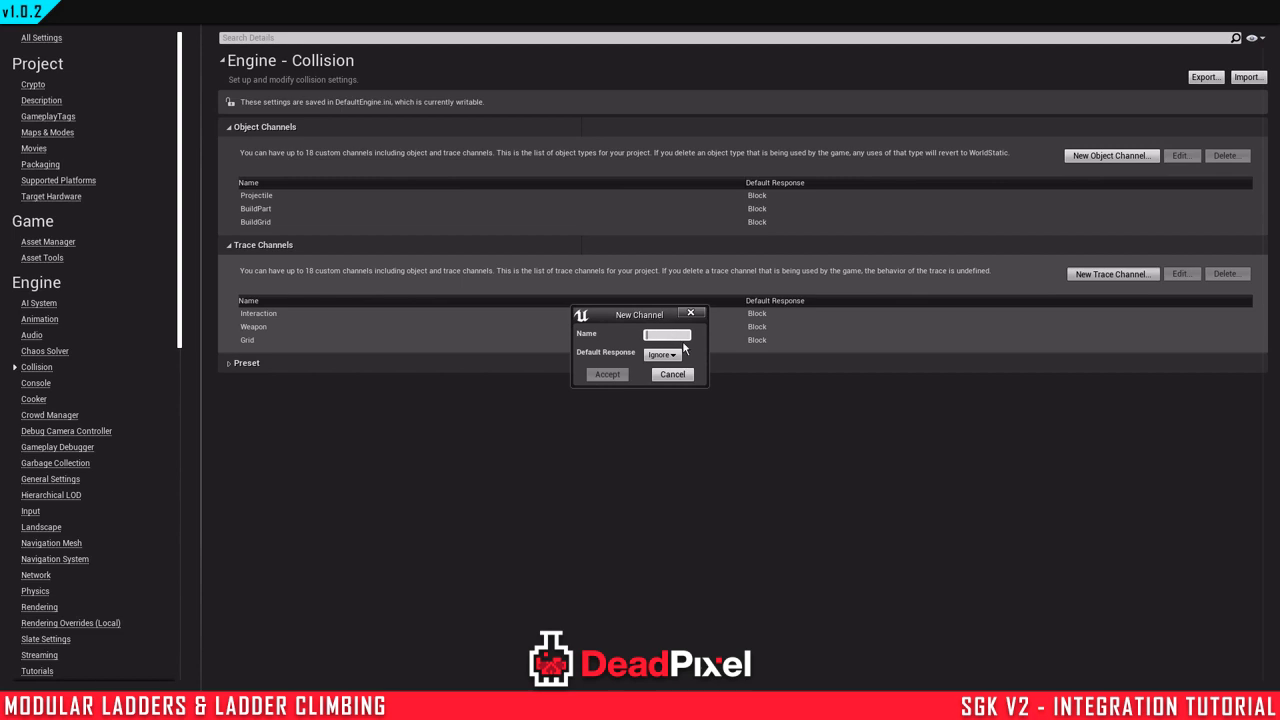
{"action": "type", "text": "Ladder"}
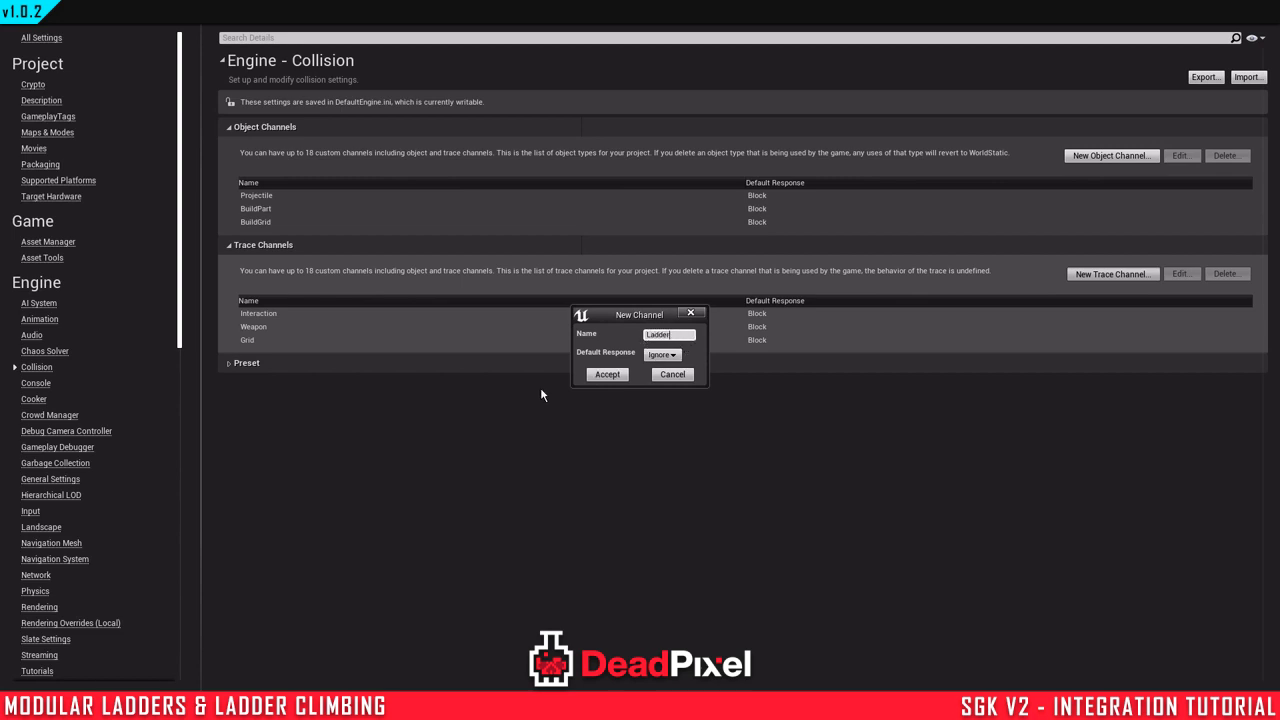
{"action": "left_click", "coordinate": [608, 374]}
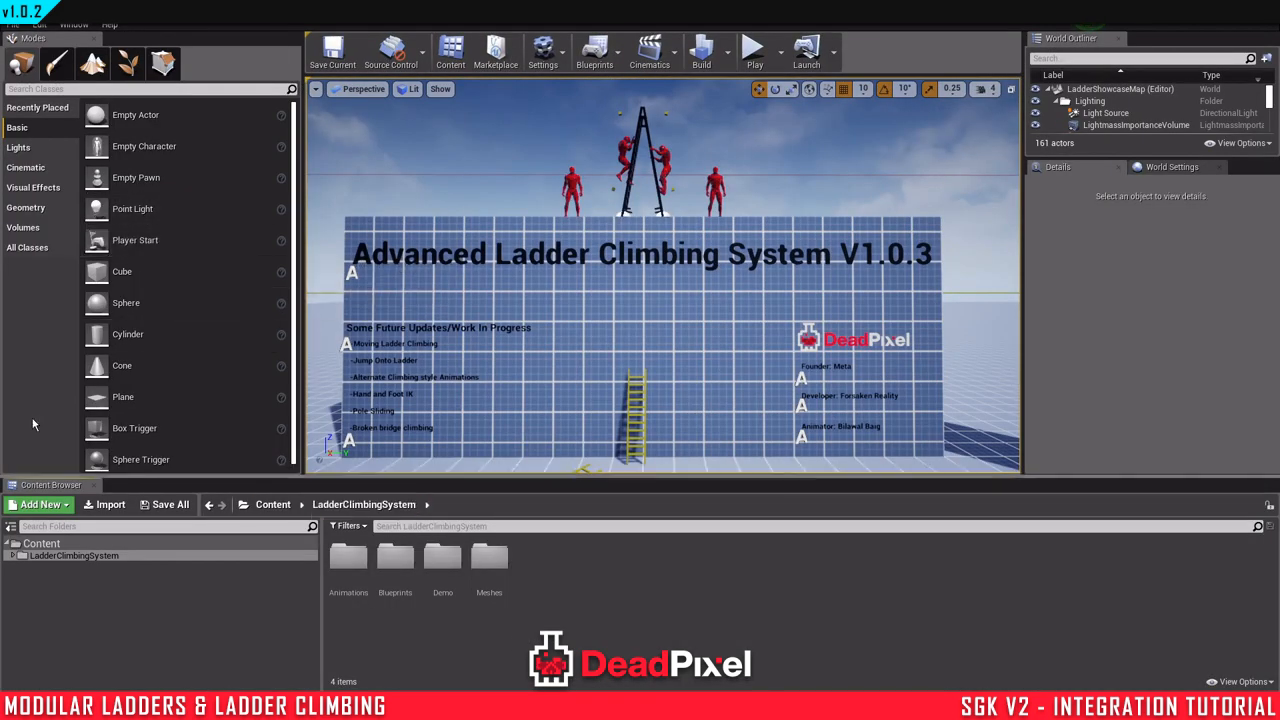
Step: Migrate the LadderClimbingSystem folder into the SGK integration project's Content folder
{"action": "right_click", "coordinate": [72, 556]}
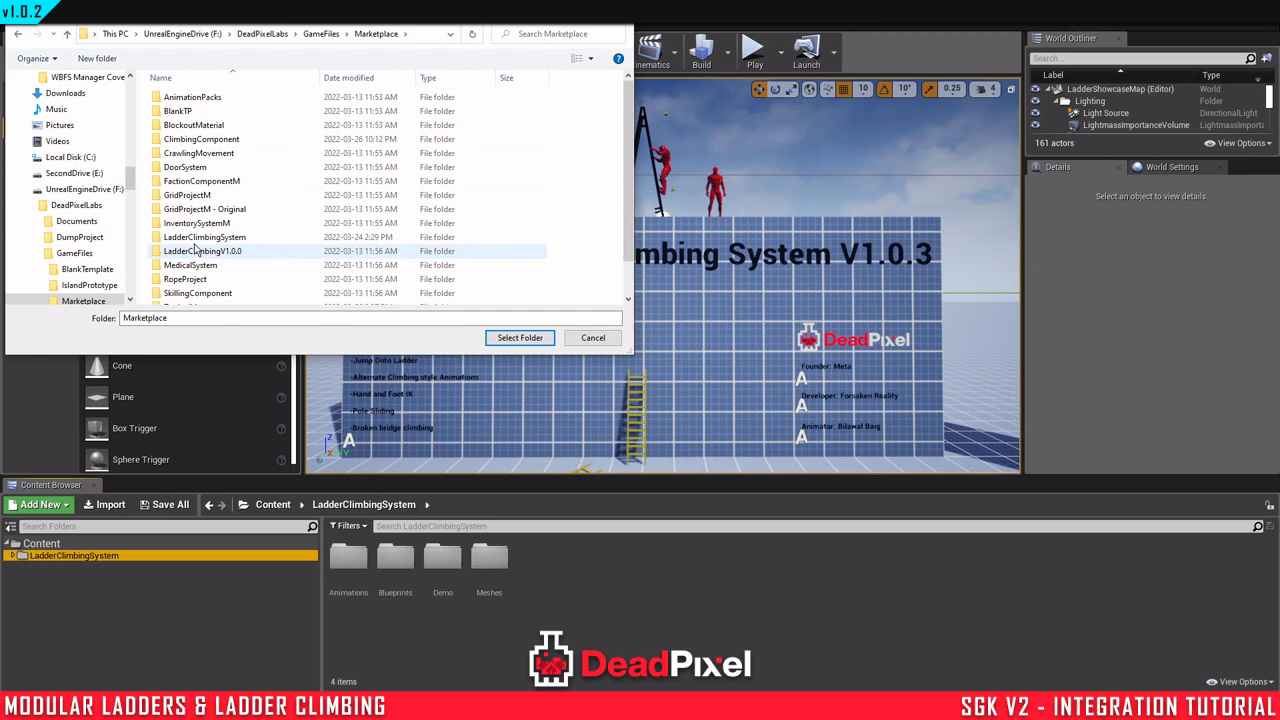
{"action": "double_click", "coordinate": [204, 252]}
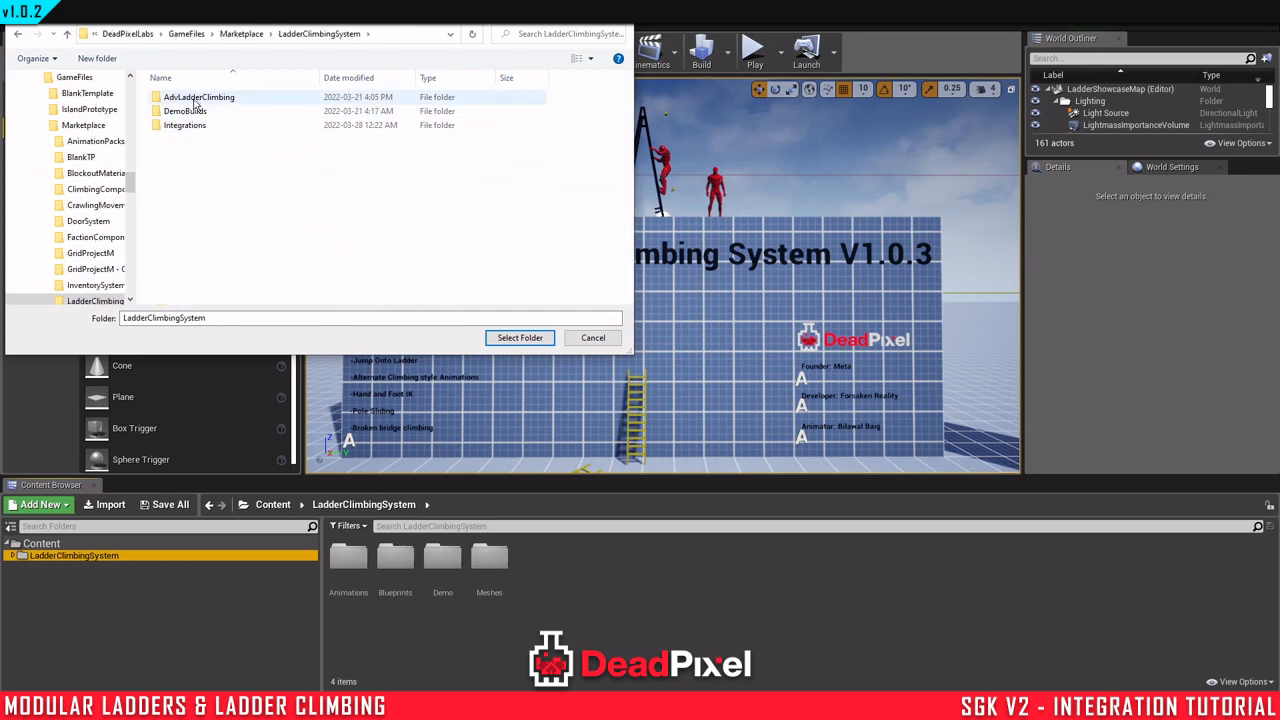
{"action": "double_click", "coordinate": [184, 124]}
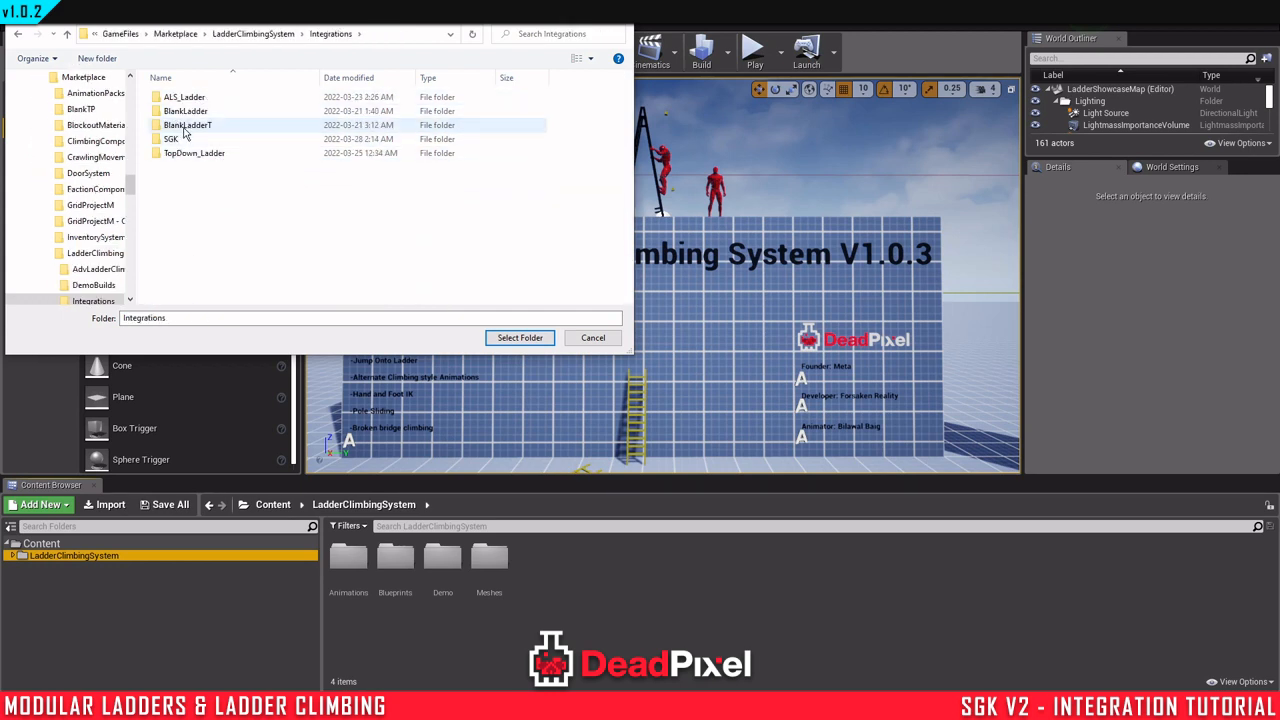
{"action": "double_click", "coordinate": [172, 140]}
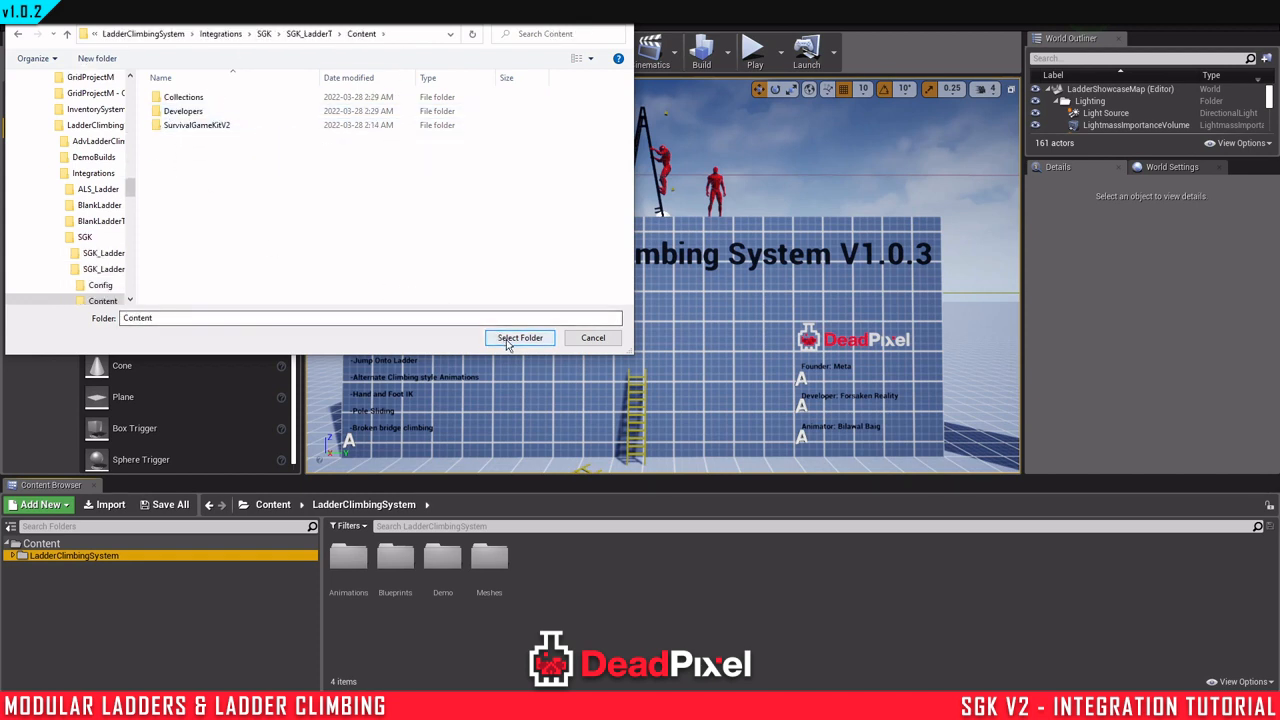
{"action": "left_click", "coordinate": [520, 336]}
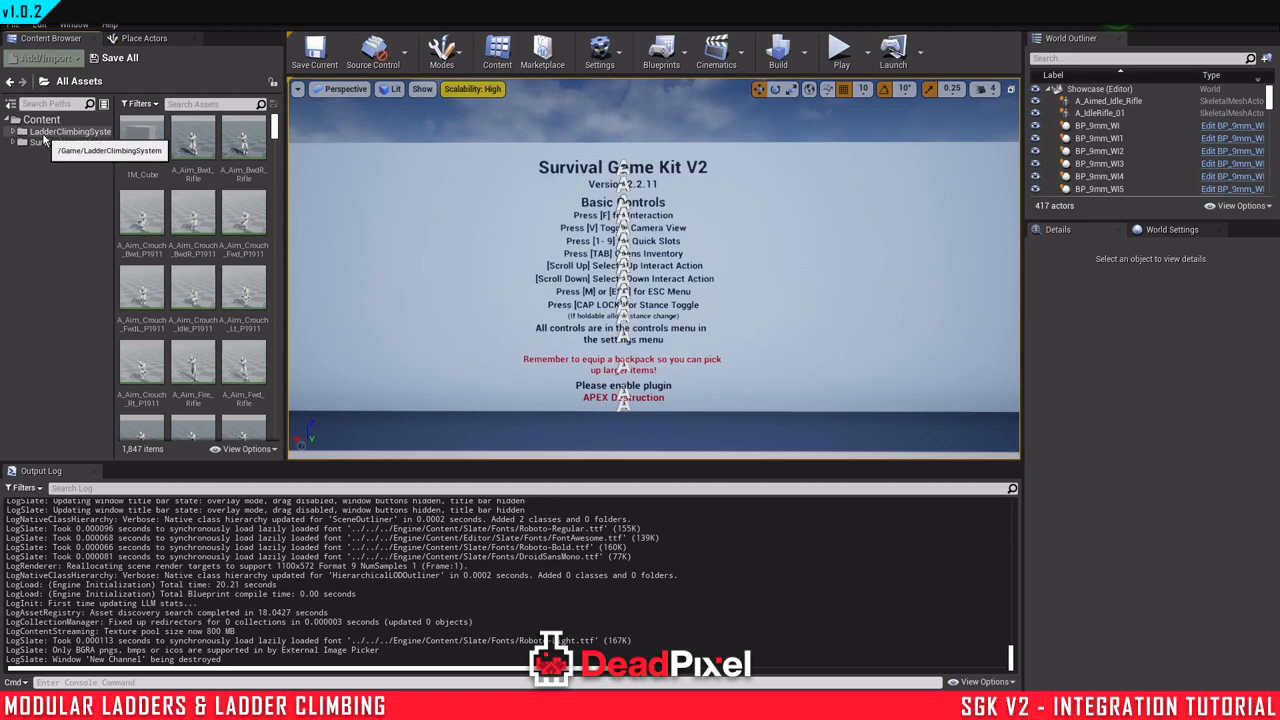
Step: Assign the Humanoid rig to the demo UE4_Mannequin_Skeleton in Retarget Manager and save it
{"action": "left_click", "coordinate": [52, 172]}
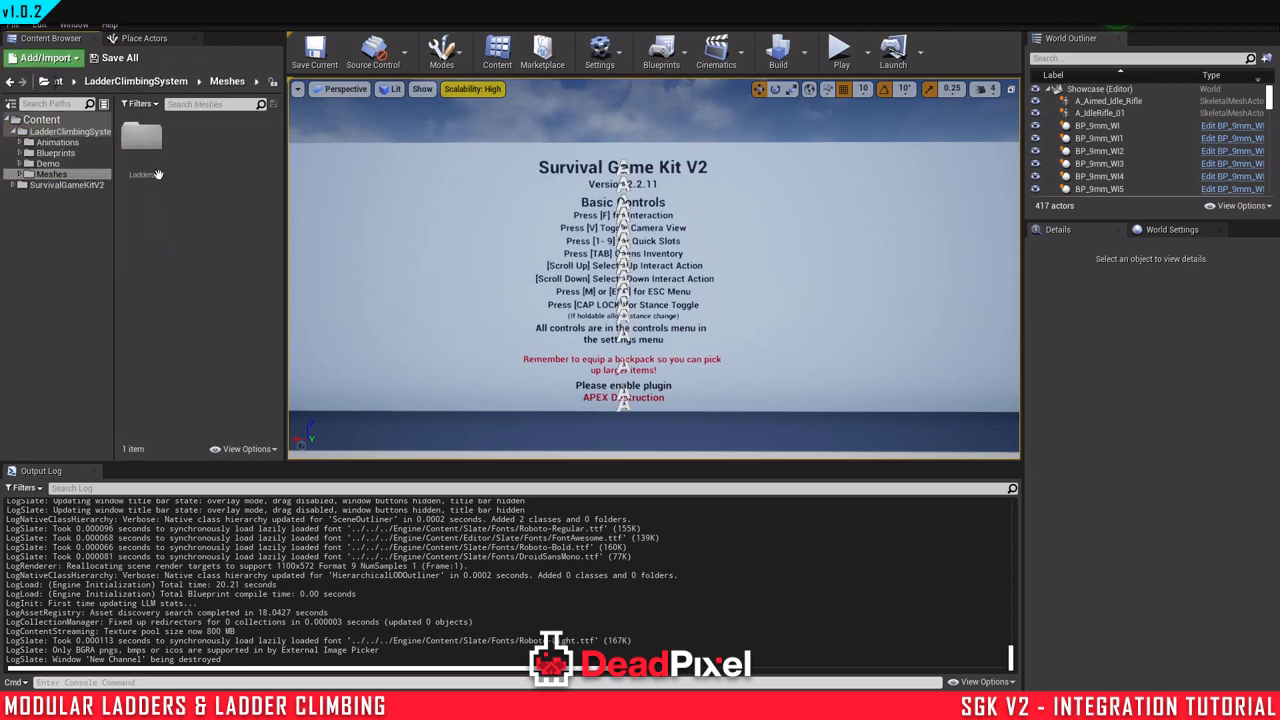
{"action": "left_click", "coordinate": [48, 164]}
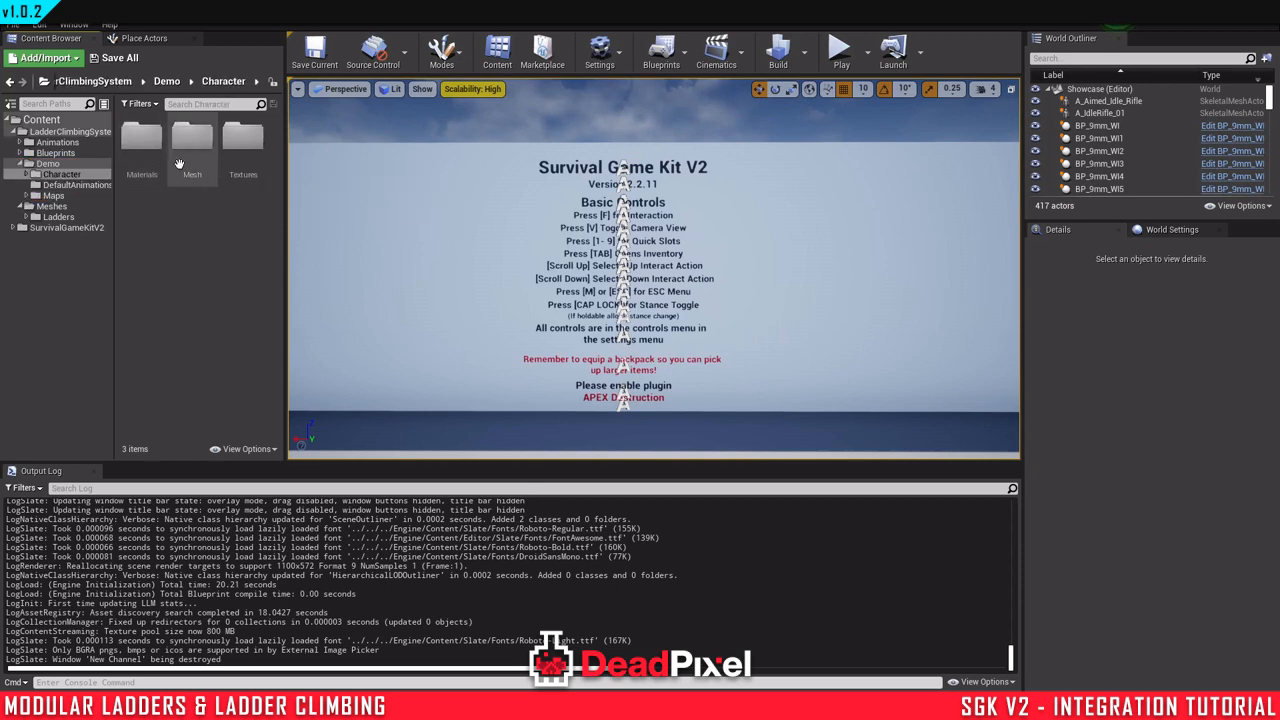
{"action": "left_click", "coordinate": [244, 136]}
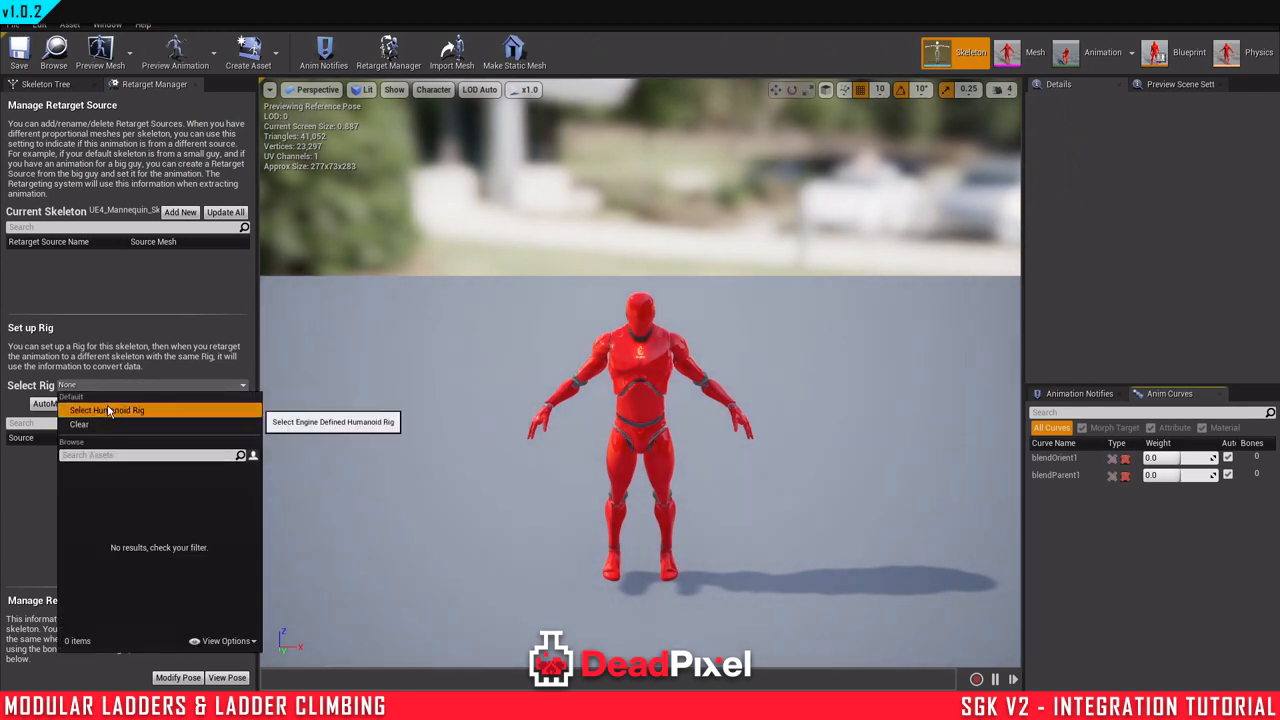
{"action": "left_click", "coordinate": [106, 410]}
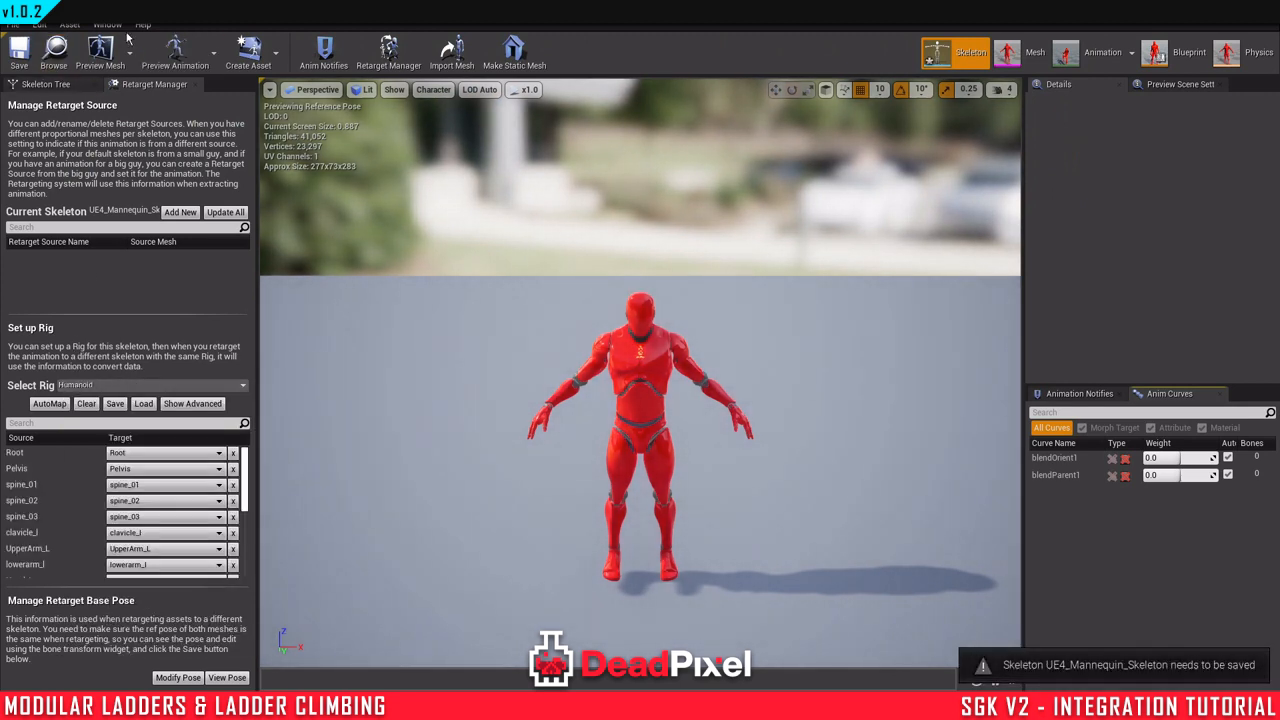
{"action": "left_click", "coordinate": [108, 24]}
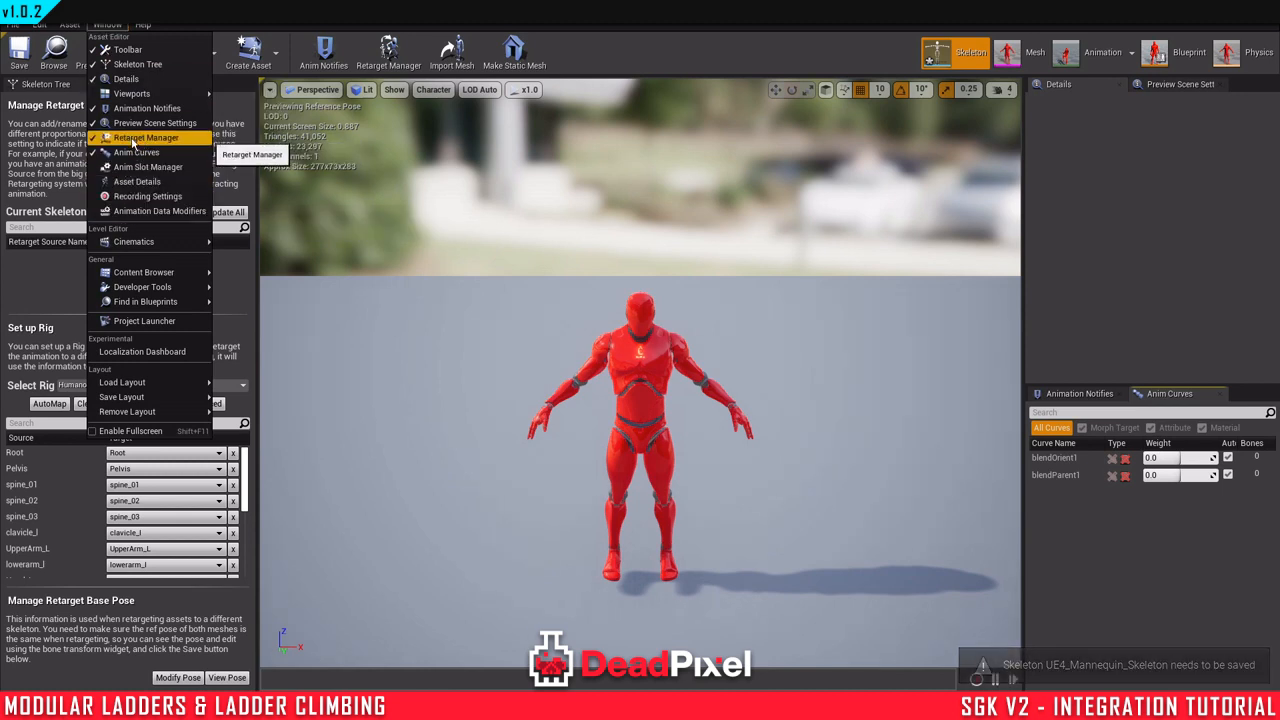
{"action": "left_click", "coordinate": [144, 136]}
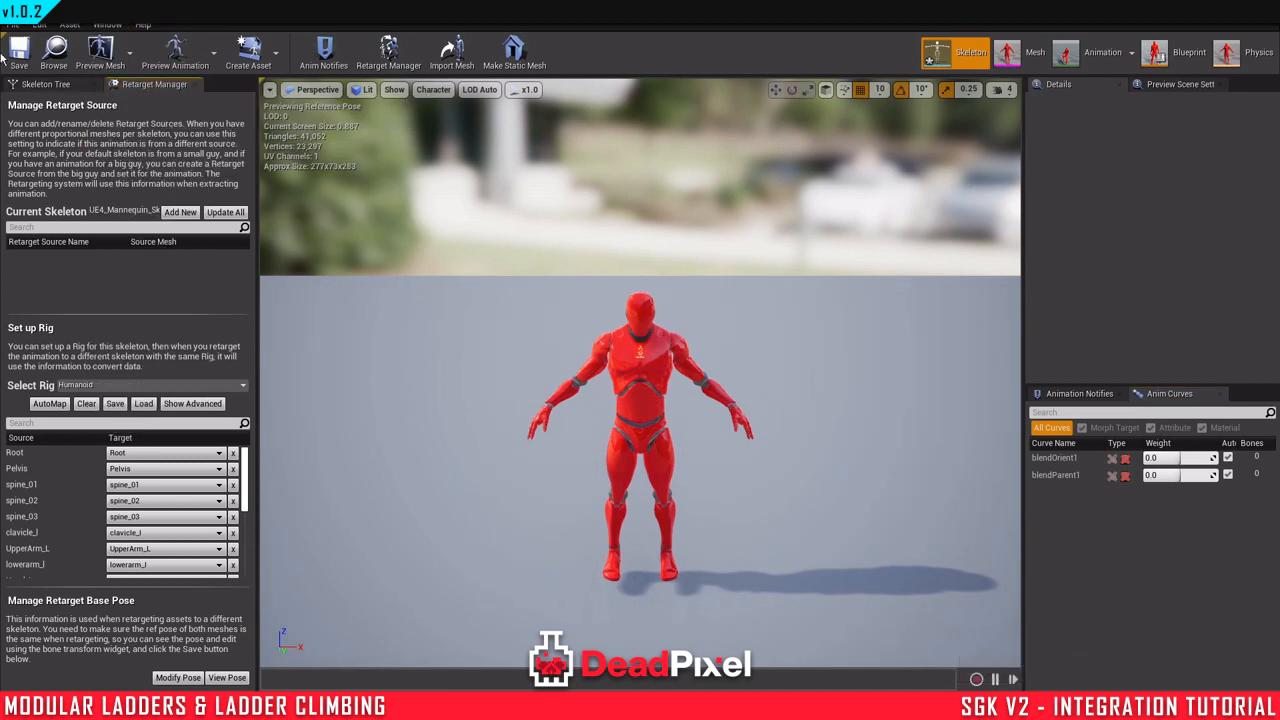
{"action": "left_click", "coordinate": [1182, 84]}
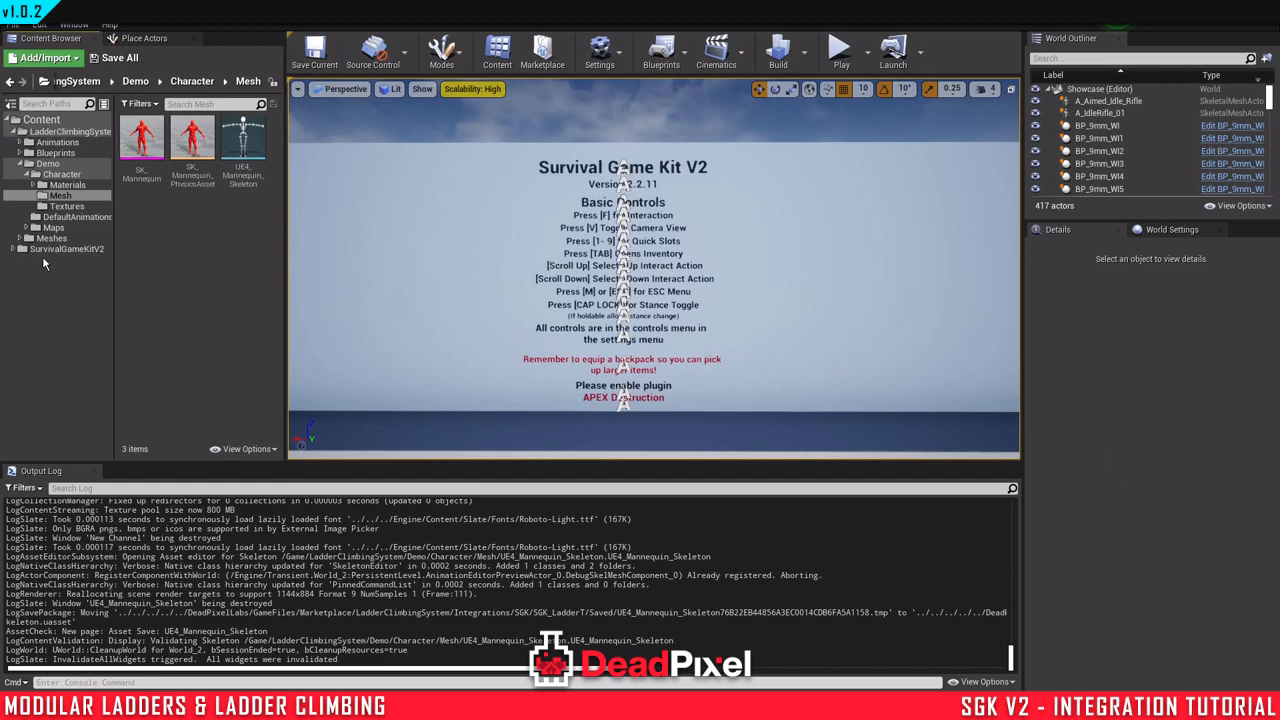
Step: Retarget the demo mannequin to the SGK mannequin skeleton, save UE4_Mannequin_Skeleton, and go to SurvivalGameKitV2 content
{"action": "left_click", "coordinate": [244, 140]}
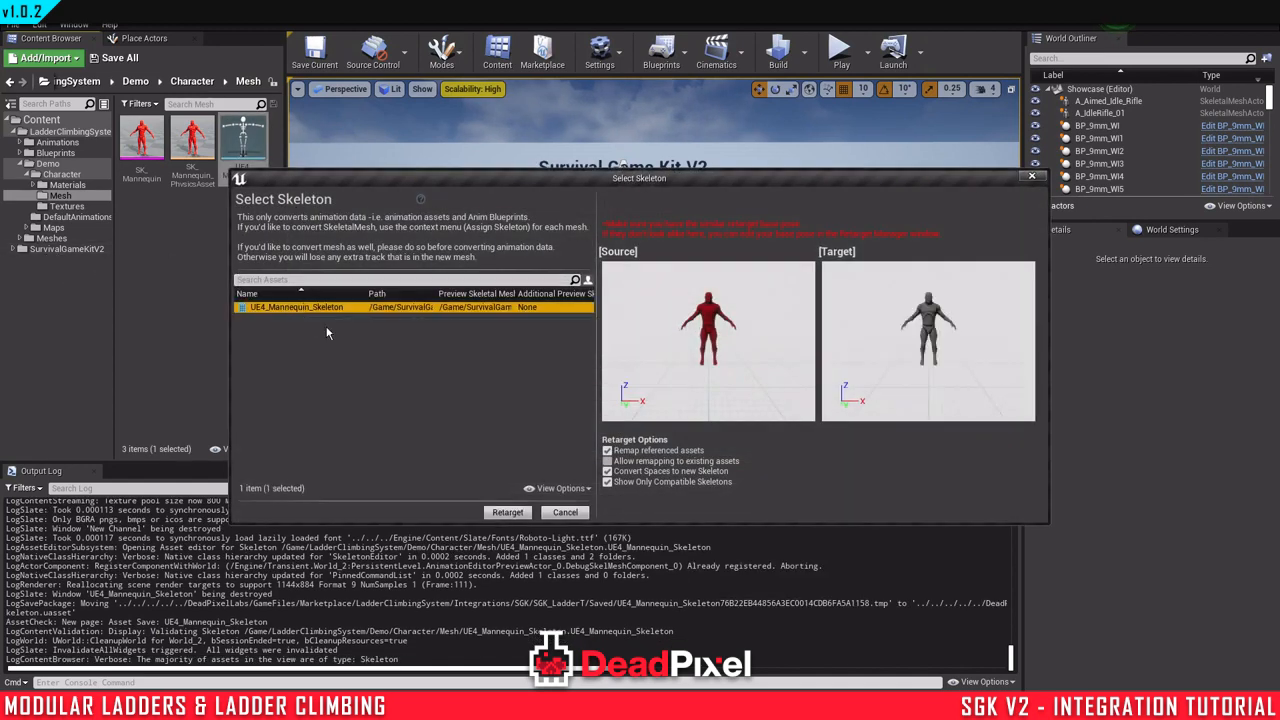
{"action": "mouse_move", "coordinate": [508, 388]}
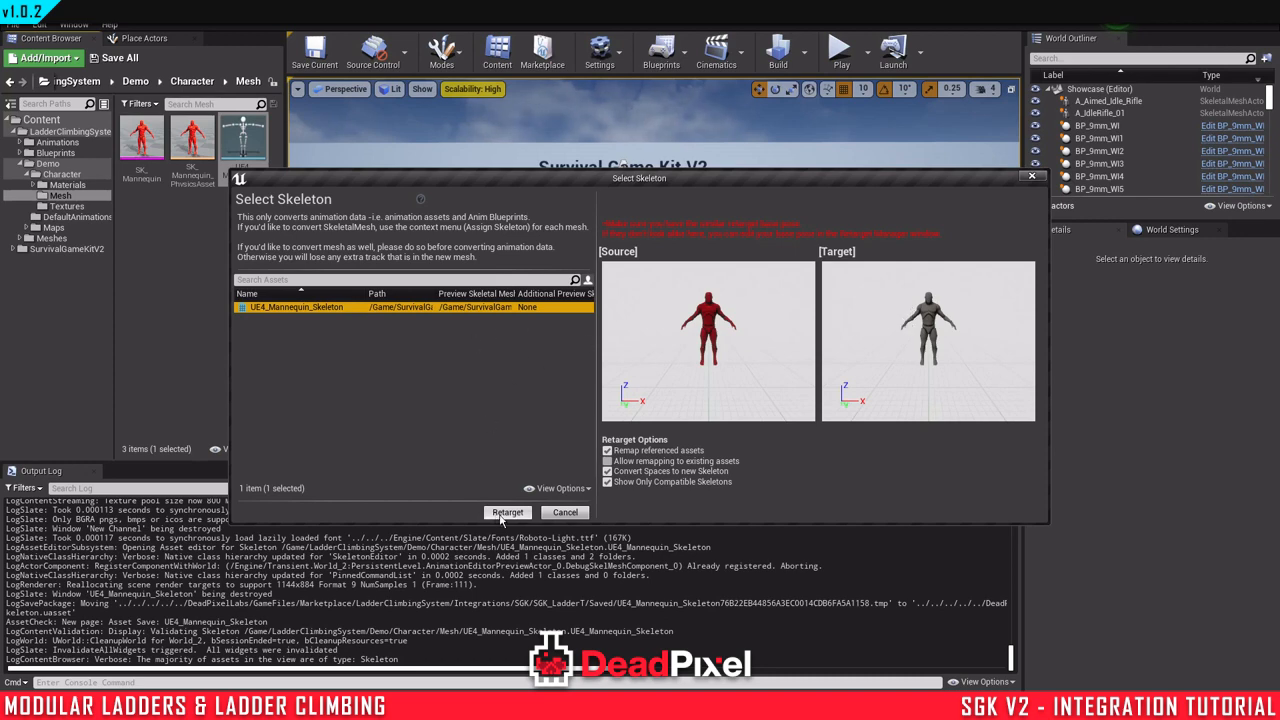
{"action": "left_click", "coordinate": [508, 512]}
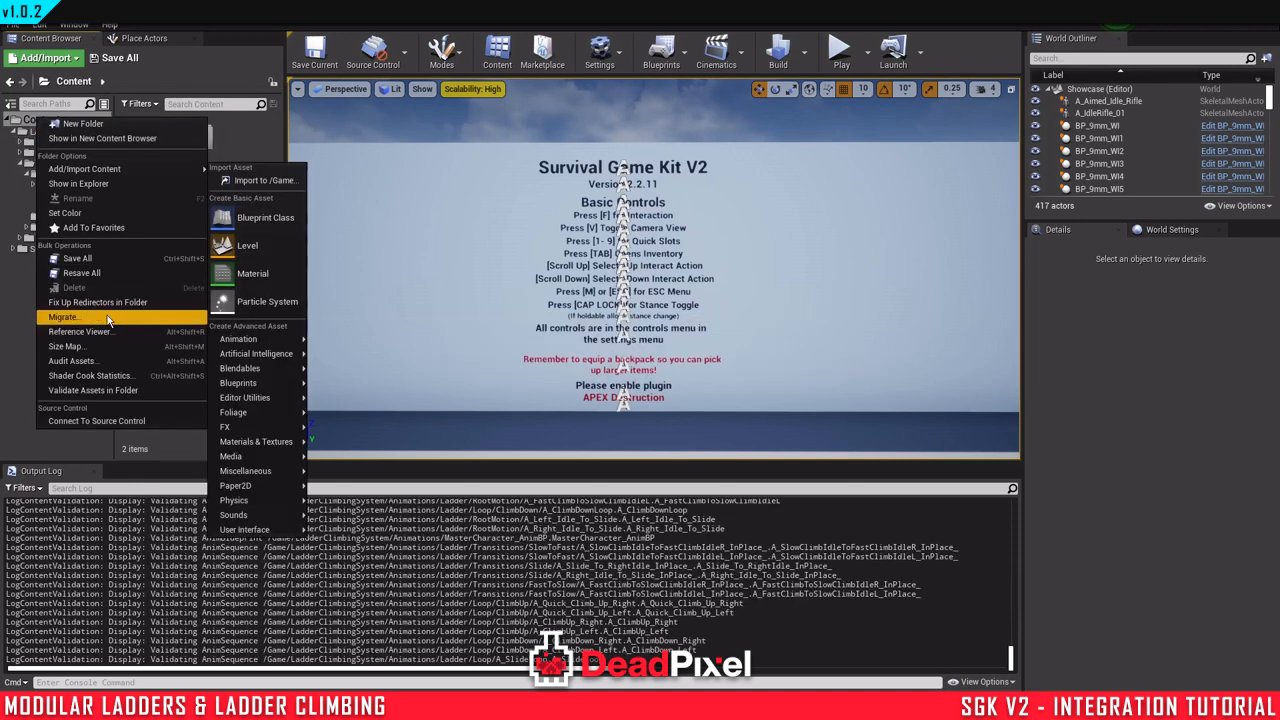
{"action": "left_click", "coordinate": [114, 58]}
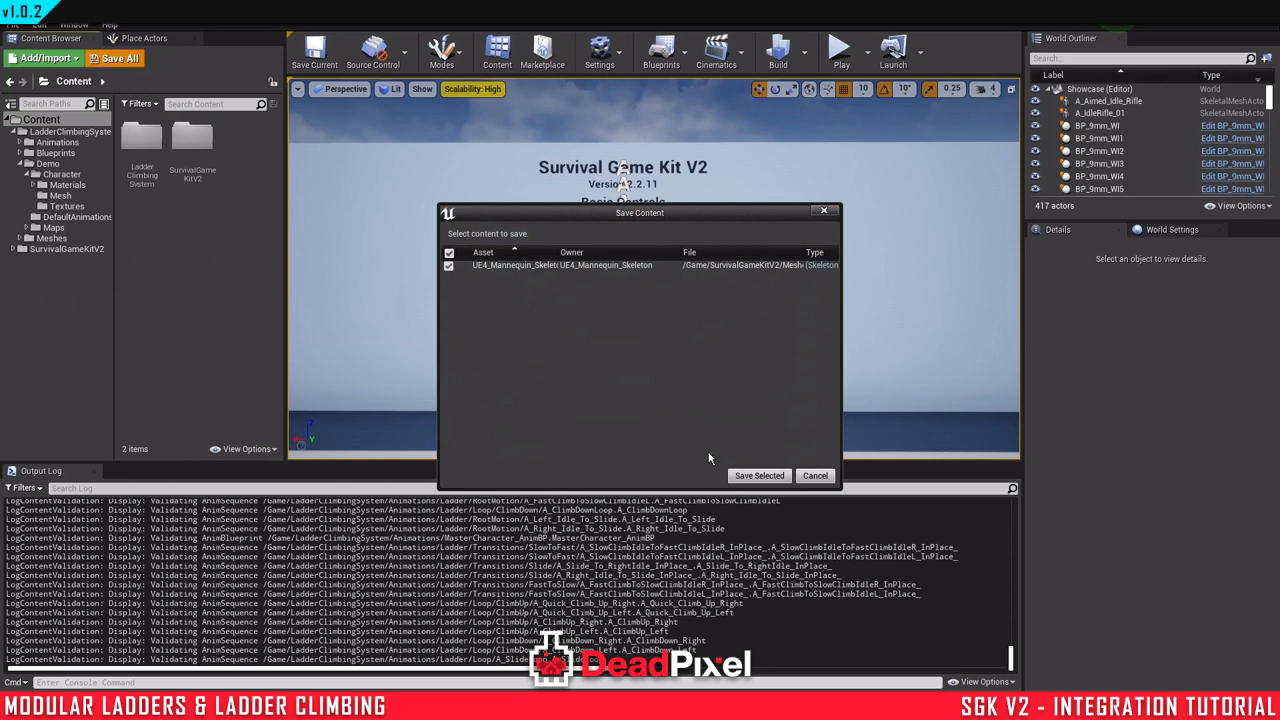
{"action": "left_click", "coordinate": [760, 476]}
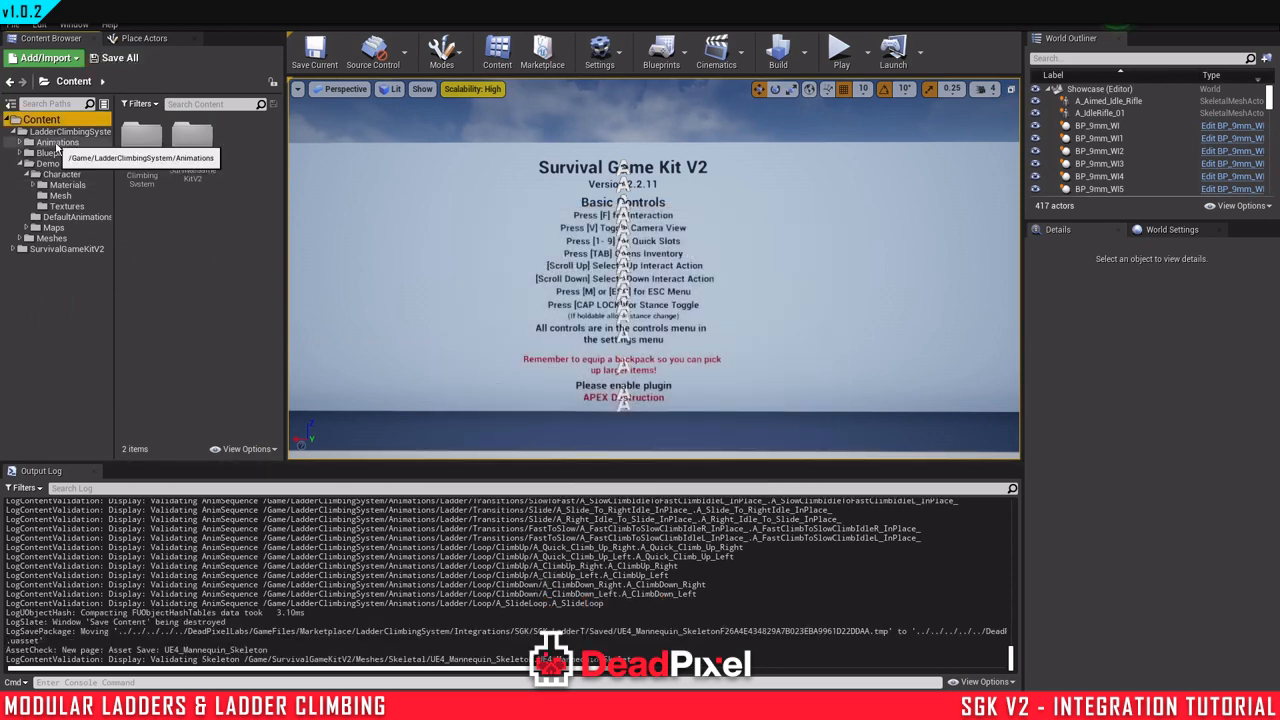
{"action": "left_click", "coordinate": [68, 248]}
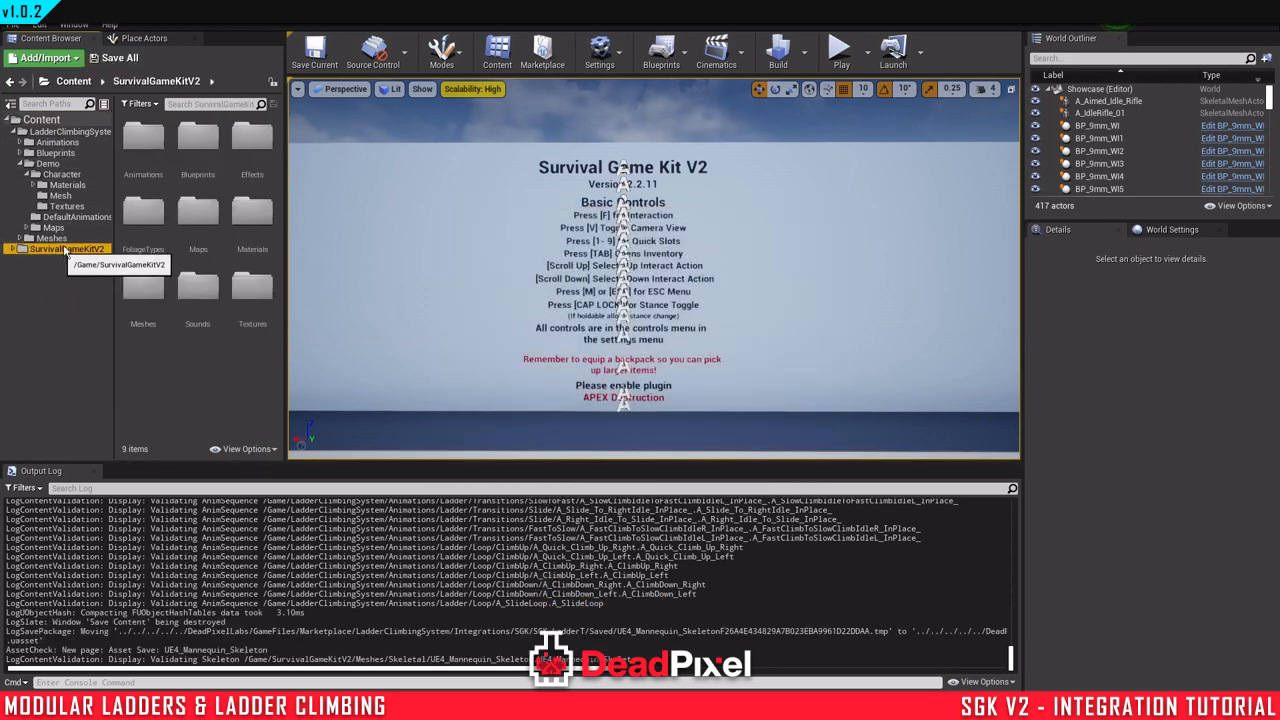
Step: Open BP_SGKMasterCharacter and return to the ladder system's Character blueprints folder
{"action": "double_click", "coordinate": [196, 138]}
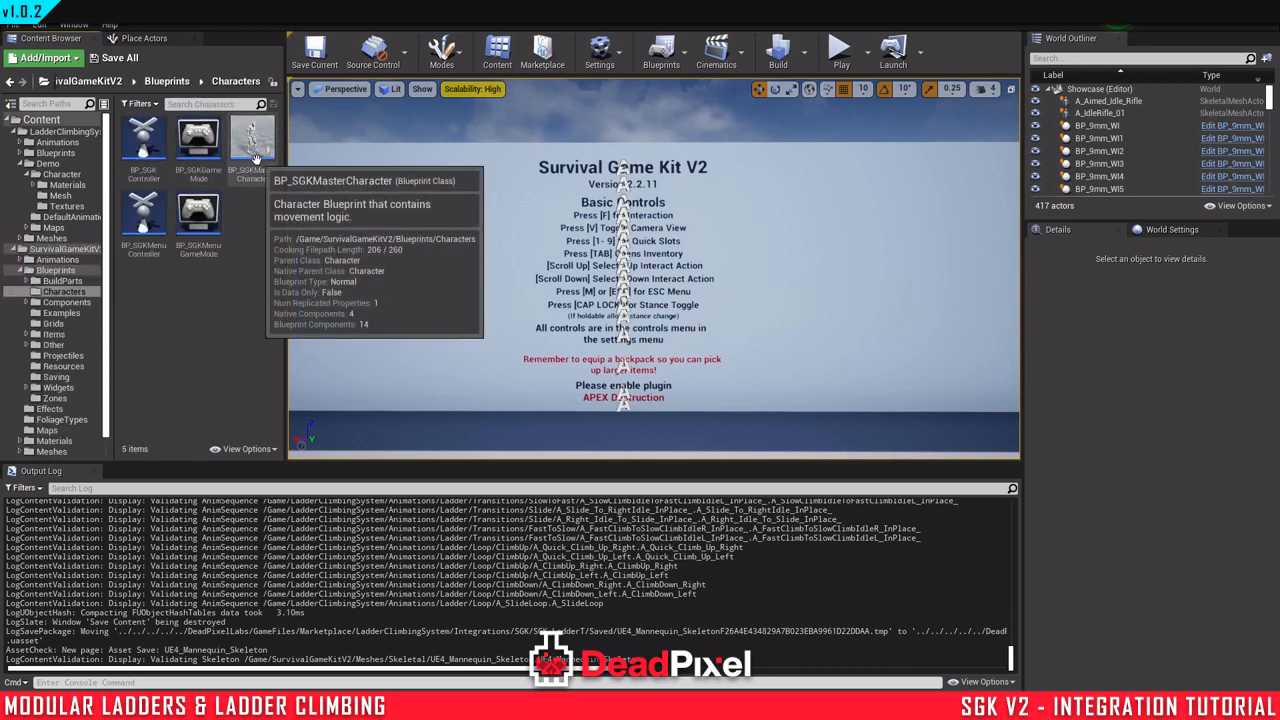
{"action": "double_click", "coordinate": [252, 140]}
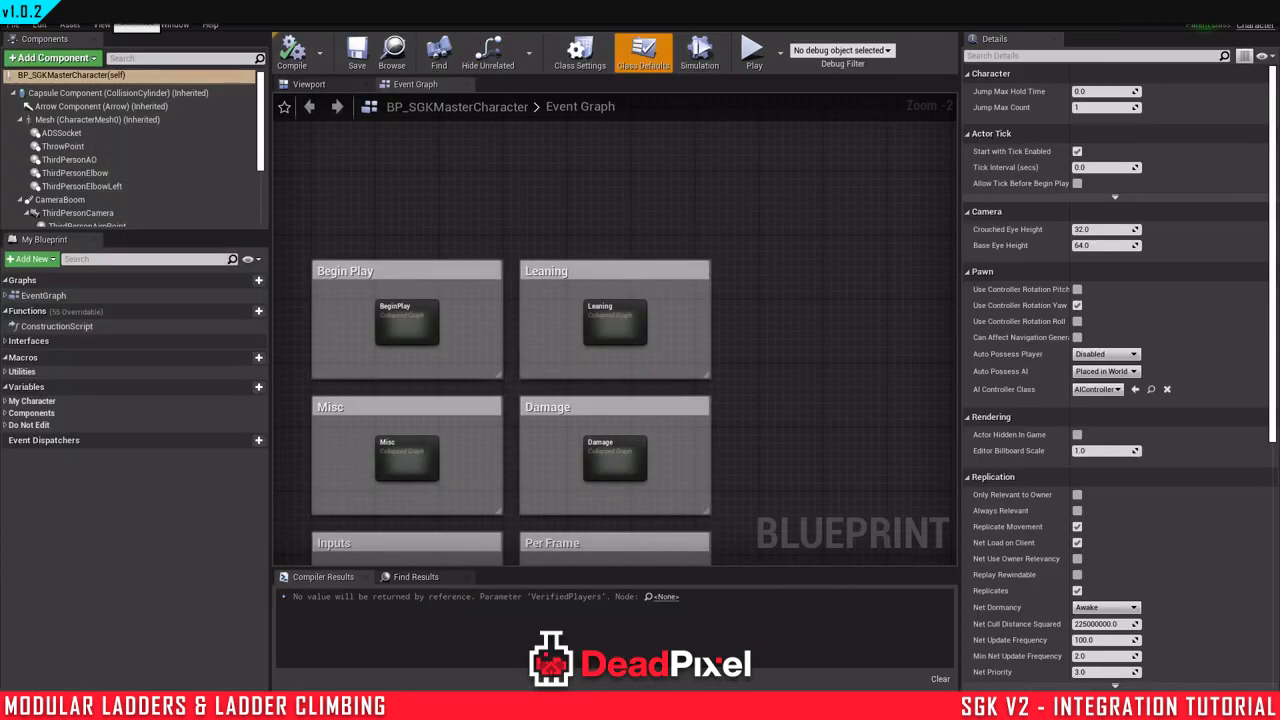
{"action": "left_click", "coordinate": [52, 56]}
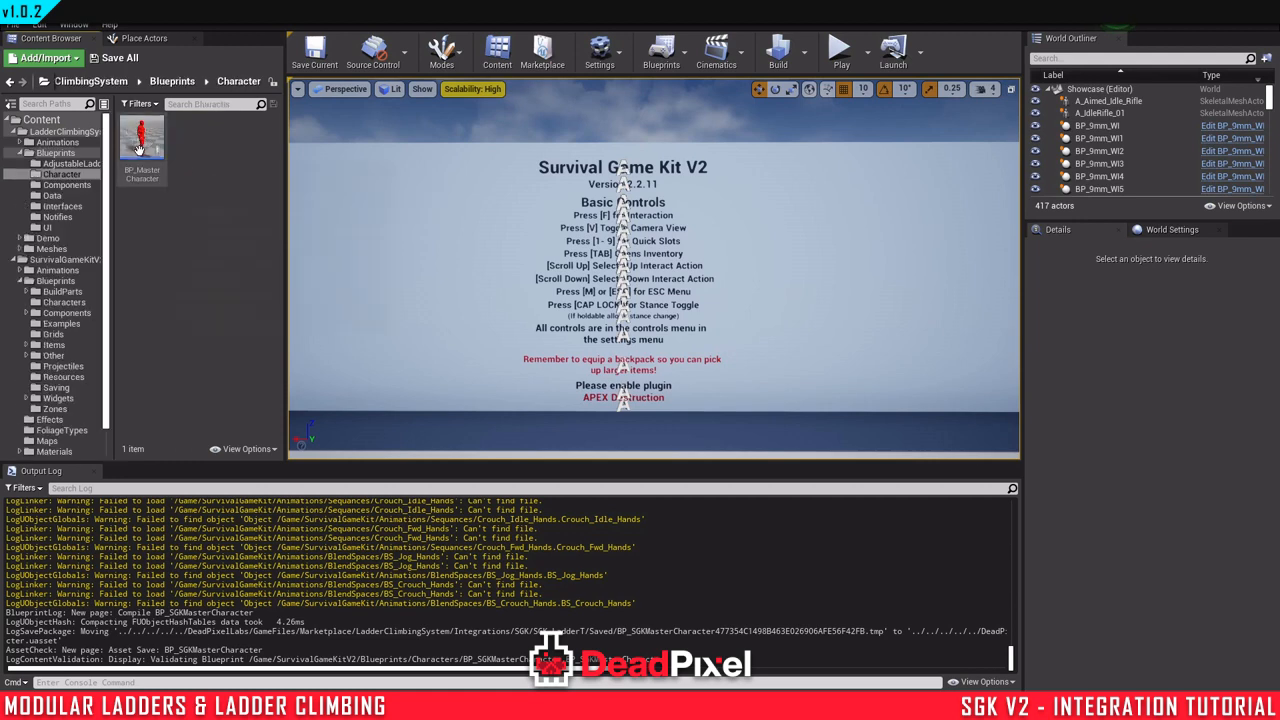
Step: Copy BP_MasterCharacter's Set Character Ref nodes into BP_SGKMasterCharacter's Begin Play and compile
{"action": "double_click", "coordinate": [140, 136]}
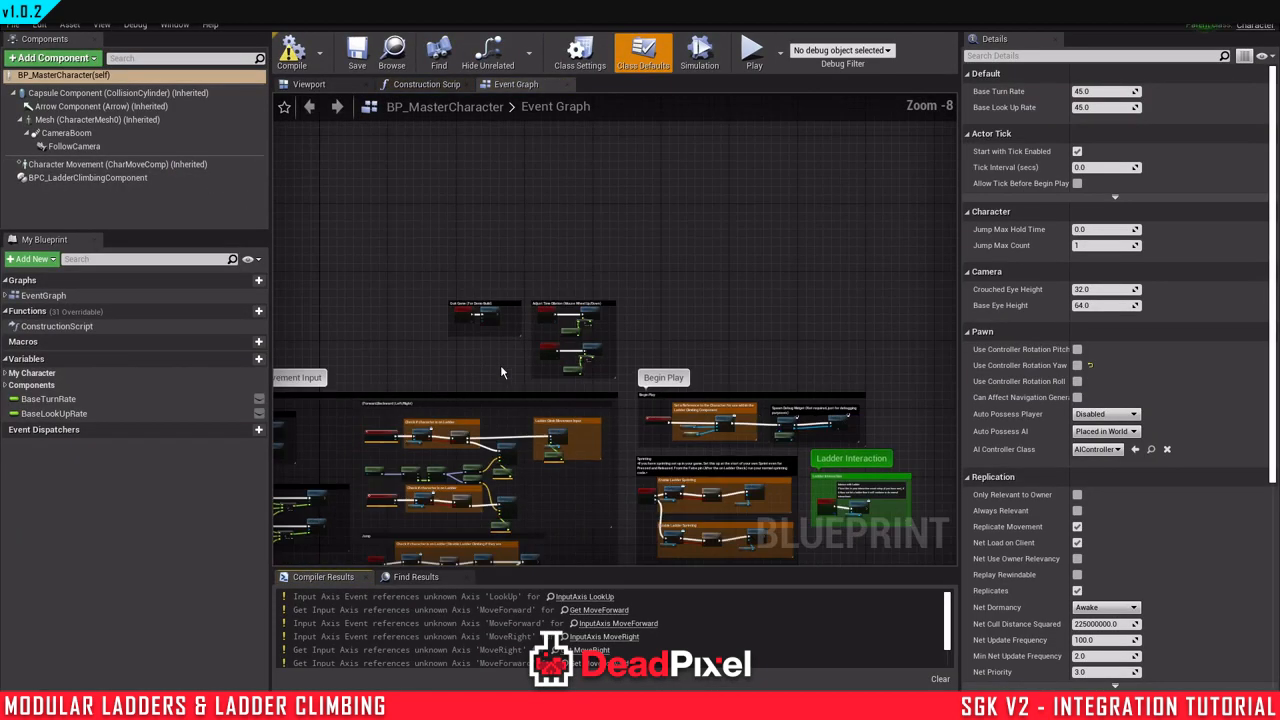
{"action": "left_click_drag", "start_coordinate": [502, 374], "coordinate": [452, 456]}
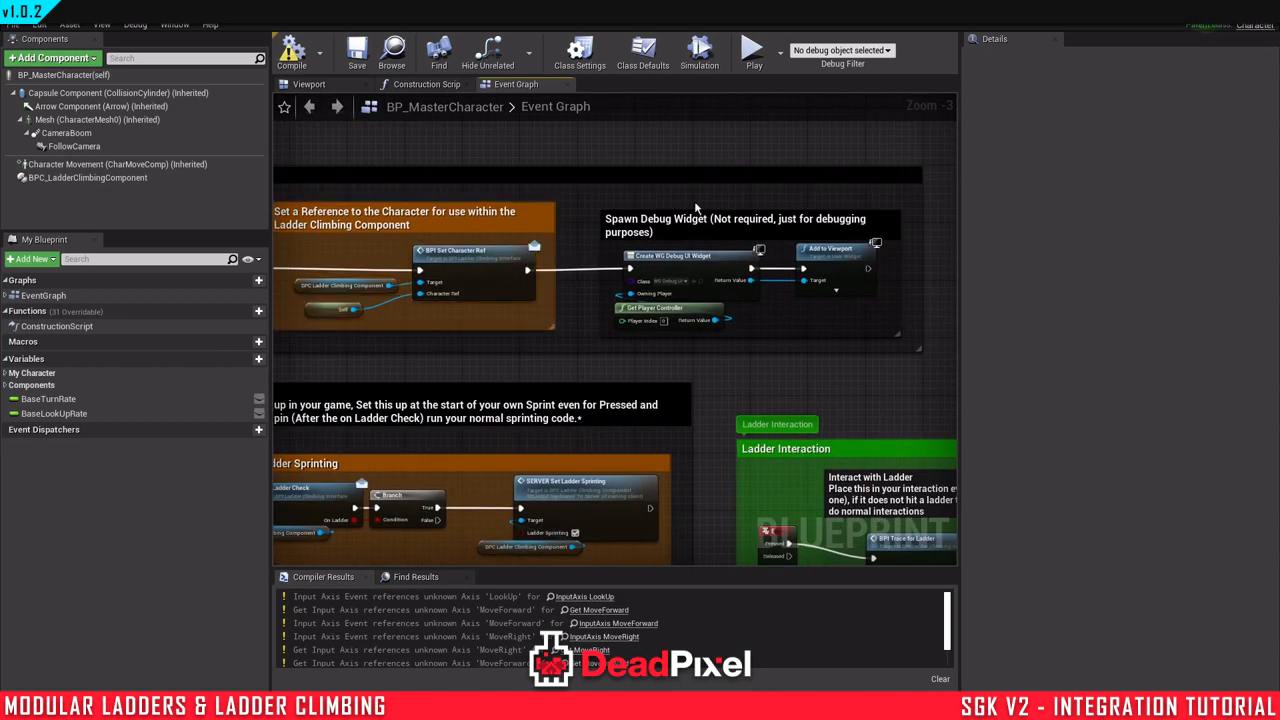
{"action": "mouse_move", "coordinate": [664, 256]}
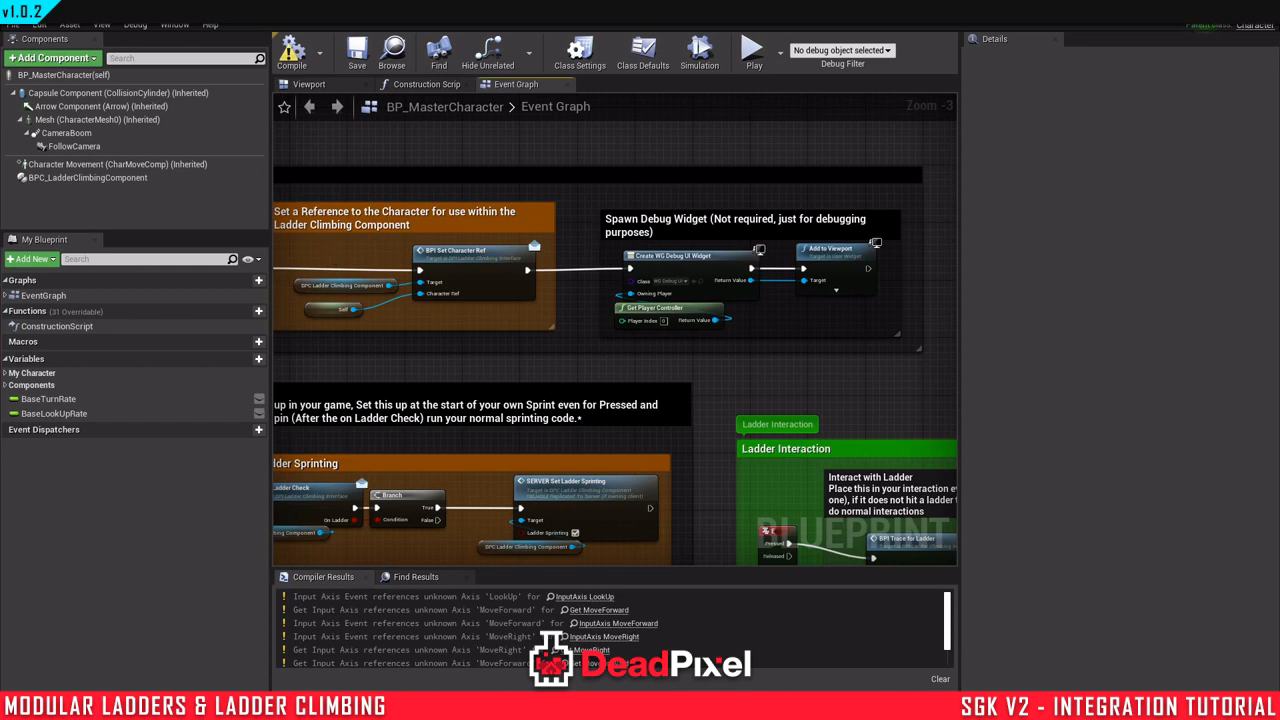
{"action": "mouse_move", "coordinate": [236, 156]}
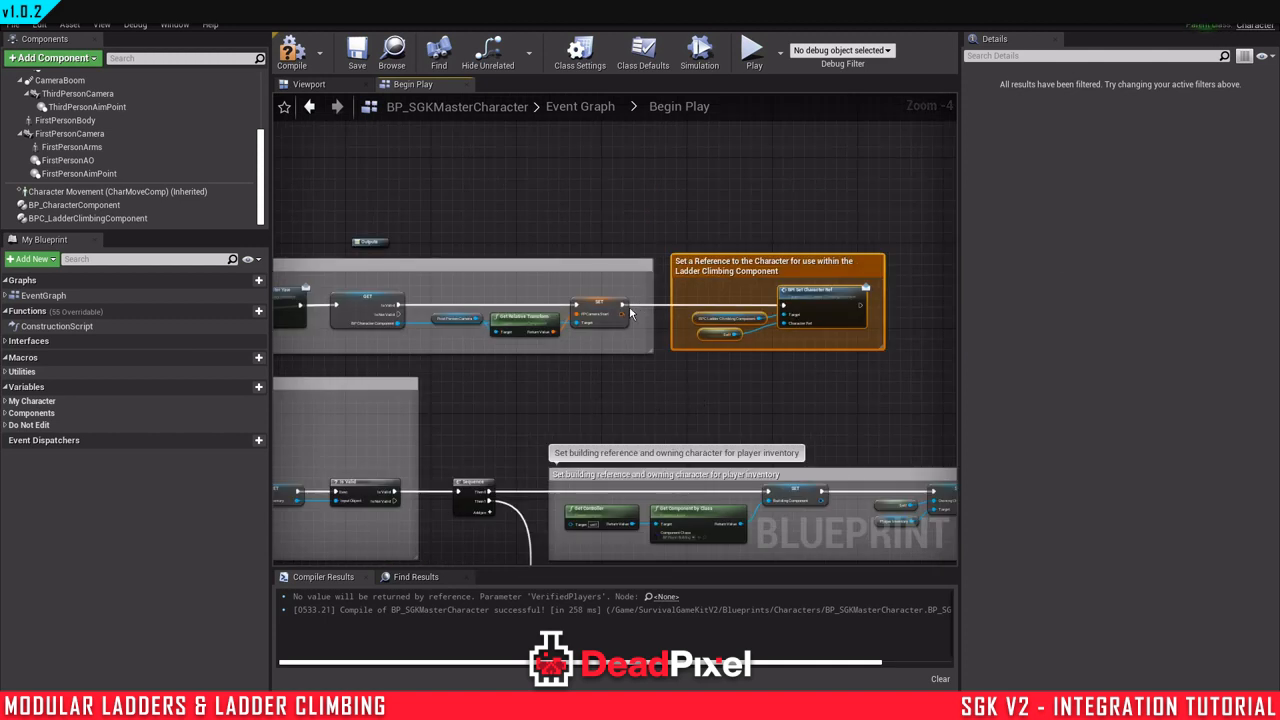
{"action": "mouse_move", "coordinate": [292, 52]}
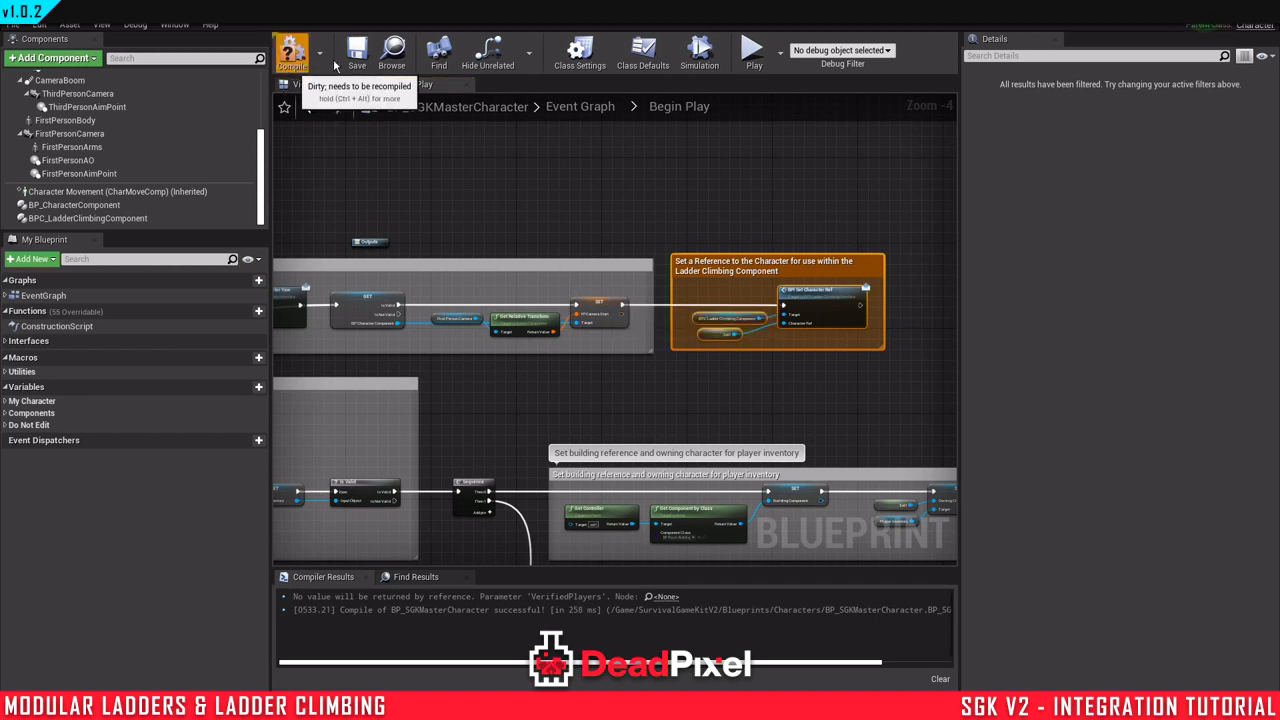
{"action": "left_click", "coordinate": [292, 50]}
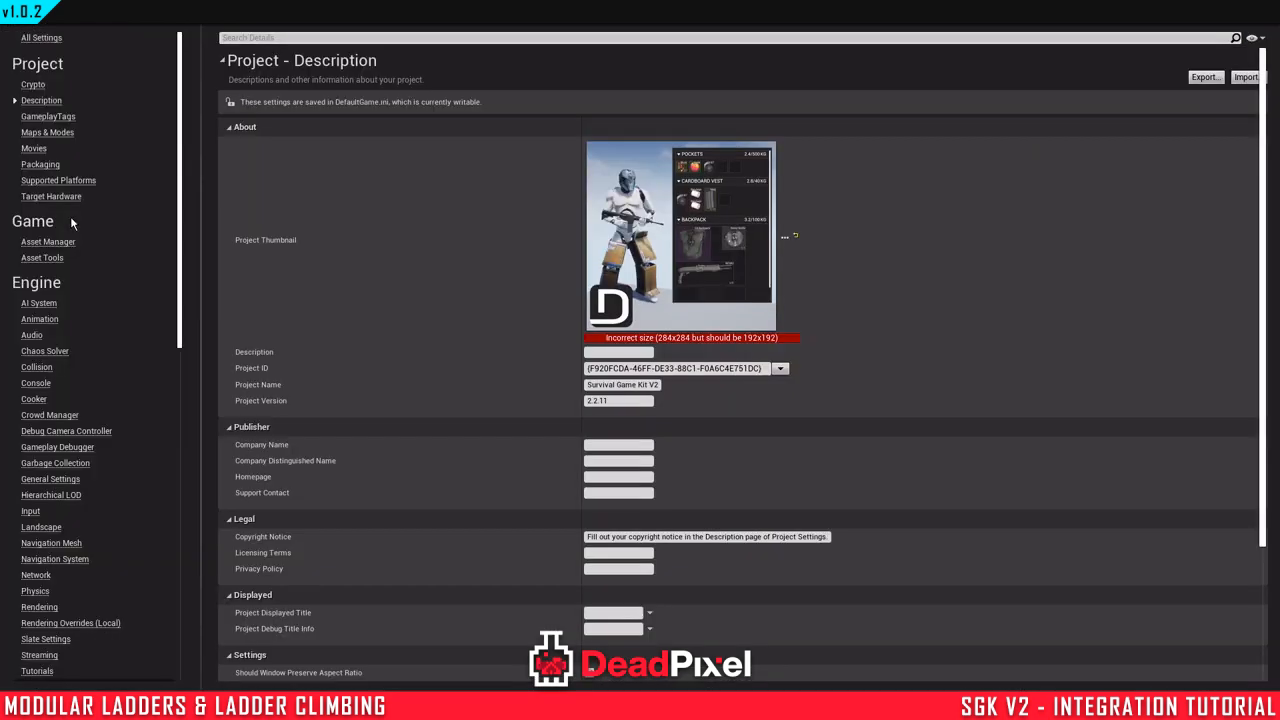
{"action": "mouse_move", "coordinate": [30, 512]}
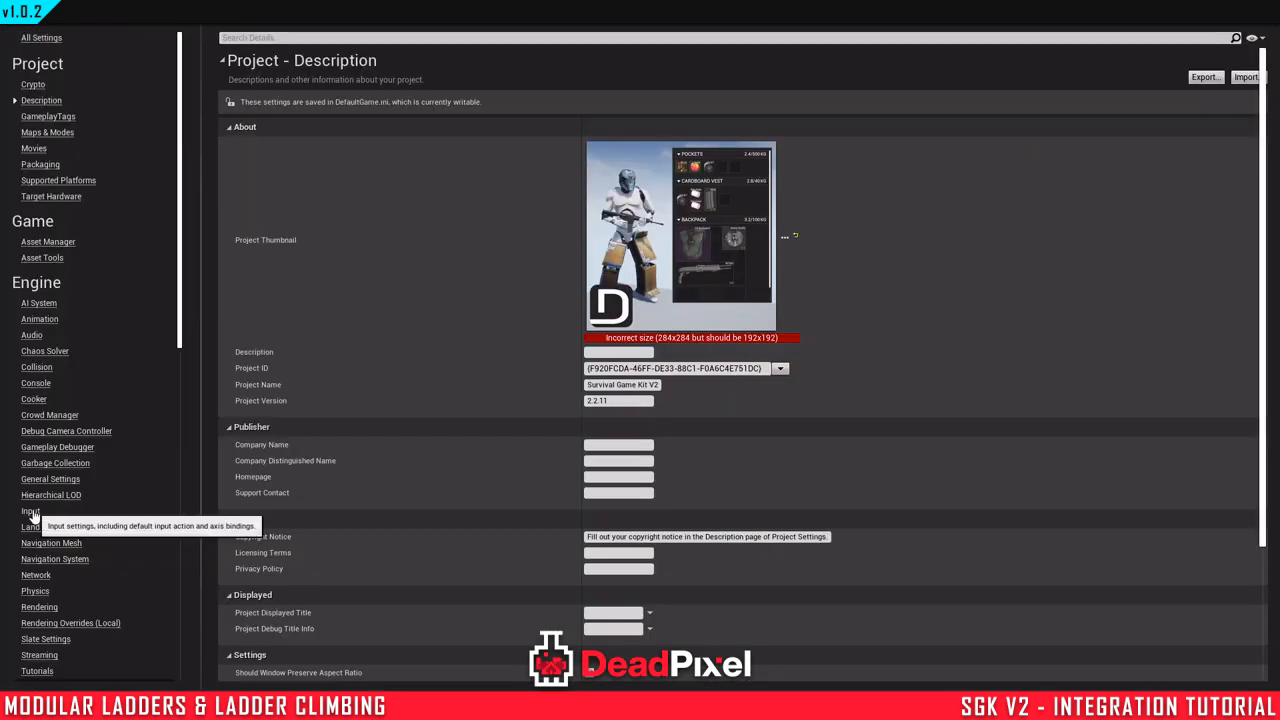
Step: Set the LadderUpDown axis mapping in Input settings with W and S key entries
{"action": "left_click", "coordinate": [32, 512]}
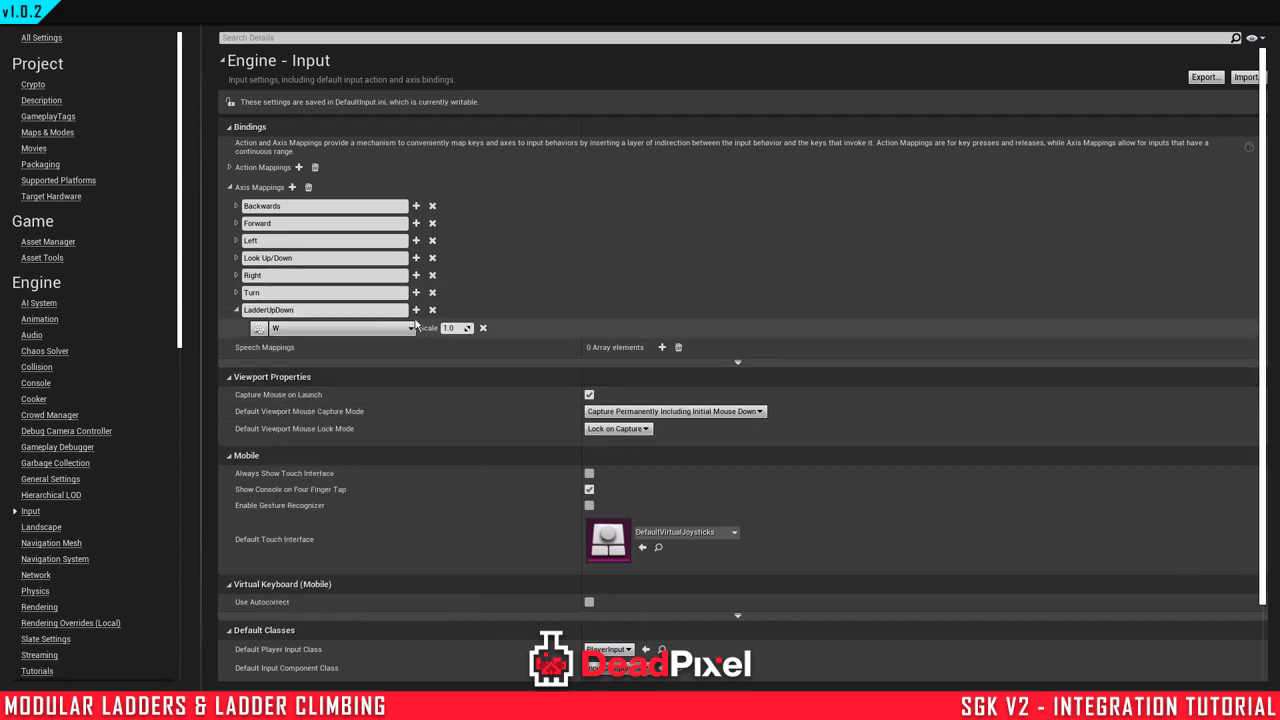
{"action": "left_click", "coordinate": [416, 308]}
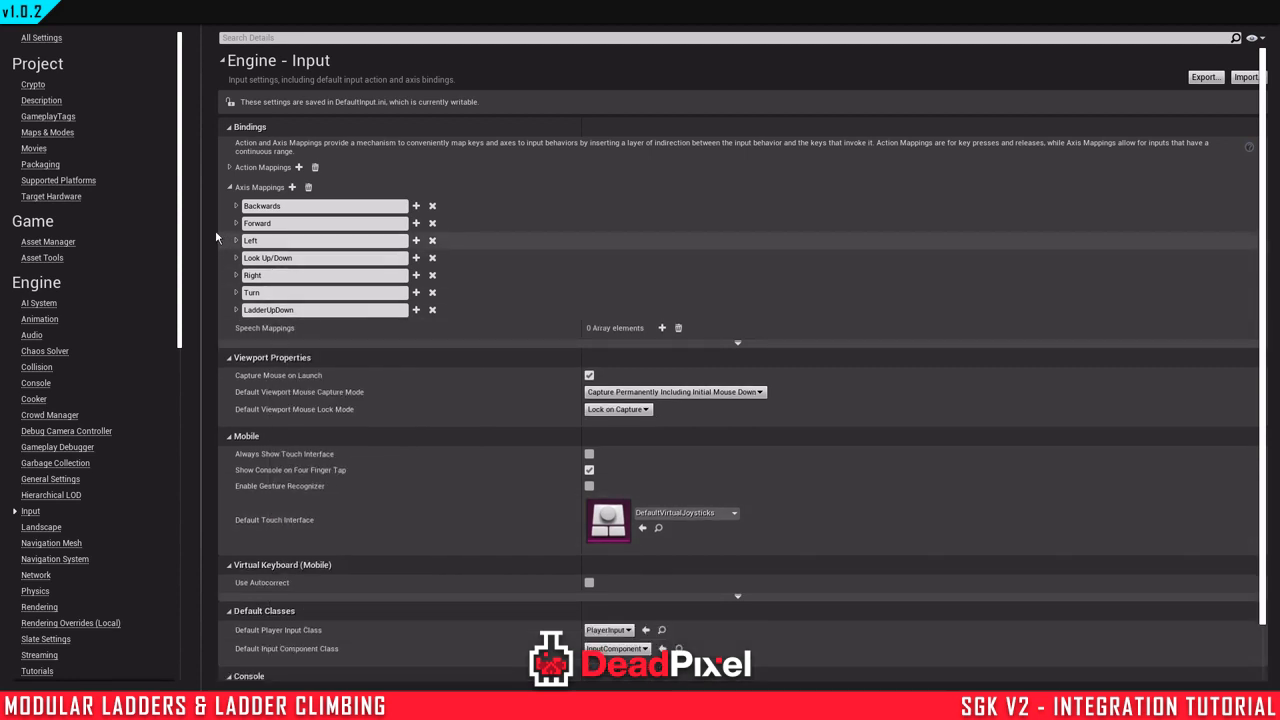
{"action": "left_click", "coordinate": [236, 204]}
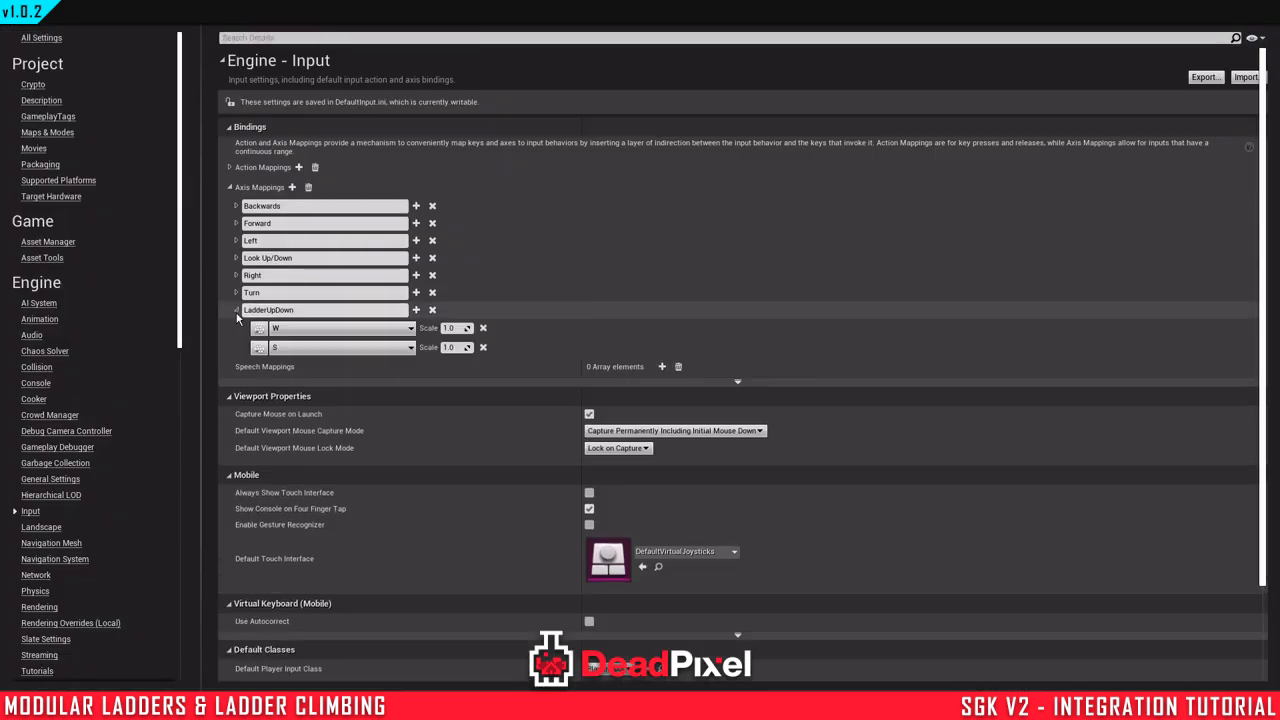
{"action": "left_click", "coordinate": [236, 308]}
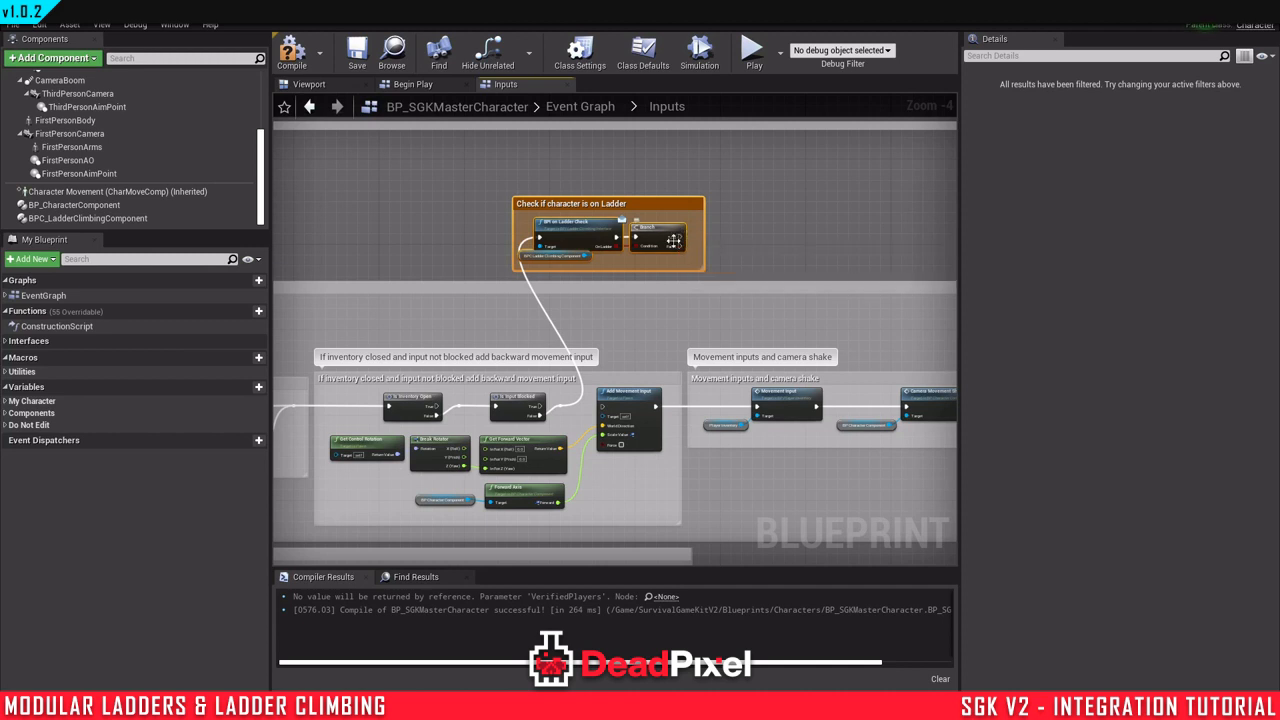
{"action": "mouse_move", "coordinate": [676, 244]}
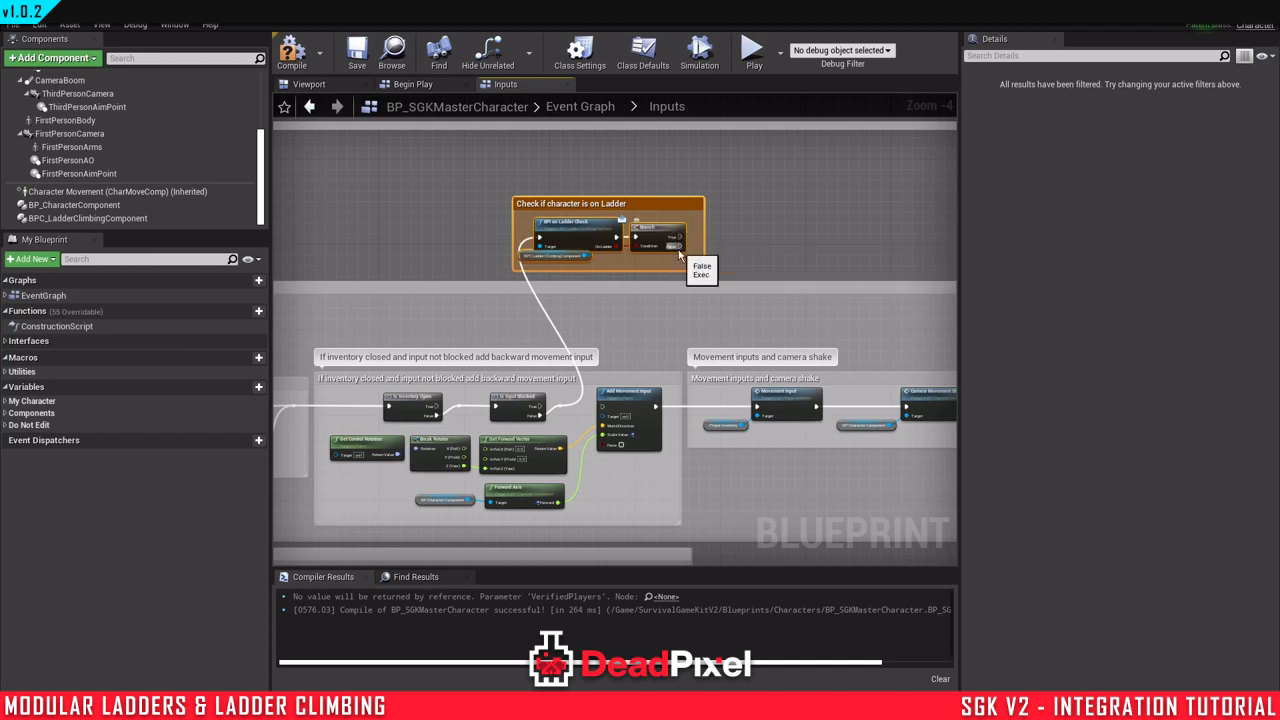
{"action": "mouse_move", "coordinate": [684, 250]}
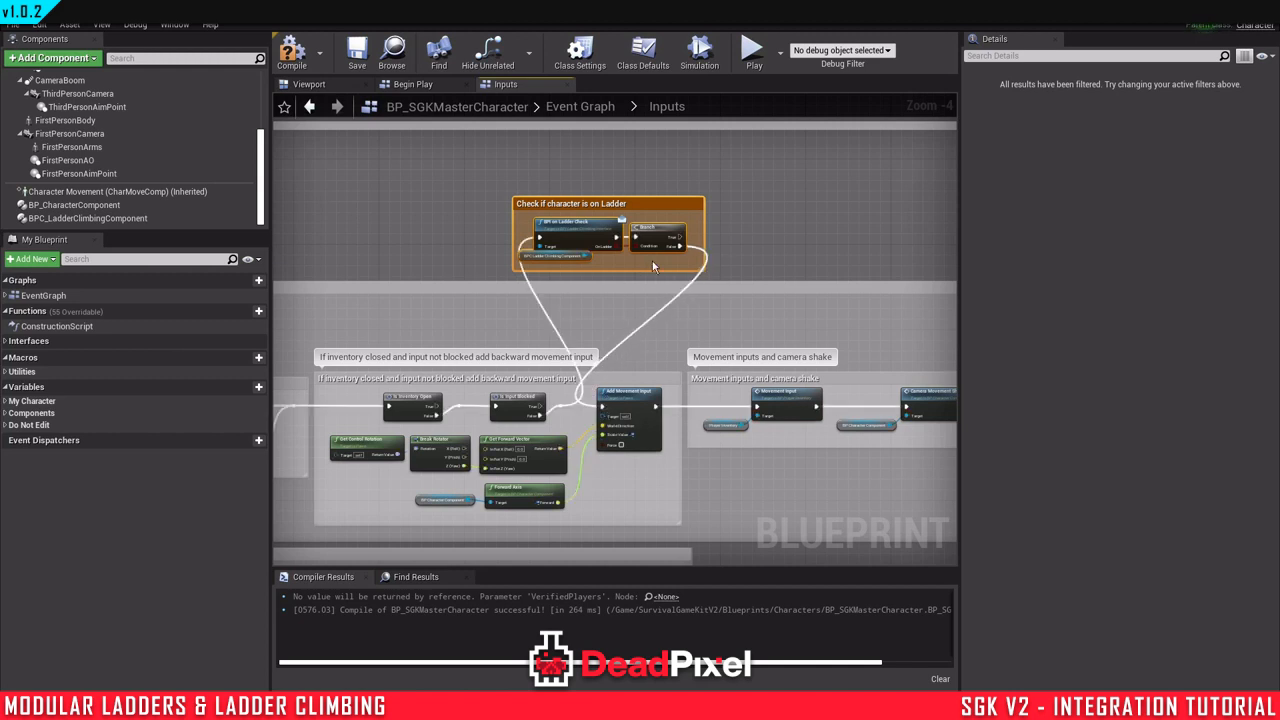
Step: Compile BP_SGKMasterCharacter with the Ladder Check branch gating the movement inputs
{"action": "left_click", "coordinate": [292, 52]}
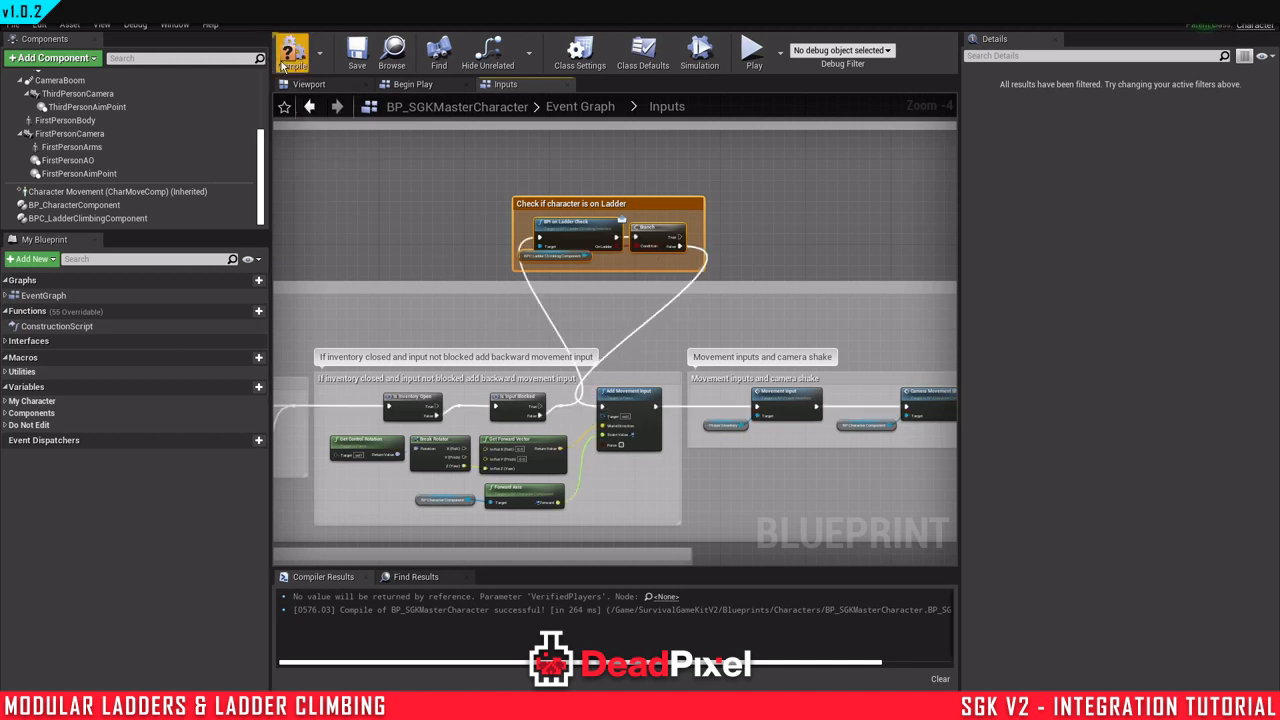
{"action": "left_click", "coordinate": [292, 50]}
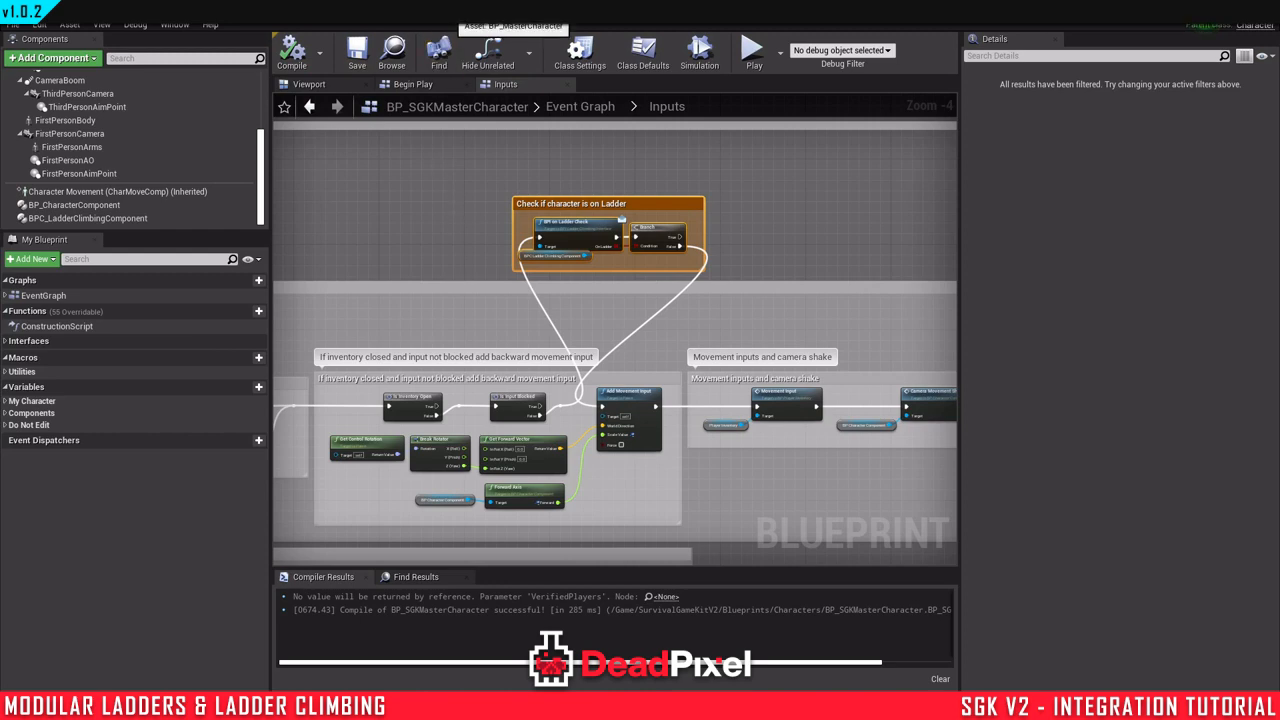
{"action": "scroll", "scroll_direction": "down", "scroll_amount": 3}
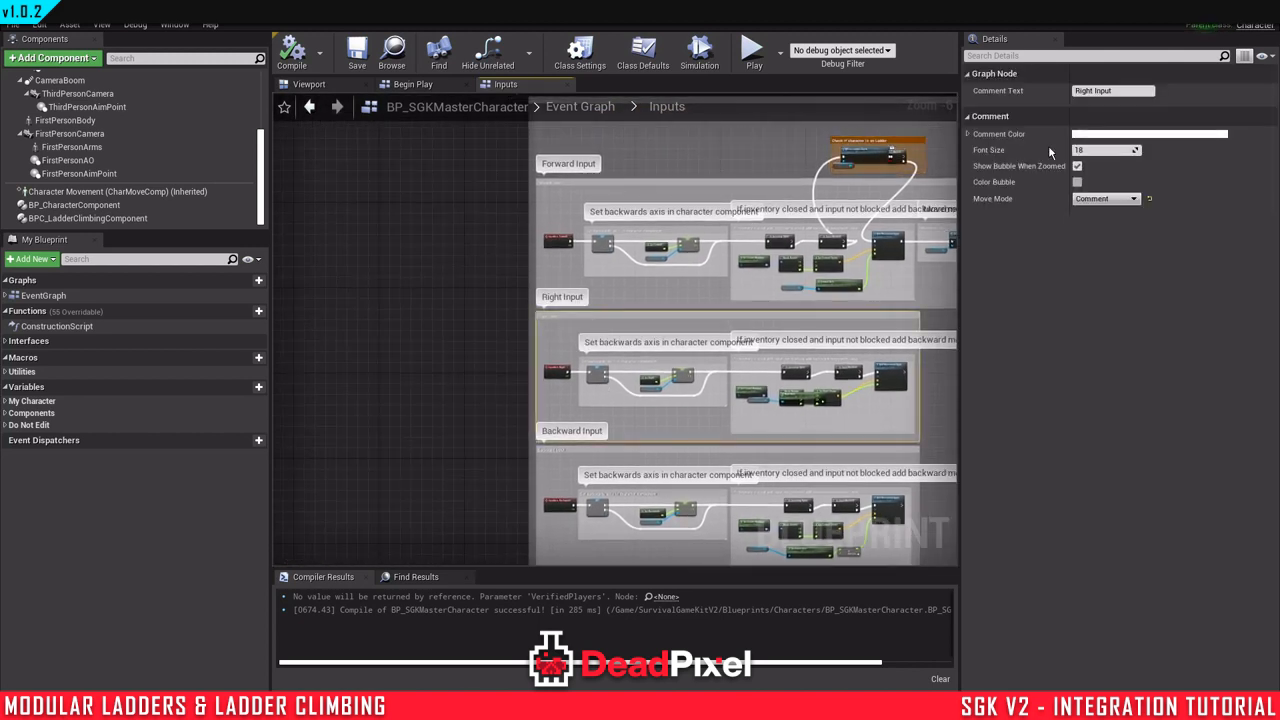
Step: Wire InputAxis LadderUpDown through a BPI Is On Ladder branch into Ladder Input and compile
{"action": "left_click", "coordinate": [1104, 198]}
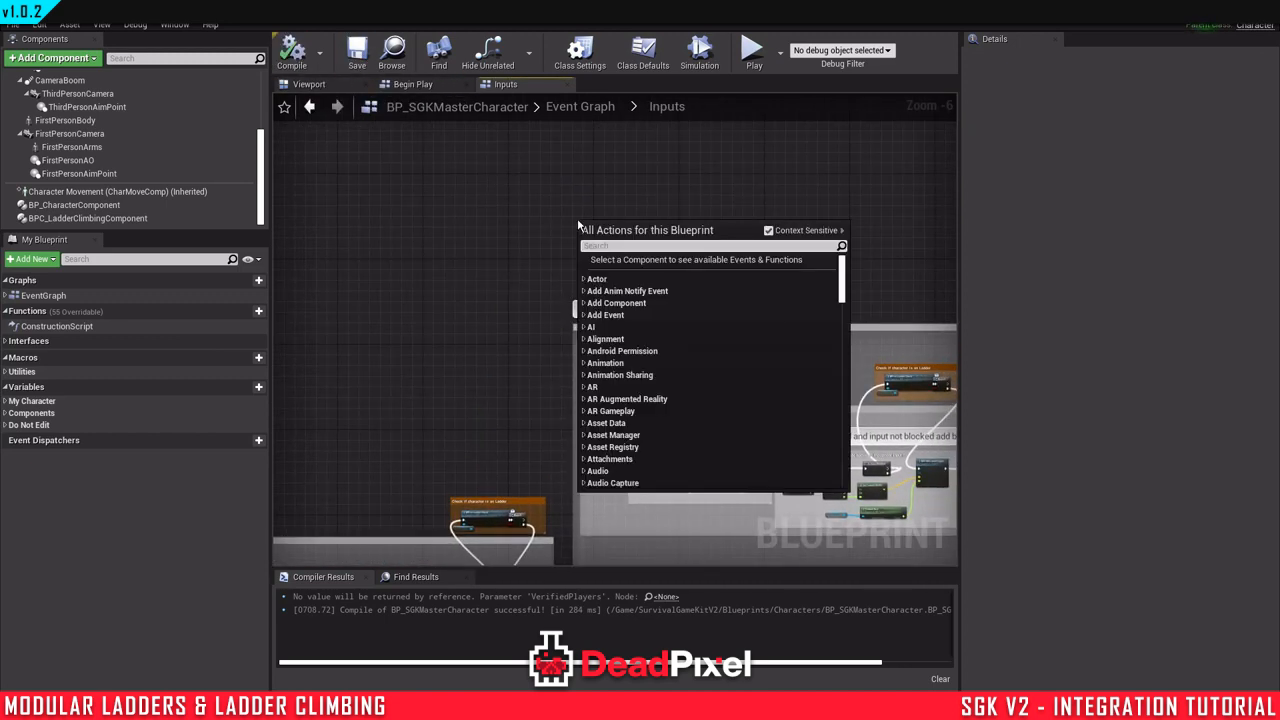
{"action": "type", "text": "ladd"}
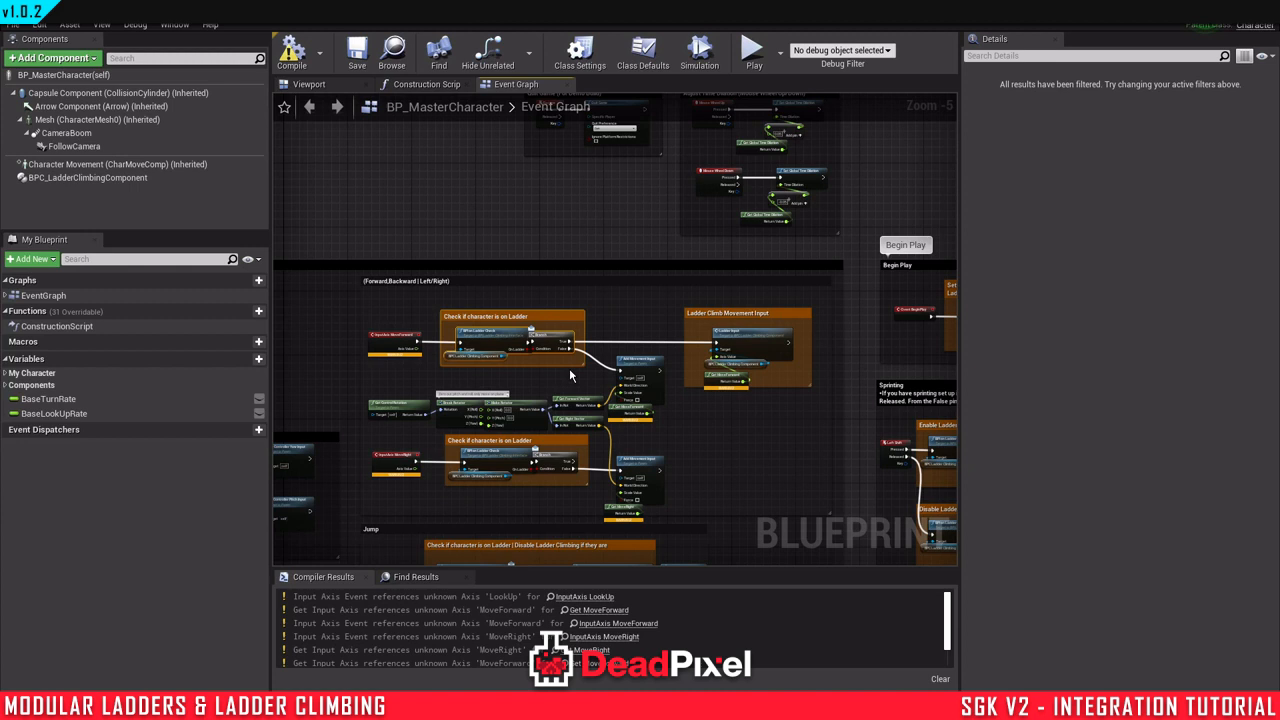
{"action": "left_click", "coordinate": [744, 344]}
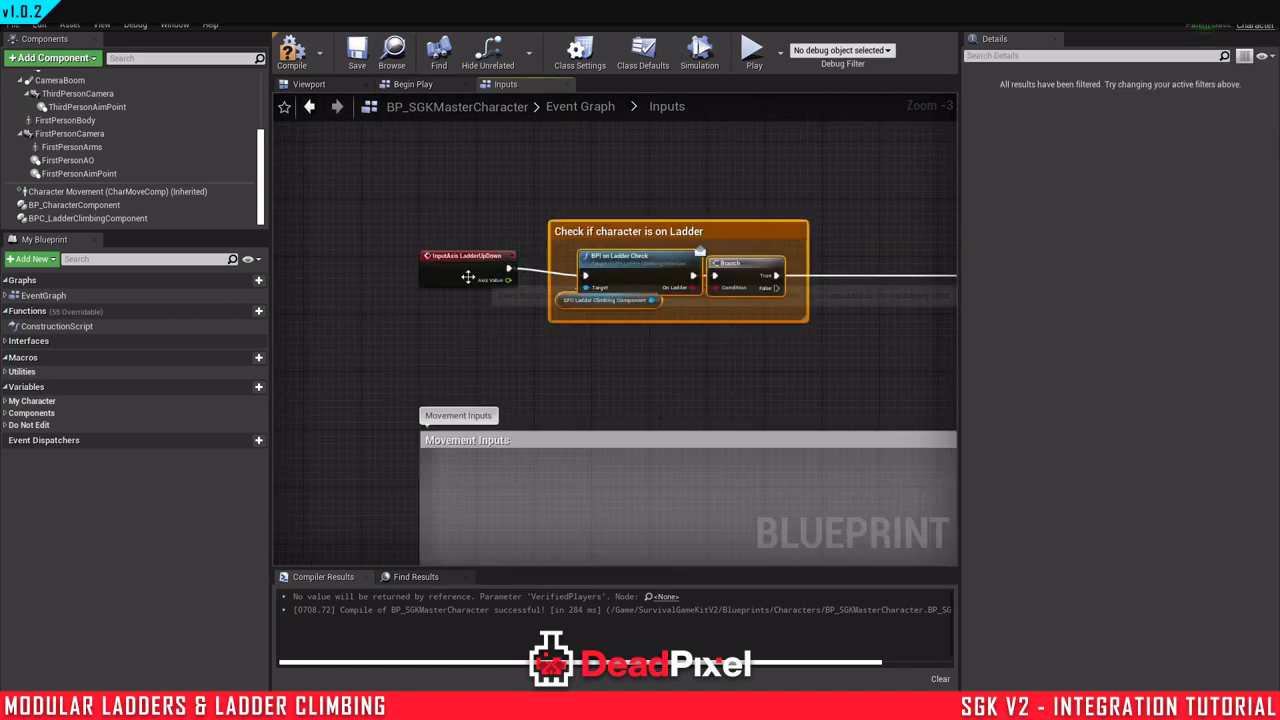
{"action": "left_click", "coordinate": [632, 220]}
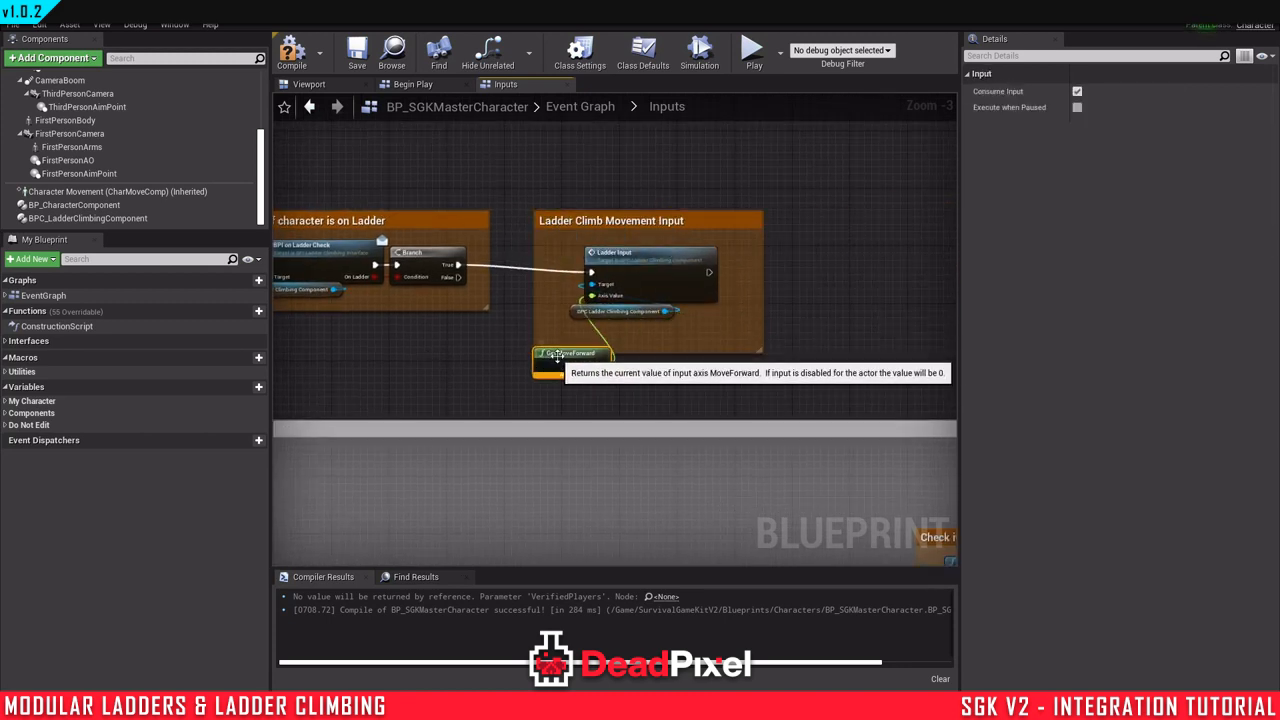
{"action": "scroll", "scroll_direction": "down", "scroll_amount": 3}
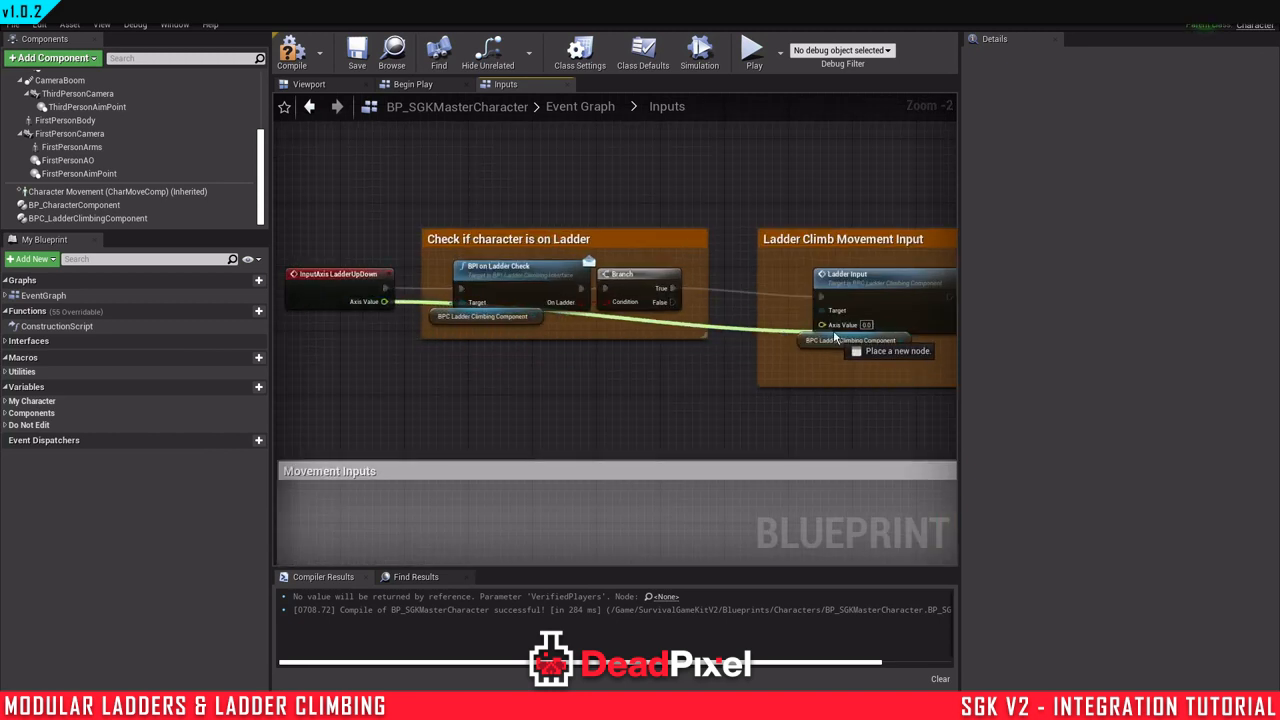
{"action": "left_click", "coordinate": [844, 238]}
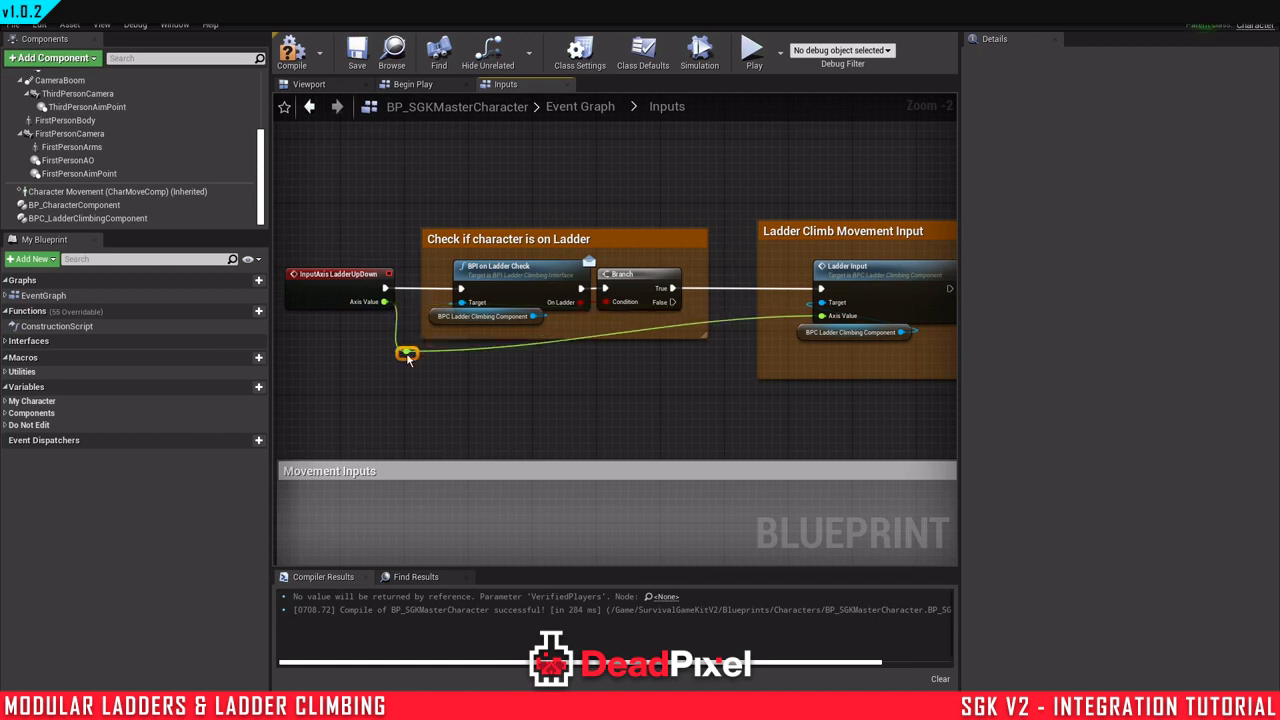
{"action": "left_click_drag", "start_coordinate": [404, 354], "coordinate": [568, 352]}
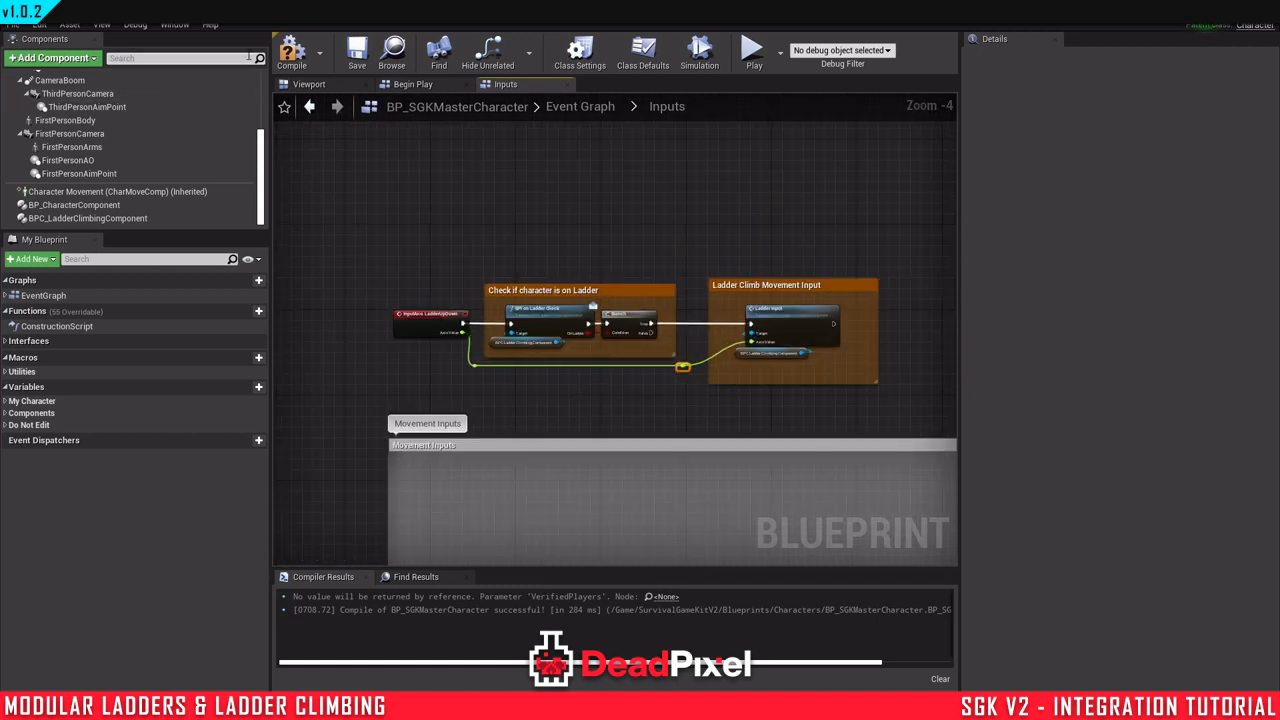
{"action": "left_click", "coordinate": [292, 52]}
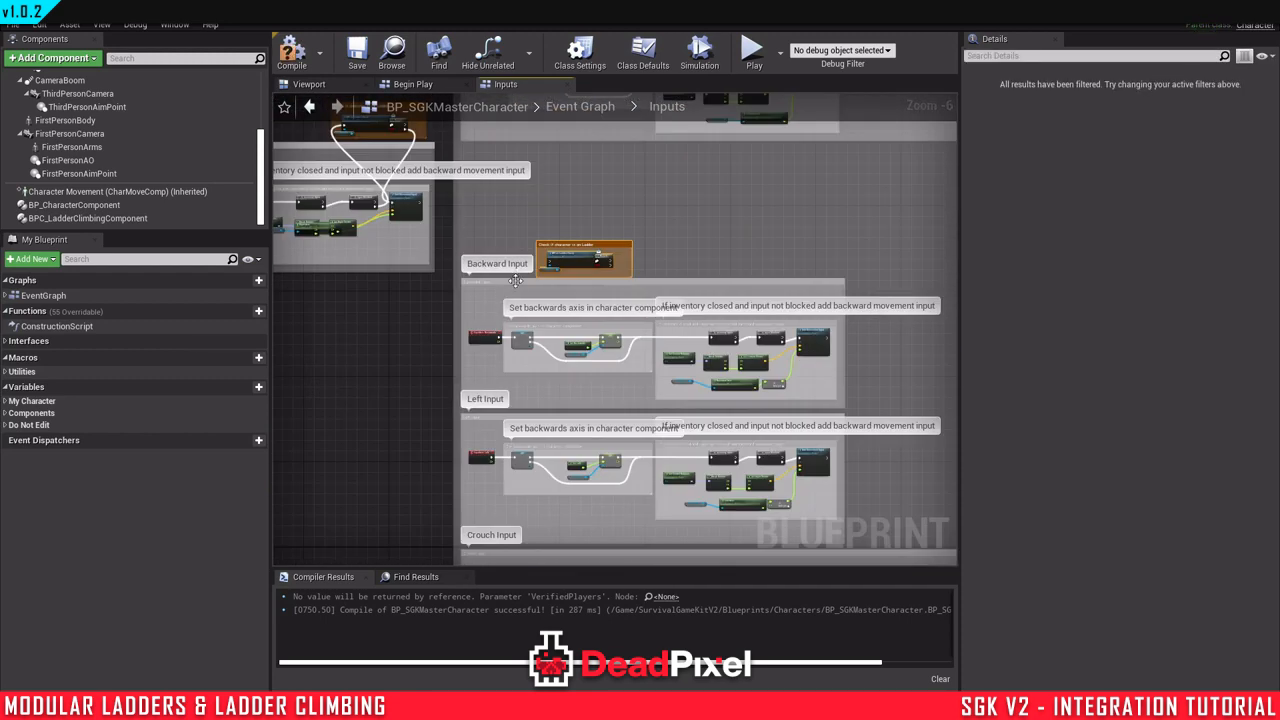
Step: Paste the 'Check if character is on Ladder' group before the Backwards and Left axis events
{"action": "left_click", "coordinate": [496, 264]}
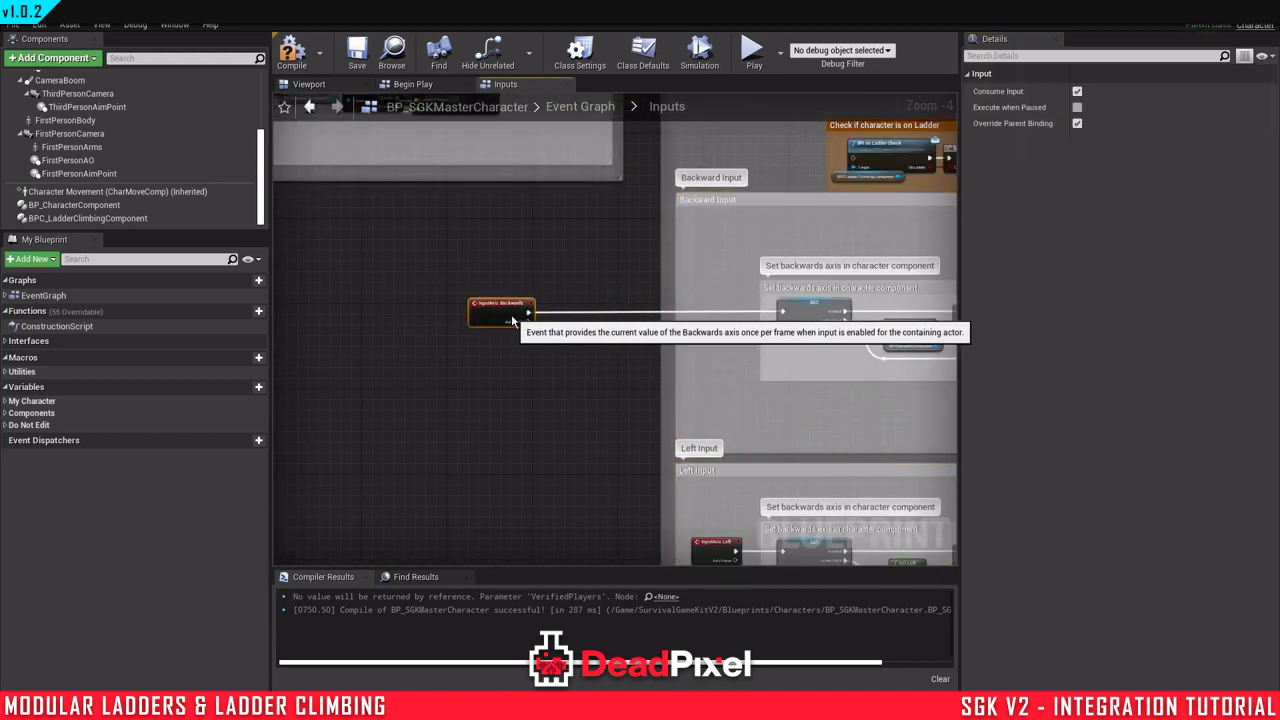
{"action": "scroll", "scroll_direction": "down", "scroll_amount": 3}
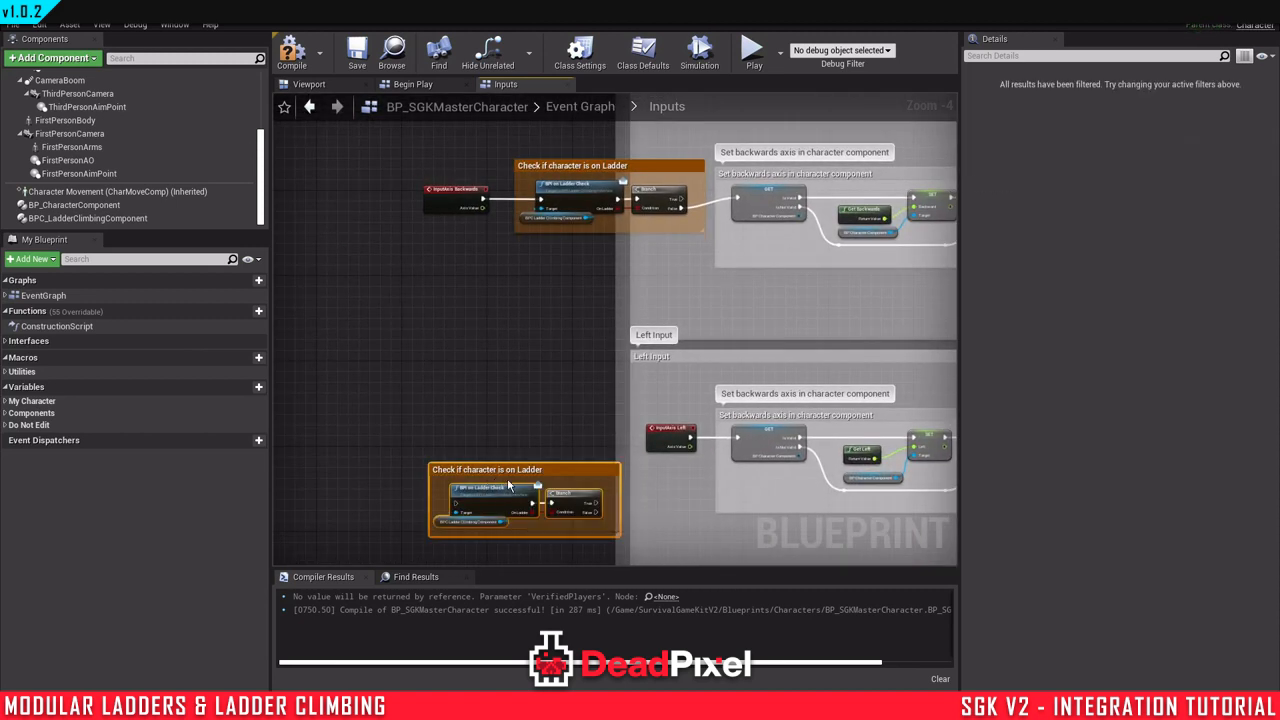
{"action": "left_click", "coordinate": [410, 444]}
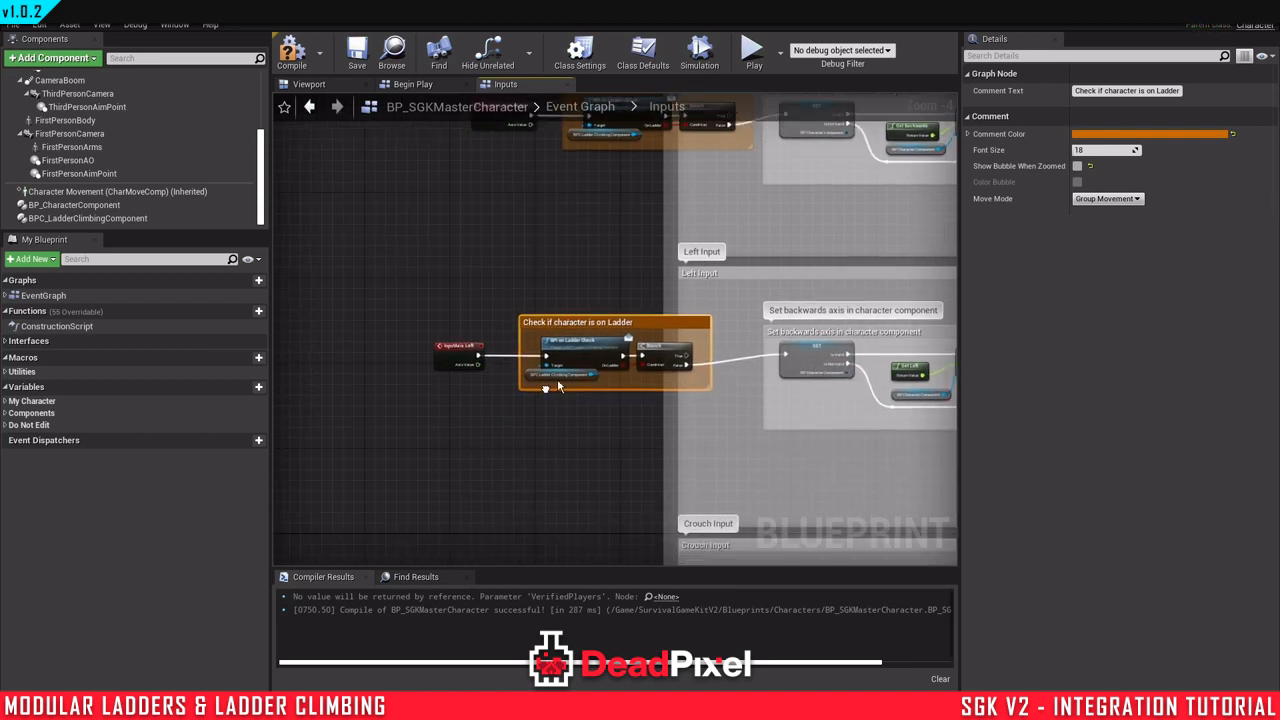
{"action": "scroll", "scroll_direction": "down", "scroll_amount": 3}
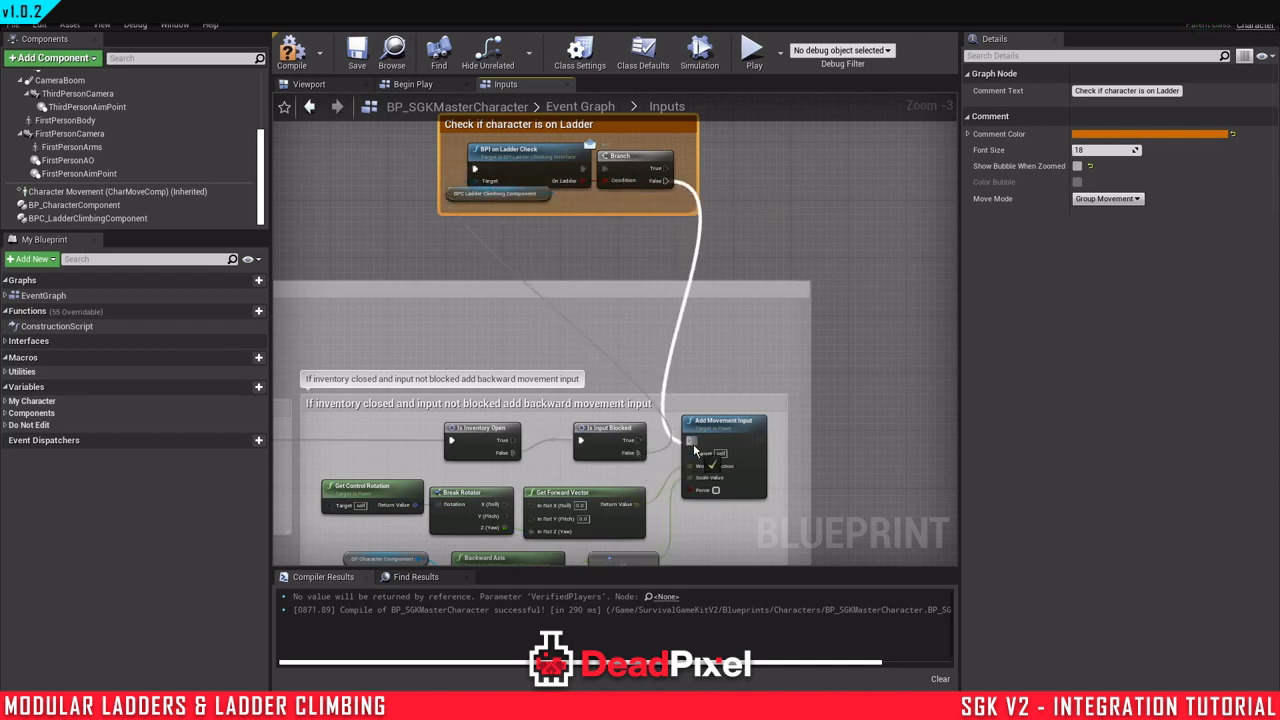
Step: Wire Backward's Branch False to its Add Movement Input and paste the ladder check before InputAxis Right
{"action": "scroll", "scroll_direction": "down", "scroll_amount": 3}
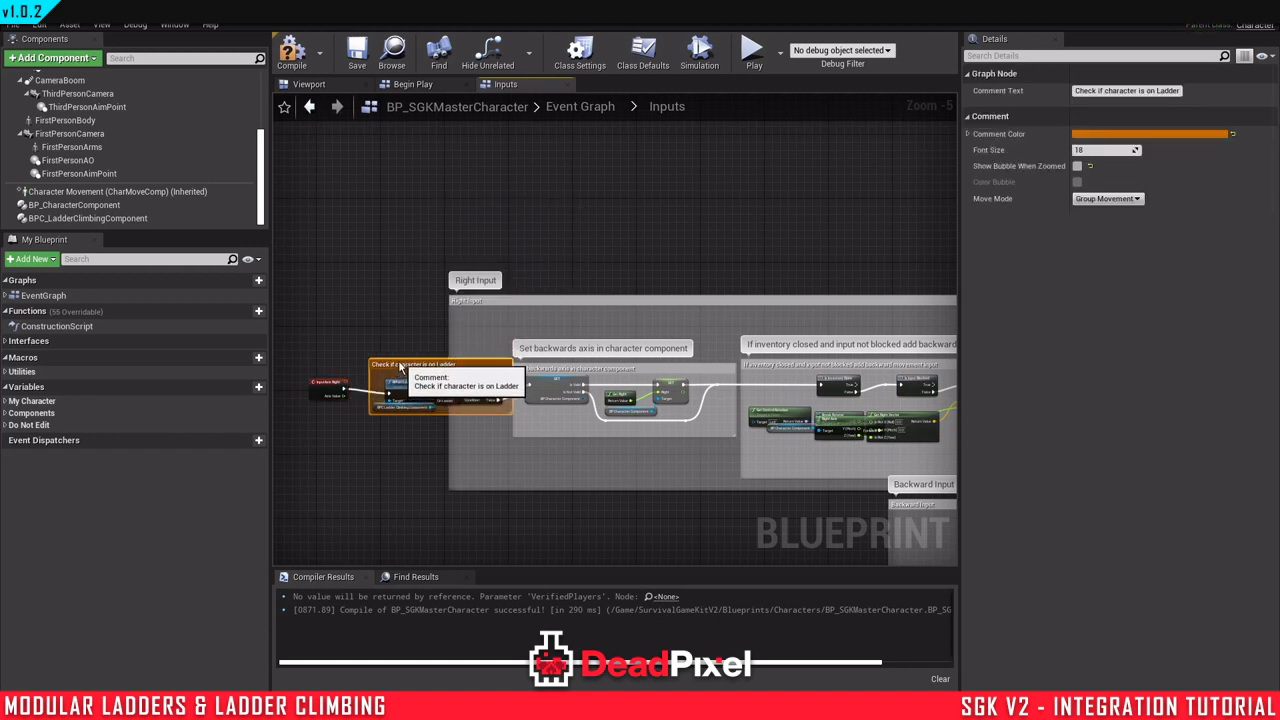
{"action": "left_click", "coordinate": [330, 376]}
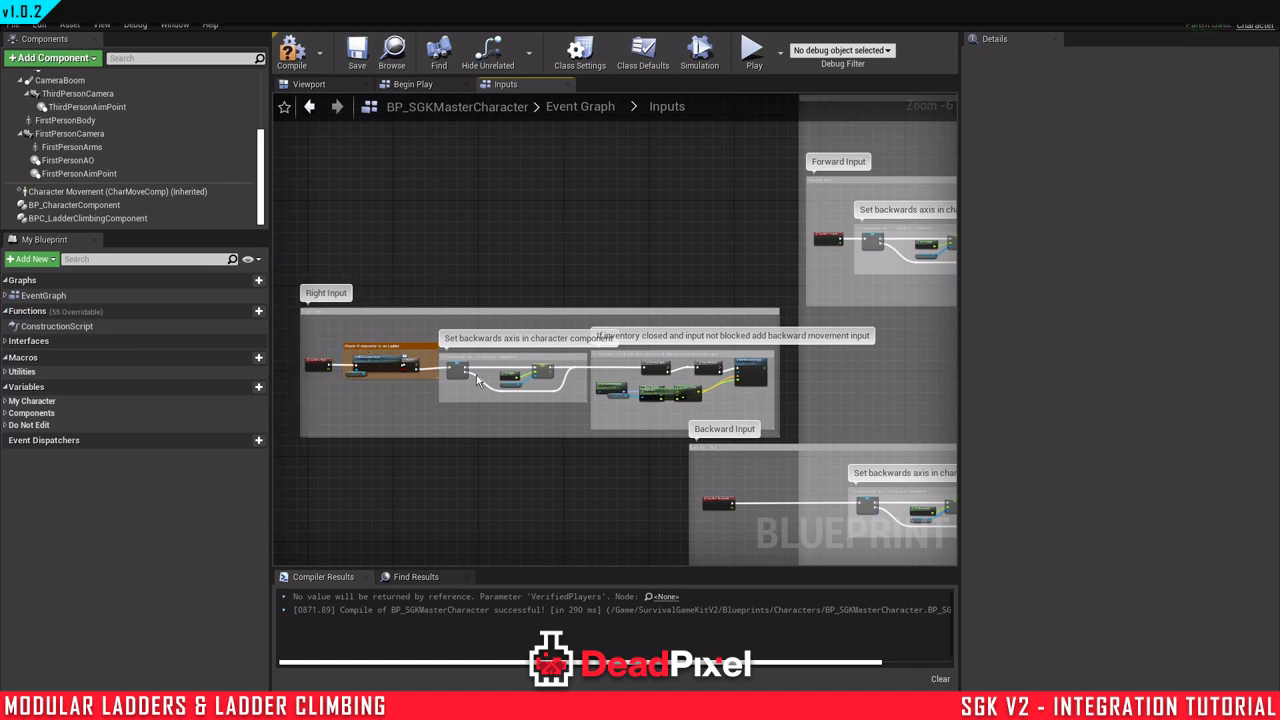
{"action": "scroll", "scroll_direction": "down", "scroll_amount": 3}
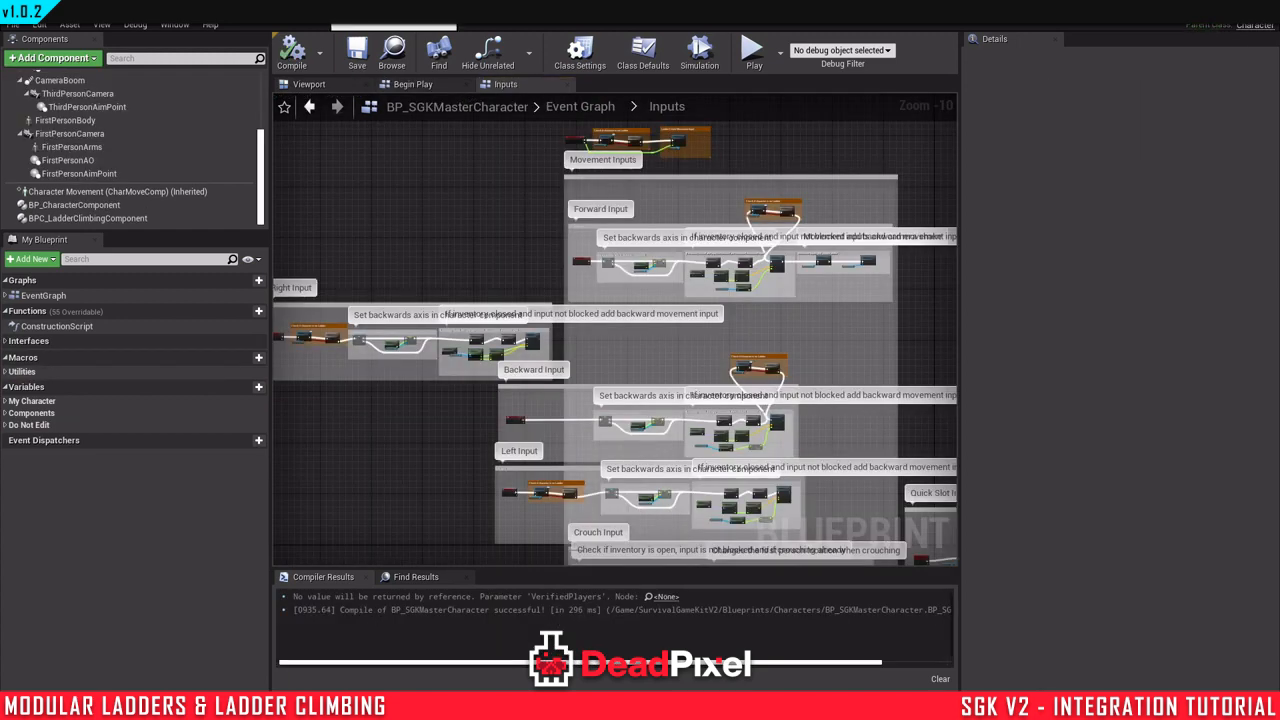
Step: Add Enable/Disable Ladder Sprinting groups to the Sprint input's pressed and released pins
{"action": "scroll", "scroll_direction": "down", "scroll_amount": 3}
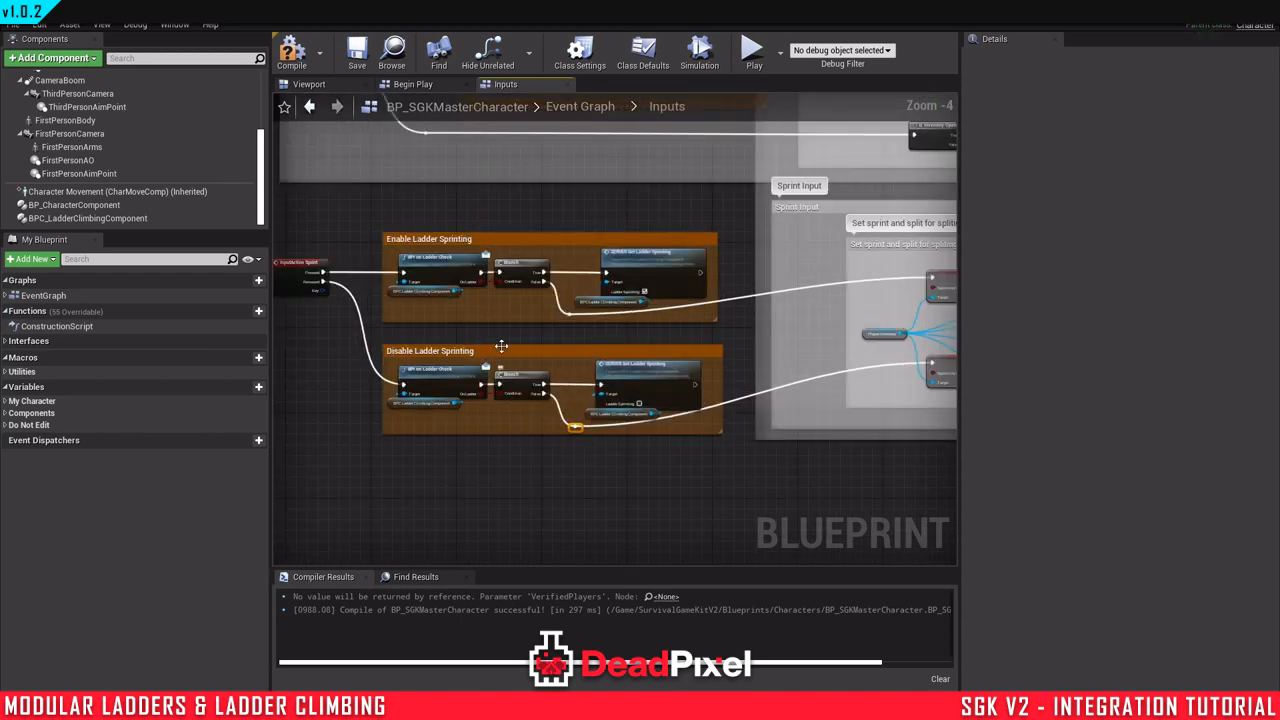
{"action": "left_click", "coordinate": [356, 50]}
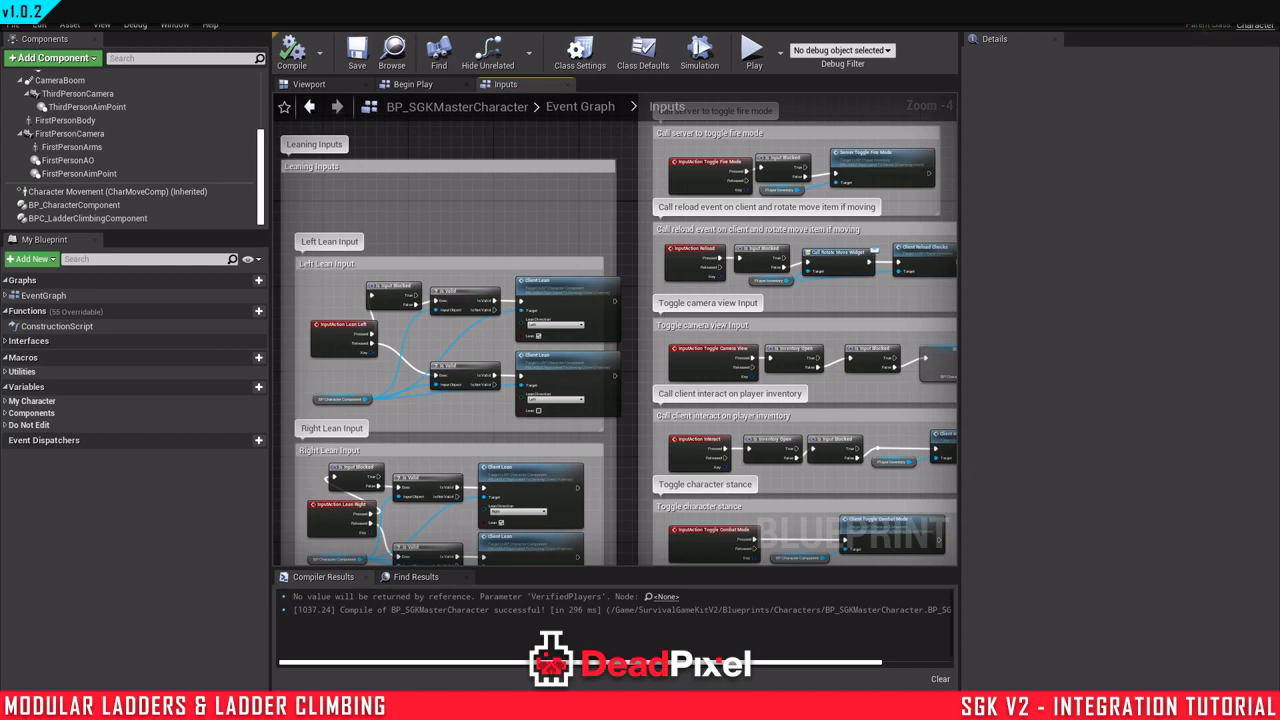
{"action": "mouse_move", "coordinate": [864, 400]}
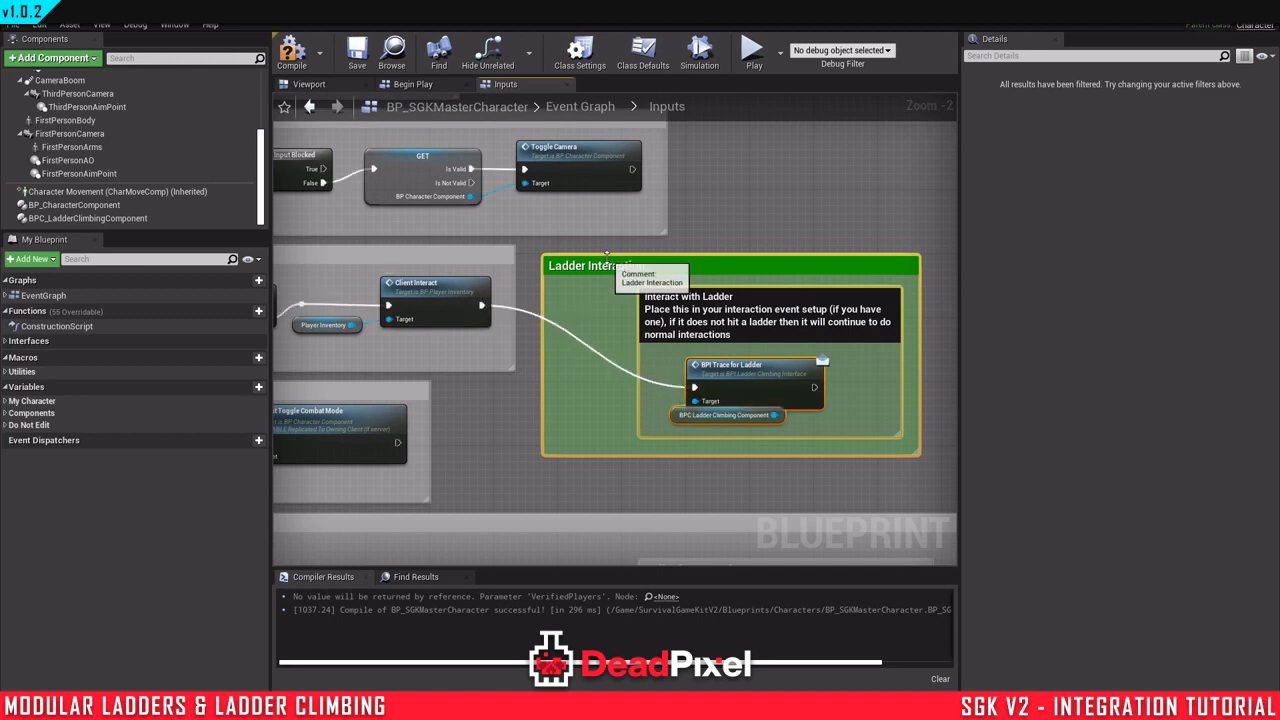
Step: Paste the Ladder Interaction group calling BPI Try Use Ladder after Client Interact, then save BP_SGKMasterCharacter
{"action": "left_click", "coordinate": [596, 264]}
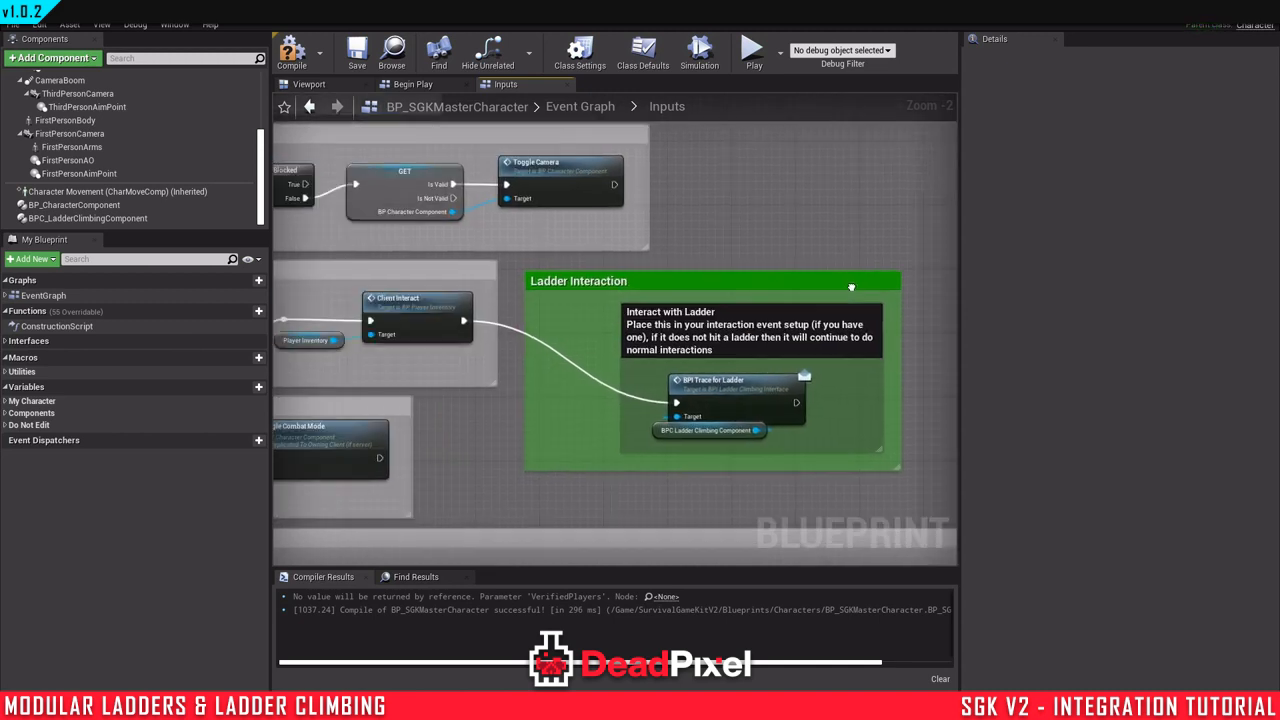
{"action": "scroll", "scroll_direction": "down", "scroll_amount": 3}
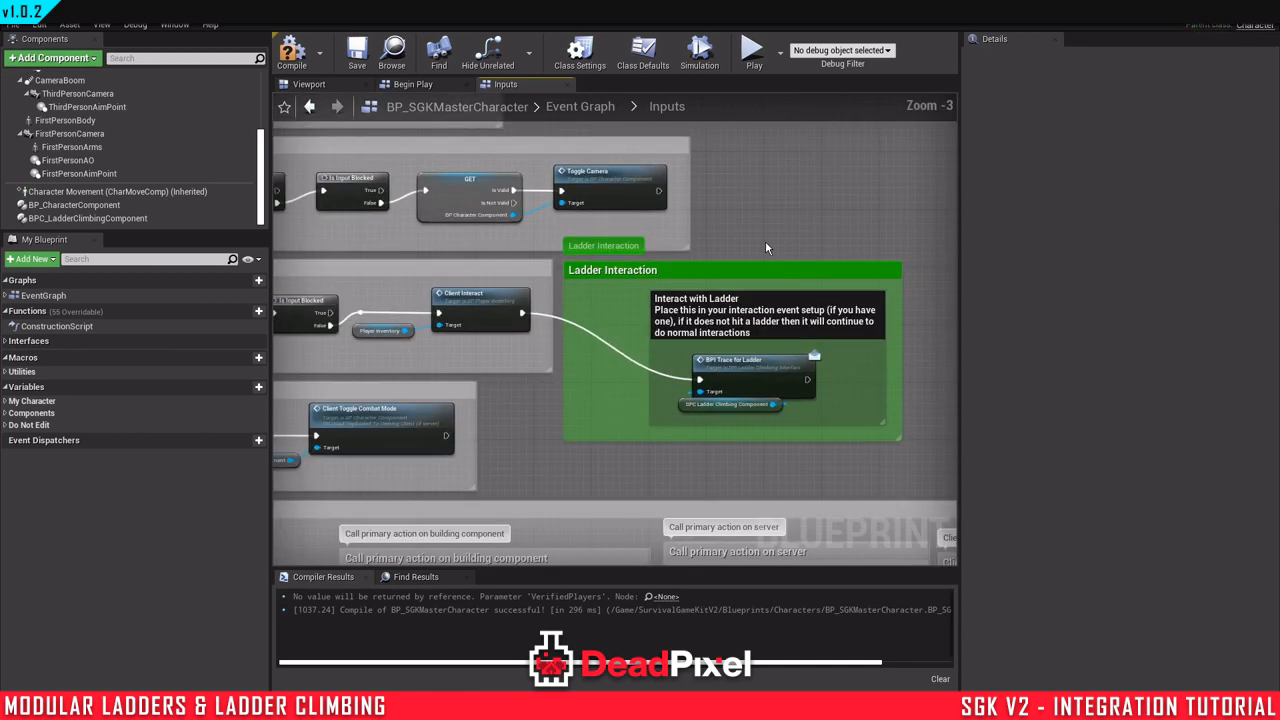
{"action": "scroll", "scroll_direction": "down", "scroll_amount": 3}
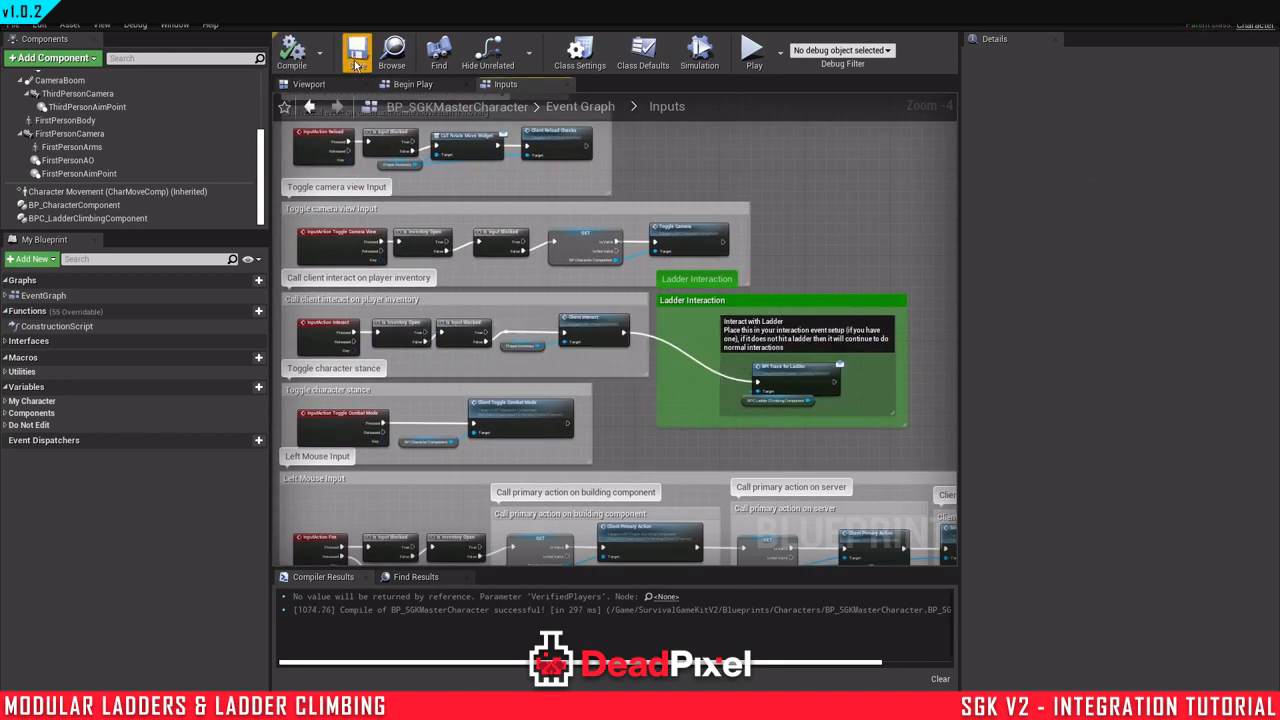
{"action": "left_click", "coordinate": [356, 50]}
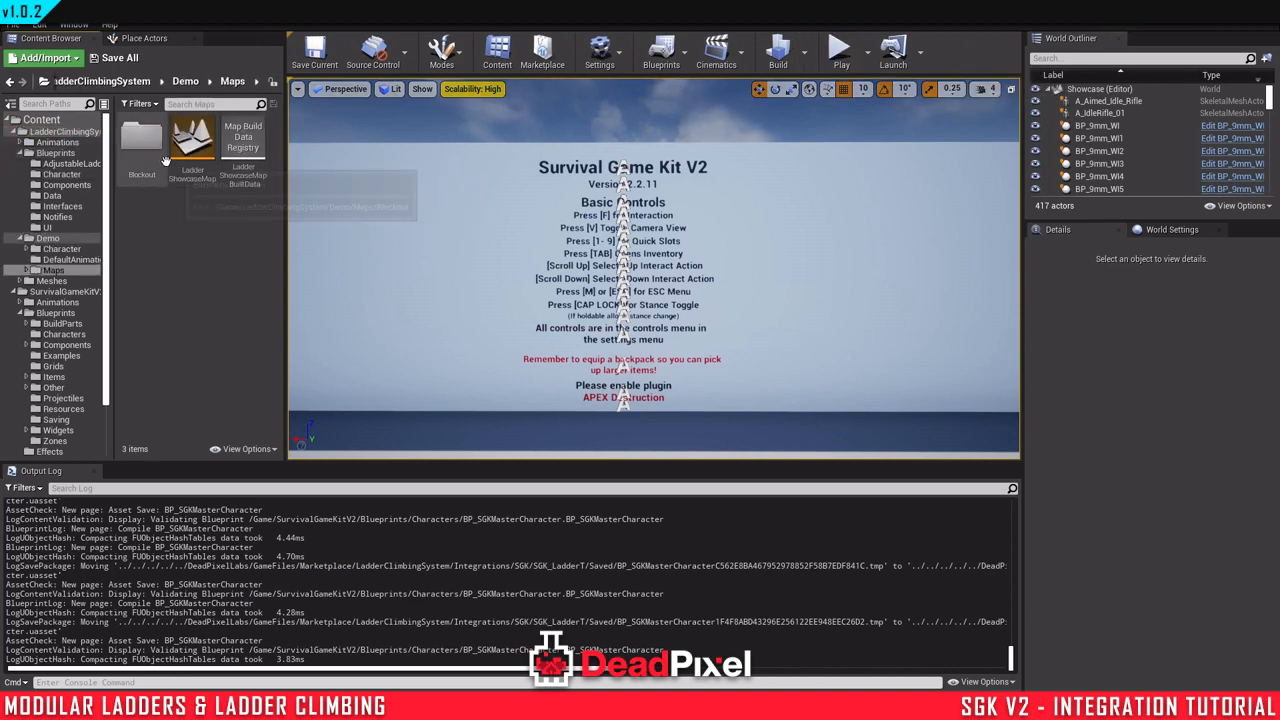
Step: Load LadderShowcaseMap, play-test climbing a ladder, stop, and go to the ladder system blueprints folder
{"action": "double_click", "coordinate": [192, 138]}
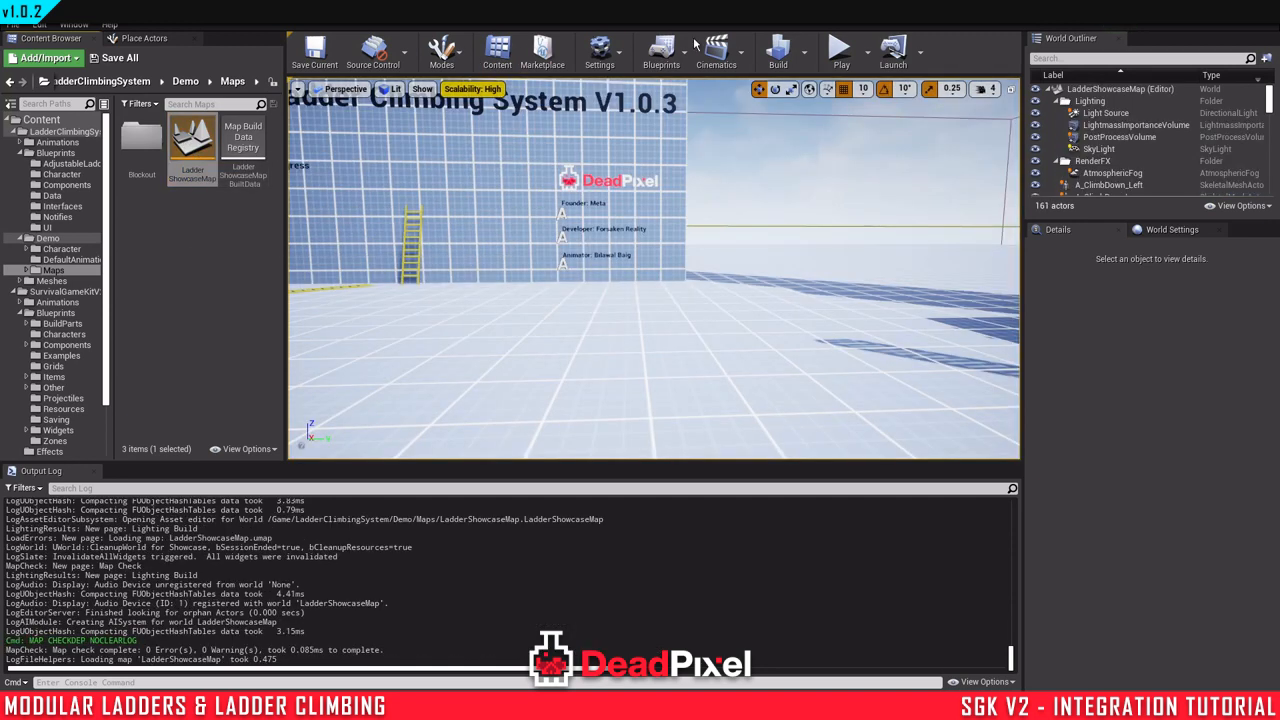
{"action": "left_click", "coordinate": [840, 48]}
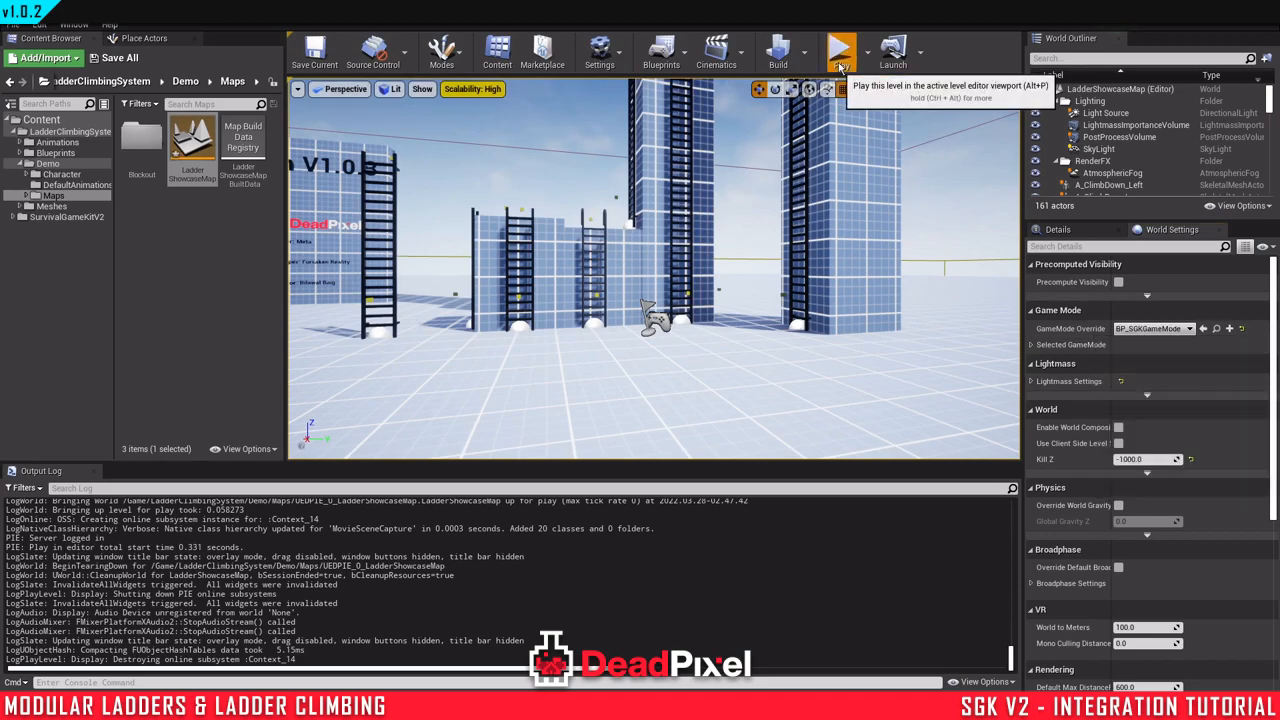
{"action": "left_click", "coordinate": [840, 50]}
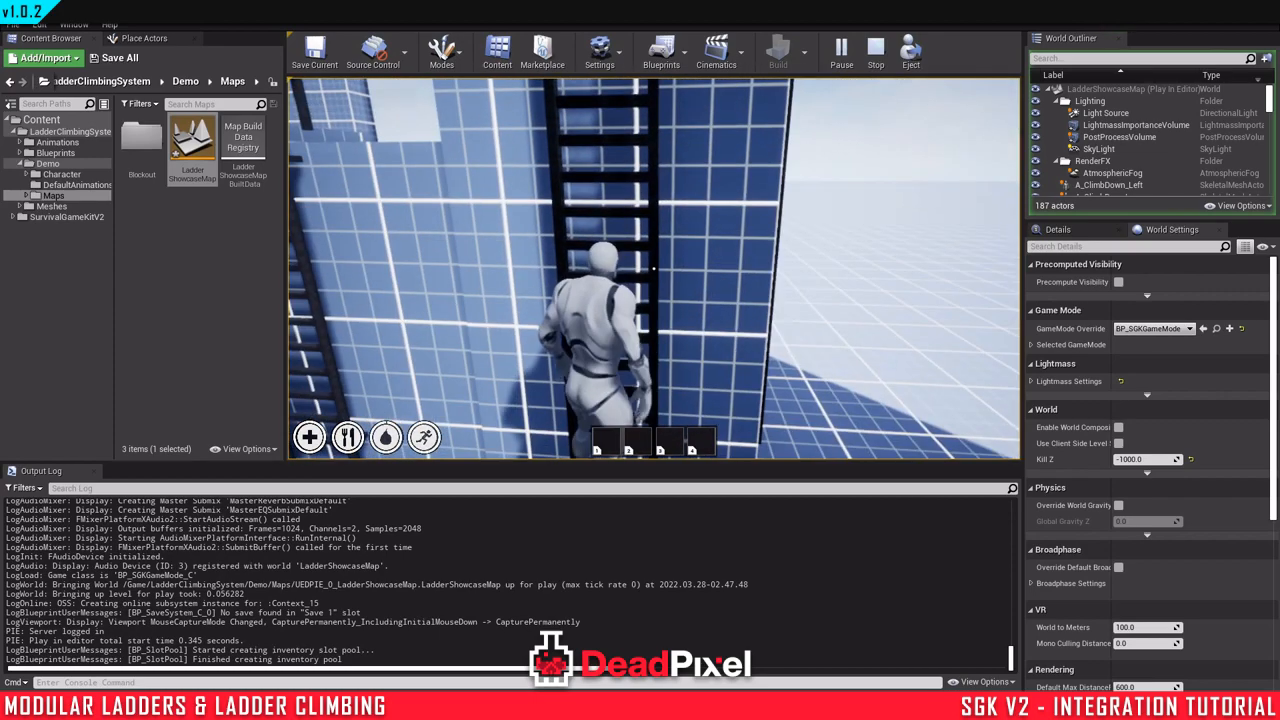
{"action": "left_click", "coordinate": [876, 48]}
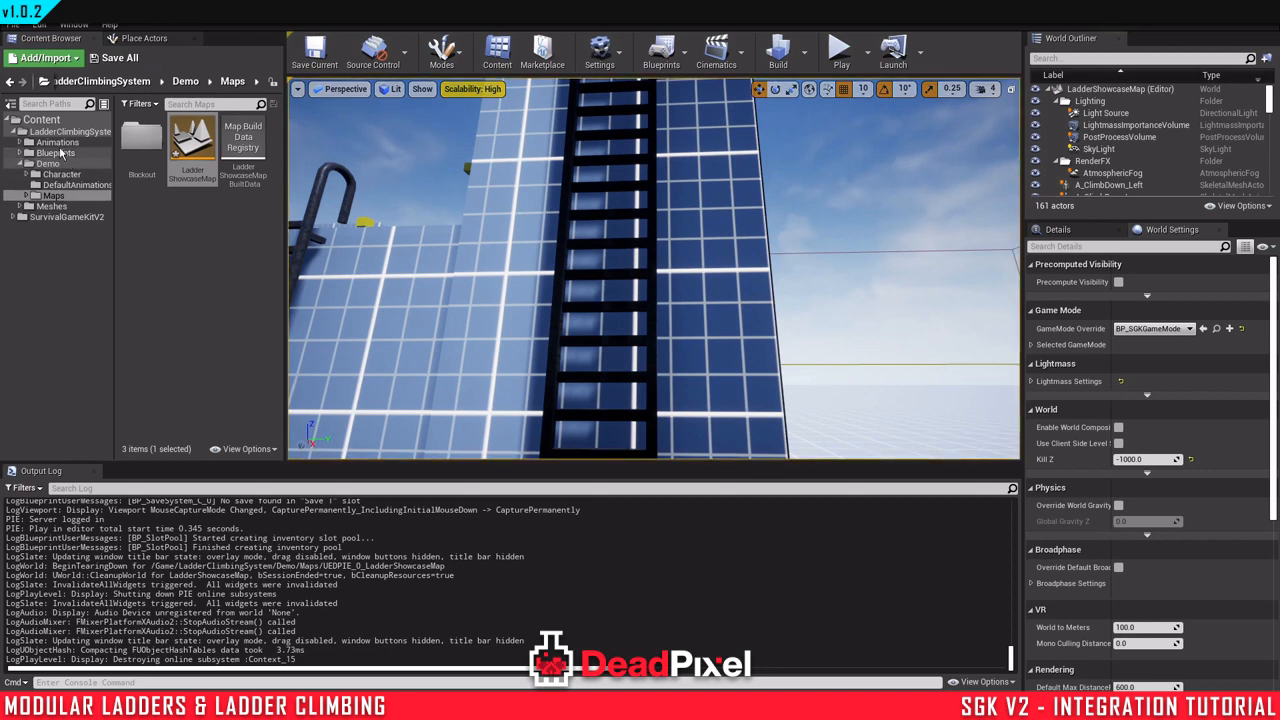
{"action": "left_click", "coordinate": [56, 140]}
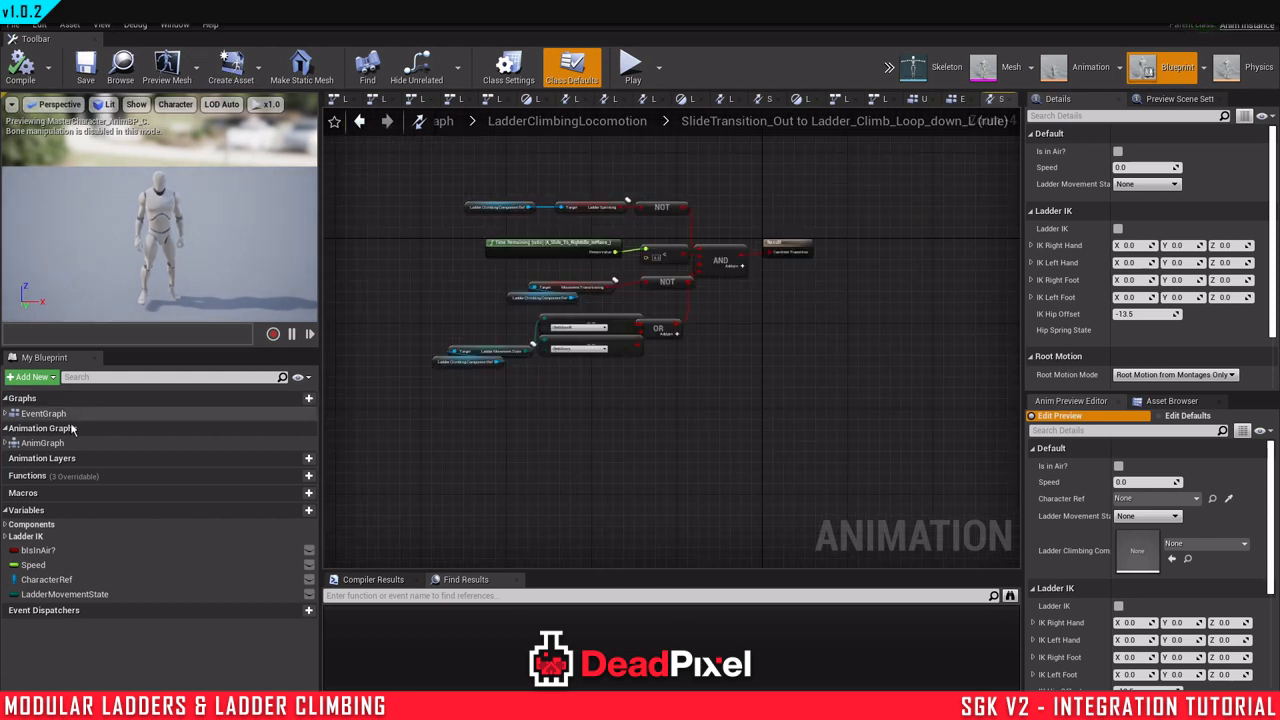
Step: Call UpdateLadderData inside BP_ThirdPerson_Anim's collapsed UpdateAnim graph and compile
{"action": "left_click", "coordinate": [44, 412]}
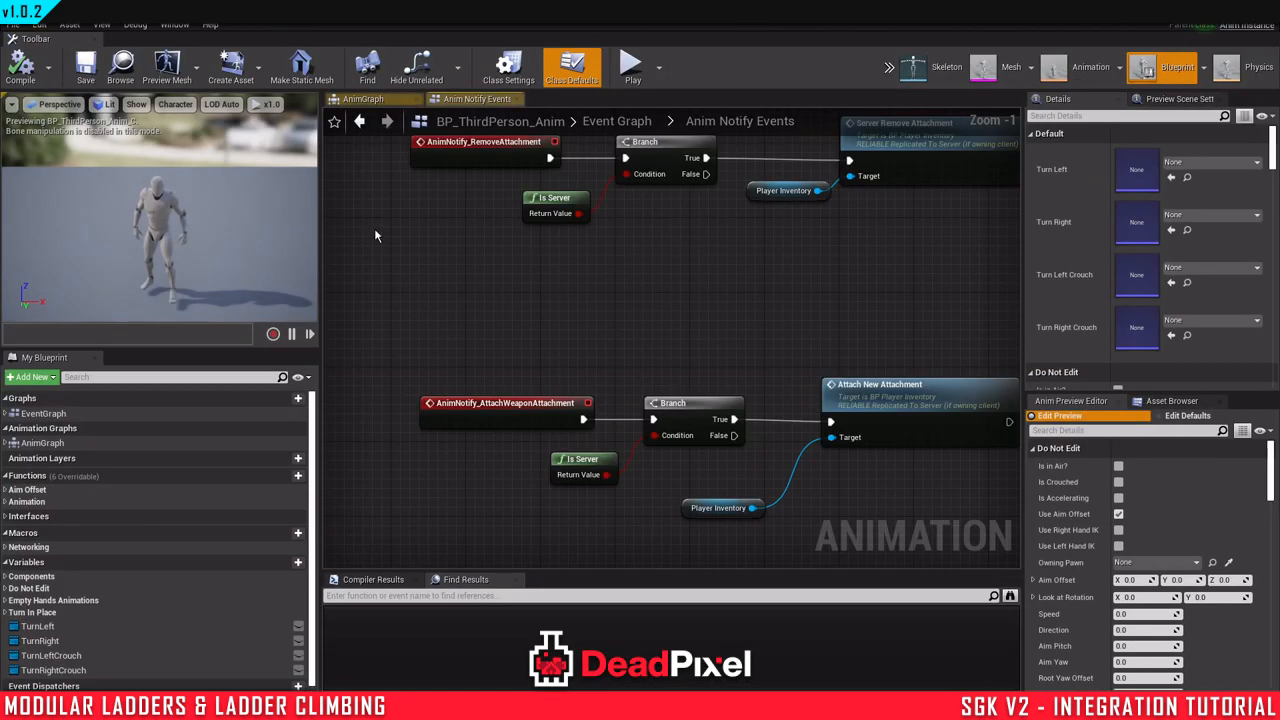
{"action": "mouse_move", "coordinate": [42, 442]}
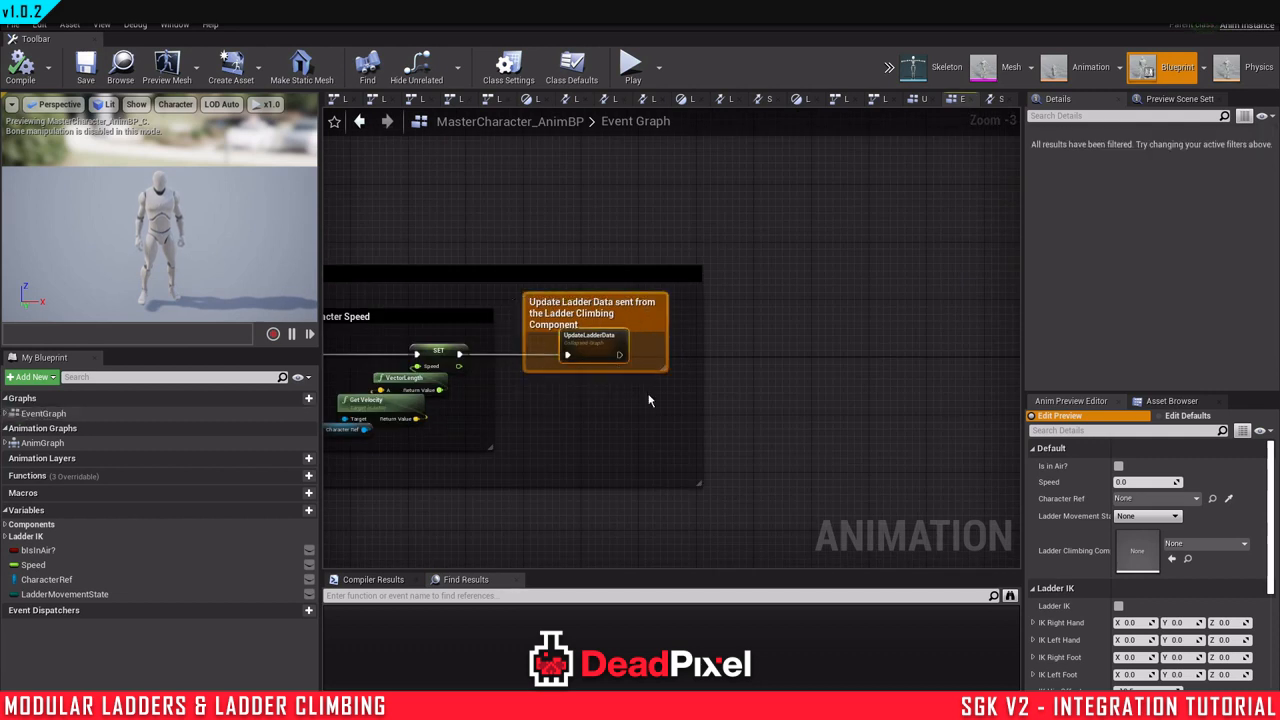
{"action": "left_click", "coordinate": [572, 68]}
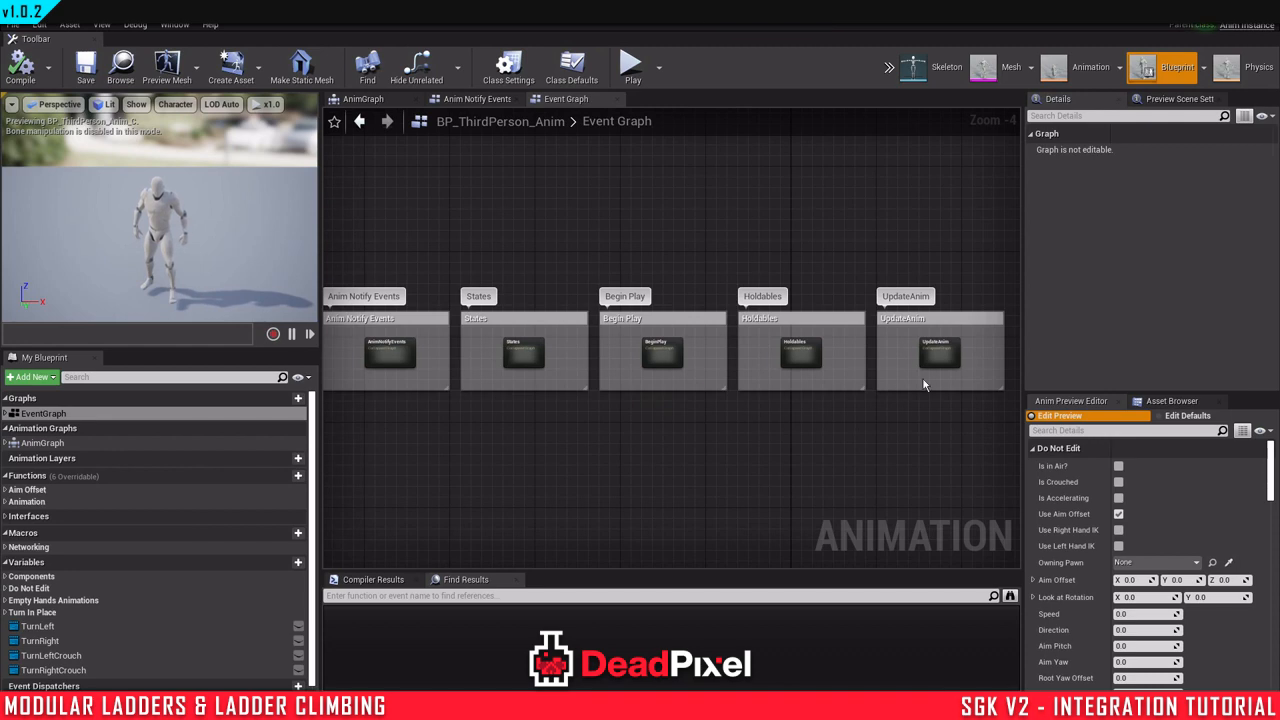
{"action": "double_click", "coordinate": [936, 352]}
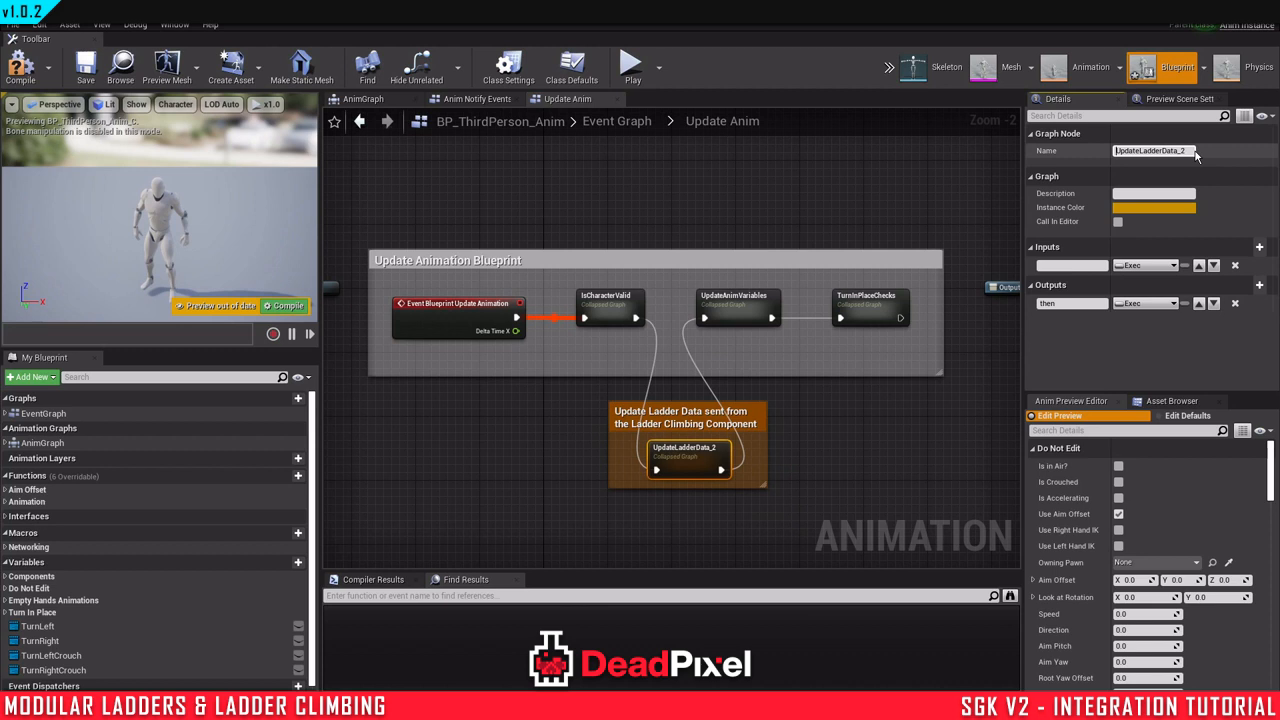
{"action": "type", "text": "UpdateLadderData"}
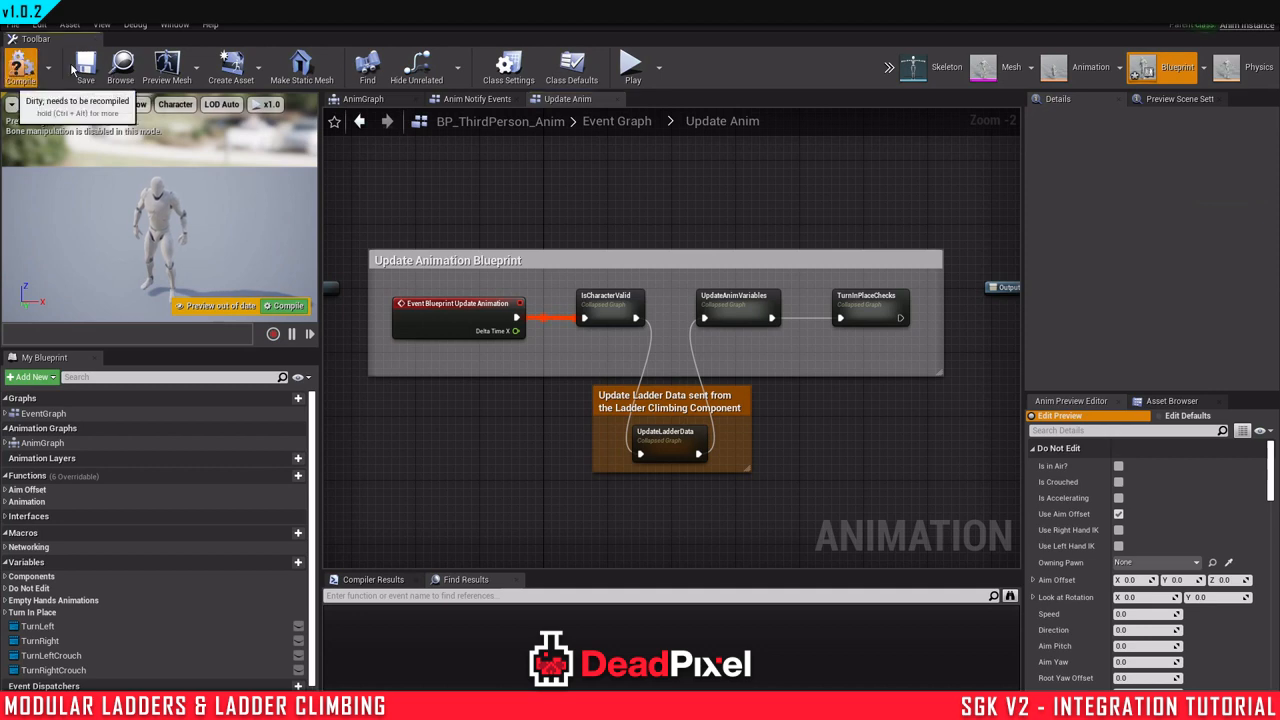
{"action": "left_click", "coordinate": [20, 66]}
{"action": "type", "text": "owning"}
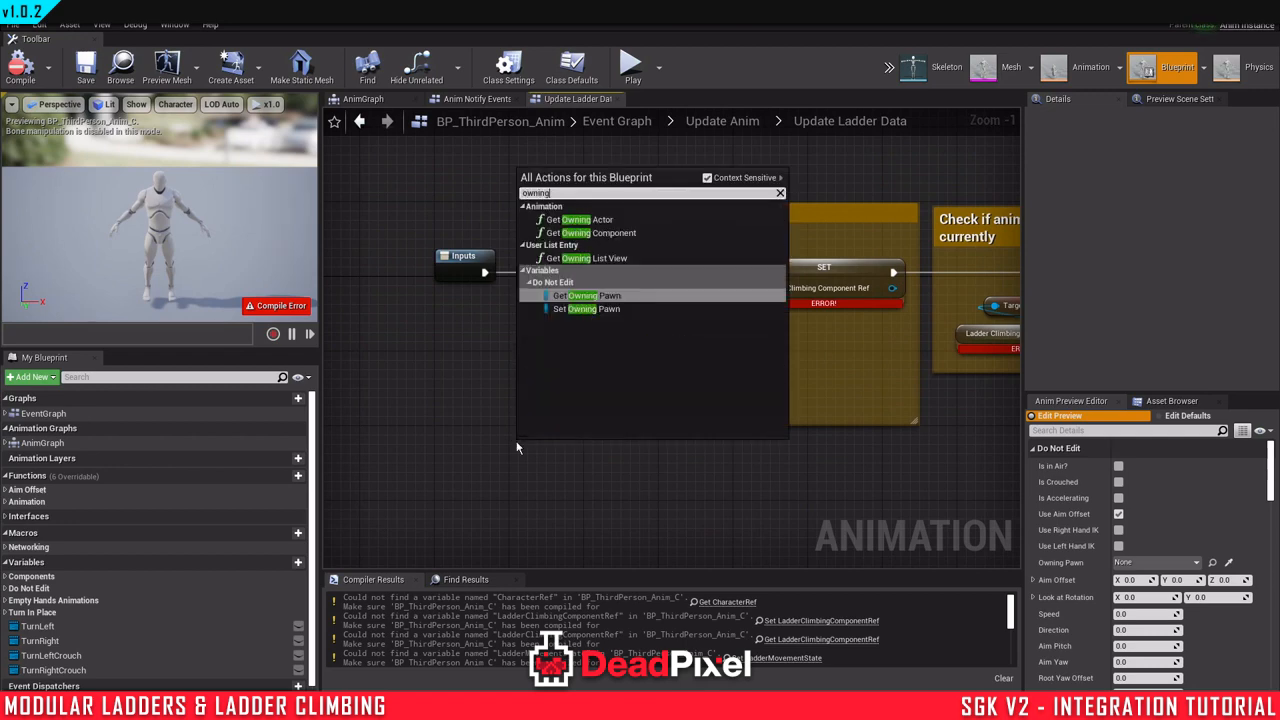
Step: Feed Get Owning Pawn into Get Component By Class for the ladder component and compile again
{"action": "left_click", "coordinate": [588, 296]}
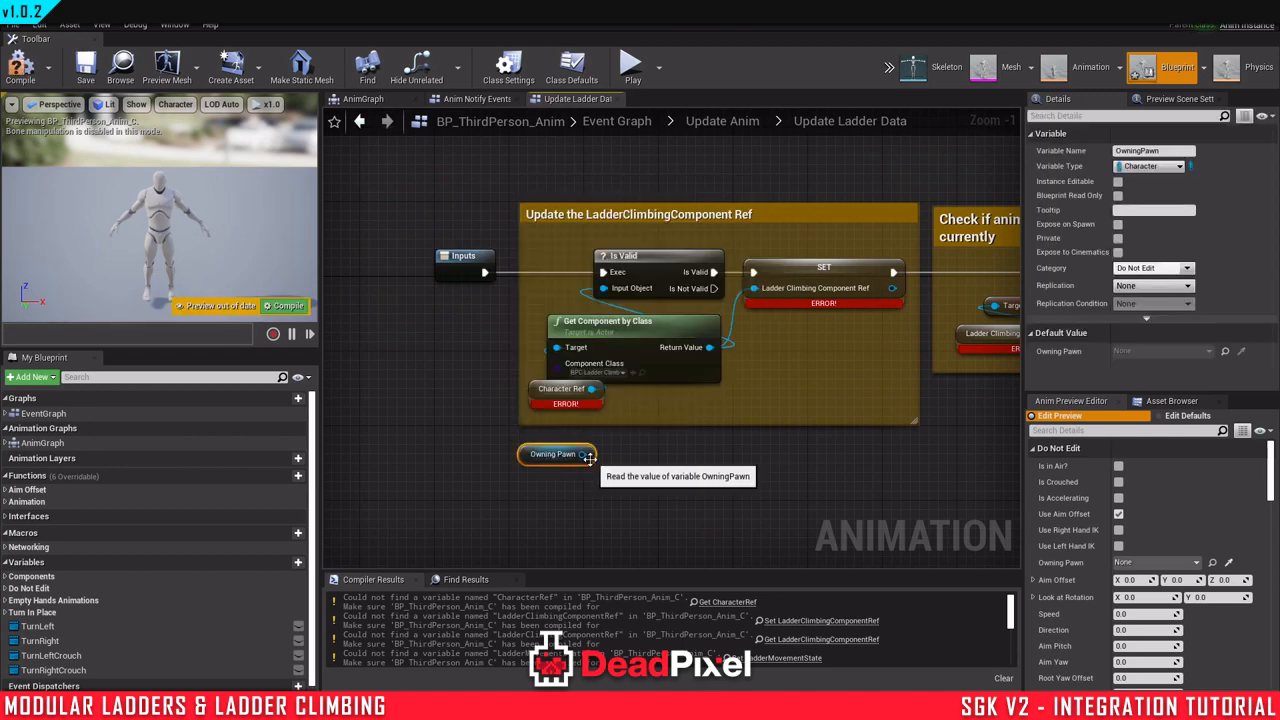
{"action": "left_click_drag", "start_coordinate": [584, 454], "coordinate": [558, 348]}
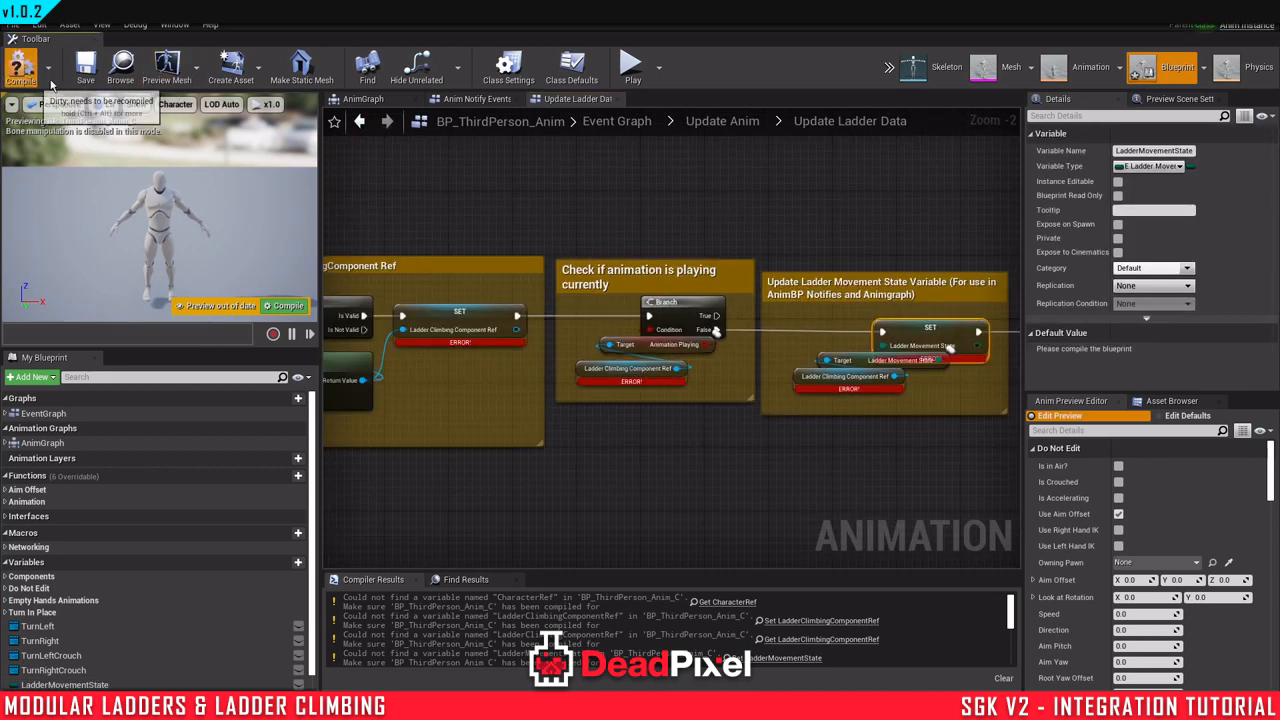
{"action": "left_click", "coordinate": [20, 68]}
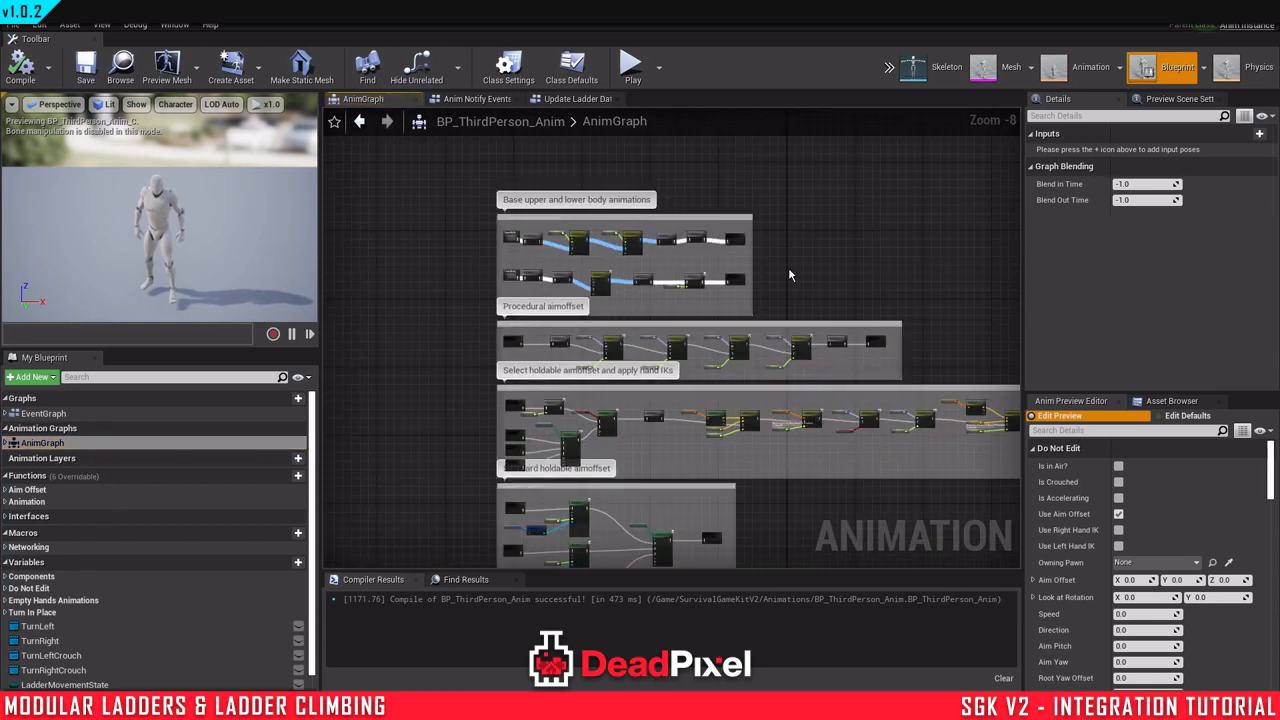
{"action": "mouse_move", "coordinate": [810, 280]}
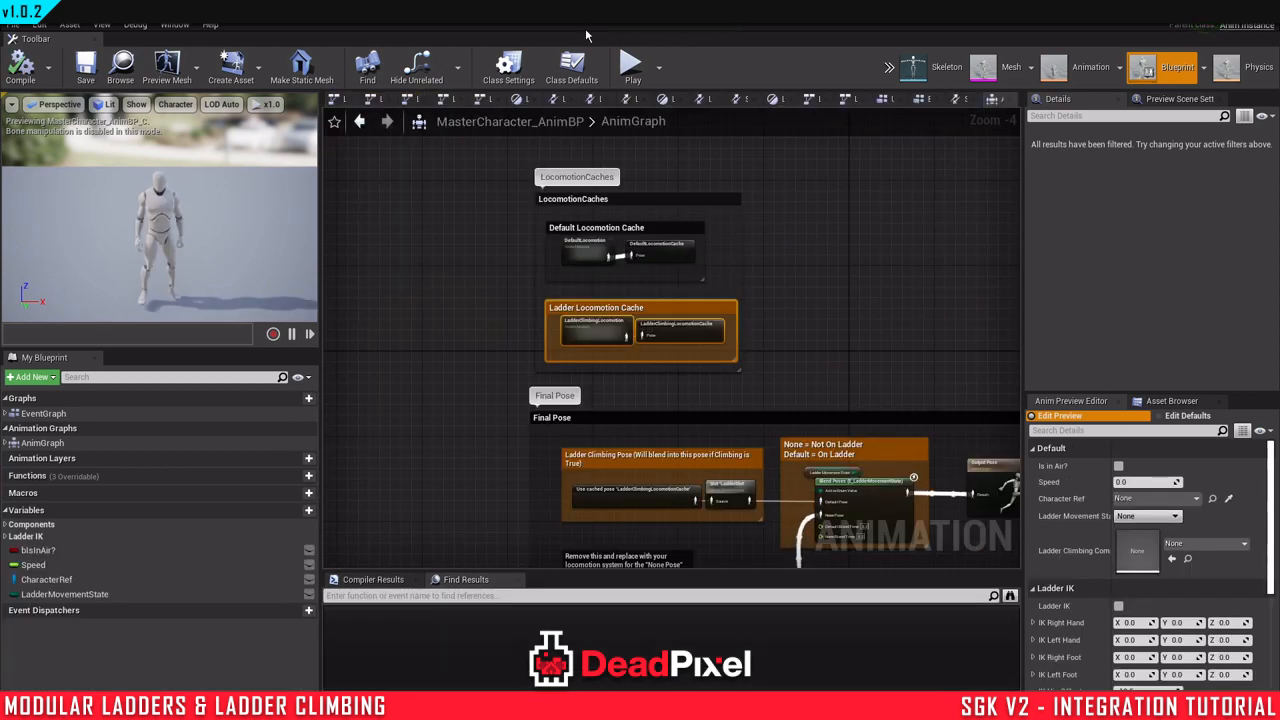
Step: Paste the ladder Final Pose blend nodes into the AnimGraph, connect to Output Pose and compile
{"action": "scroll", "scroll_direction": "down", "scroll_amount": 3}
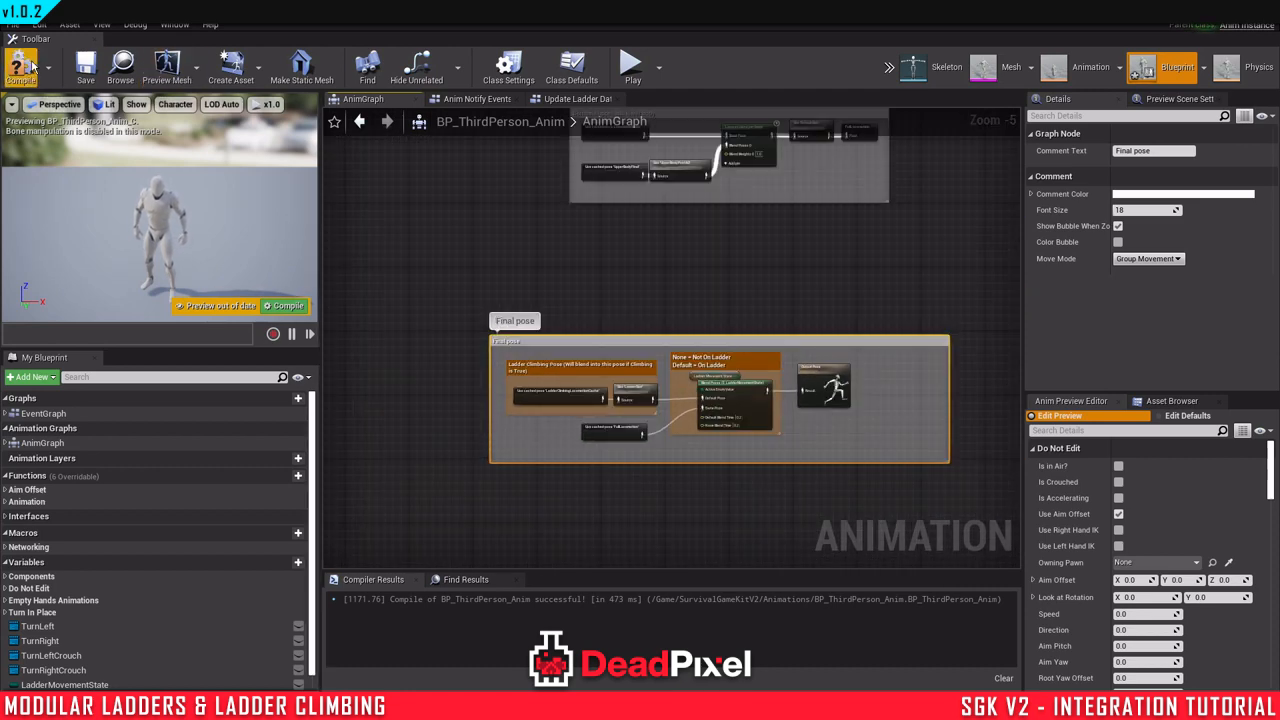
{"action": "left_click", "coordinate": [20, 68]}
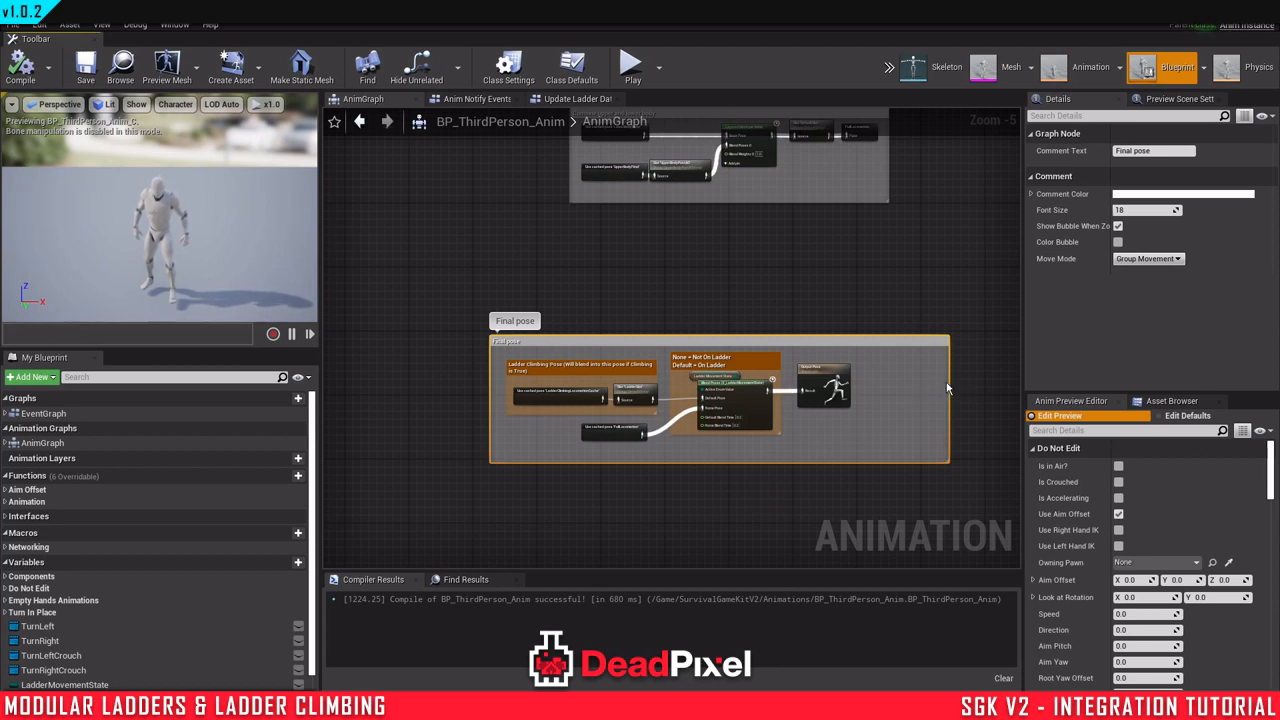
{"action": "mouse_move", "coordinate": [20, 68]}
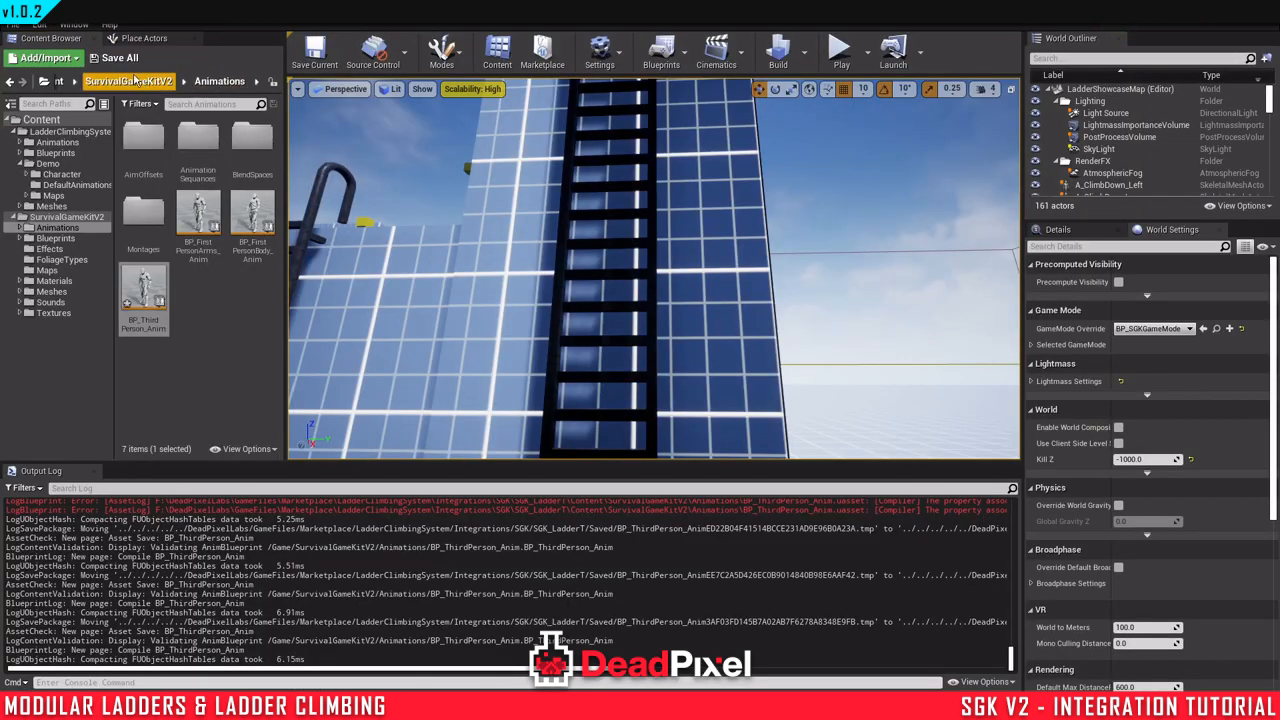
Step: Save BP_ThirdPerson_Anim and play-test climbing the showcase map's ladders, then stop Play
{"action": "left_click", "coordinate": [112, 56]}
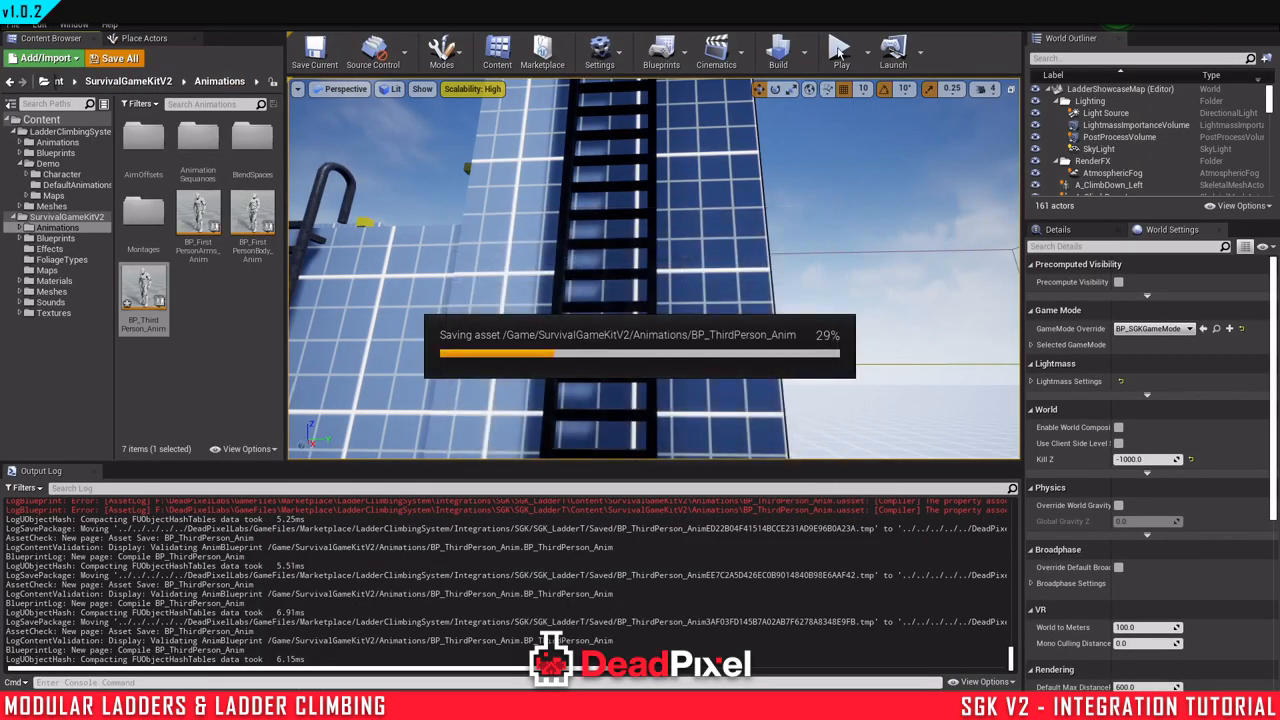
{"action": "left_click", "coordinate": [840, 50]}
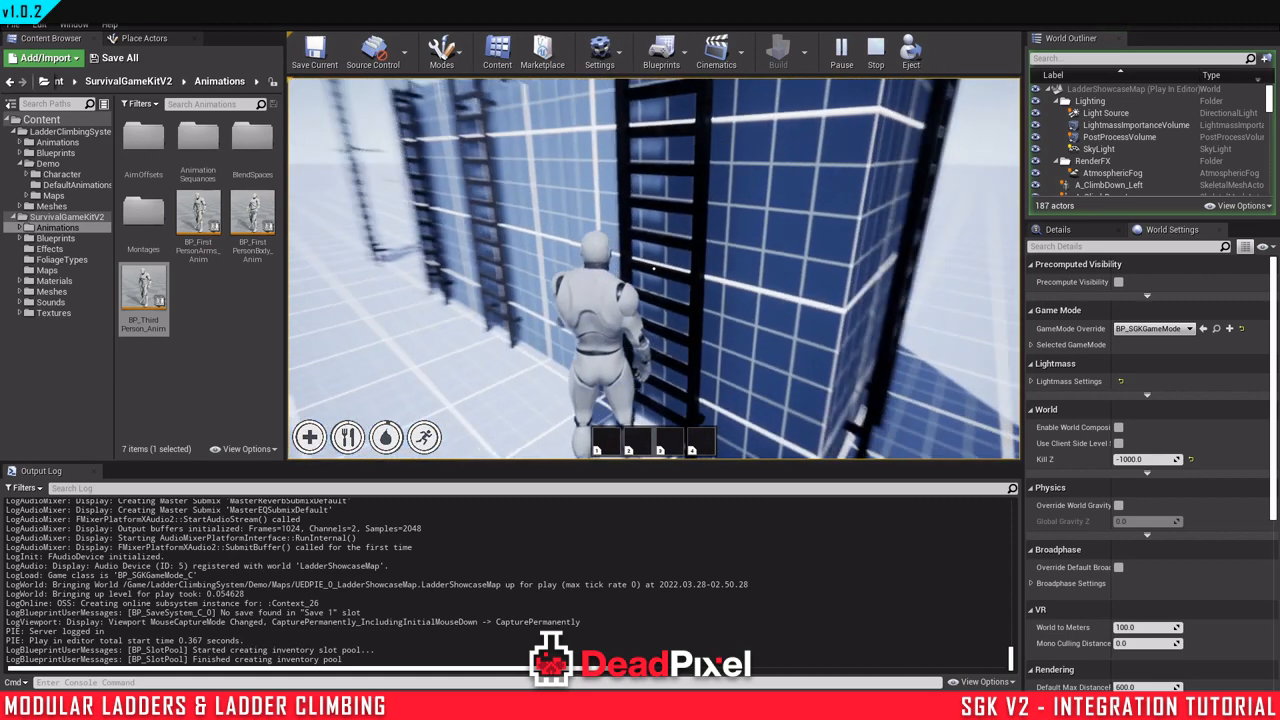
{"action": "left_click", "coordinate": [876, 50]}
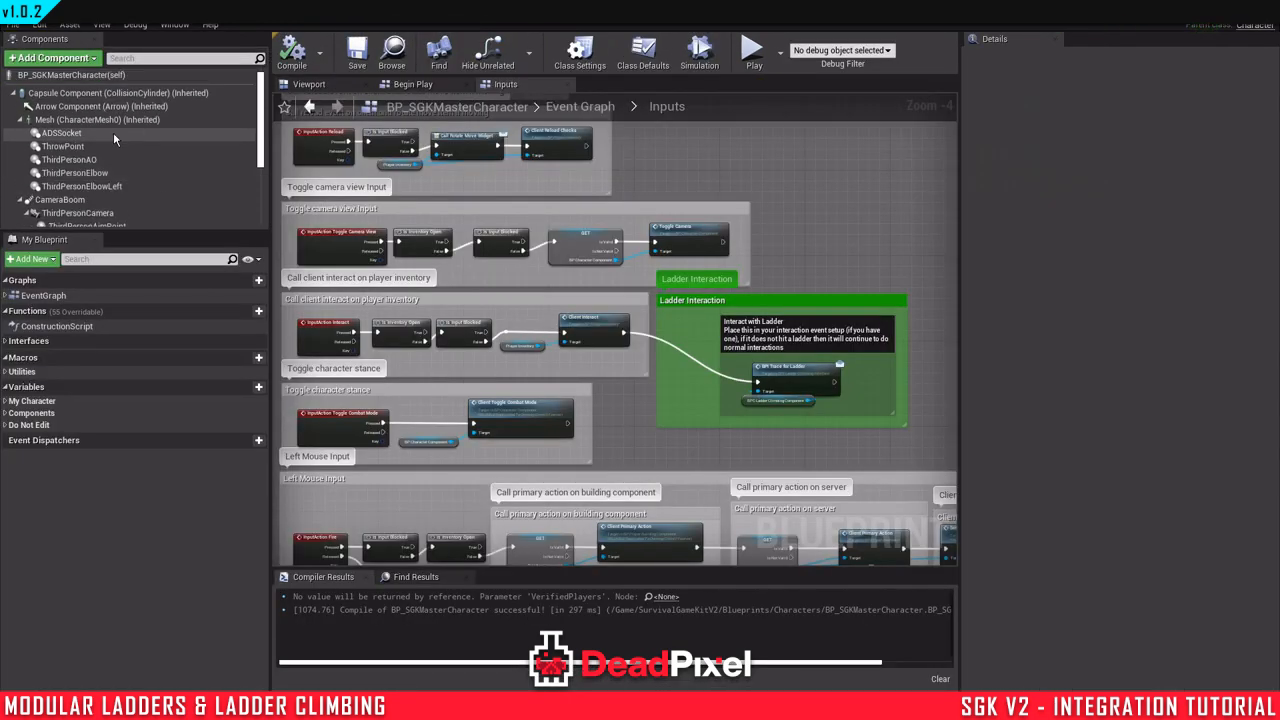
Step: In BPC_LadderClimbingComponent's Enter Ladder, set Character Ref's Use Controller Rotation Yaw off after Server Move Component To
{"action": "left_click", "coordinate": [644, 50]}
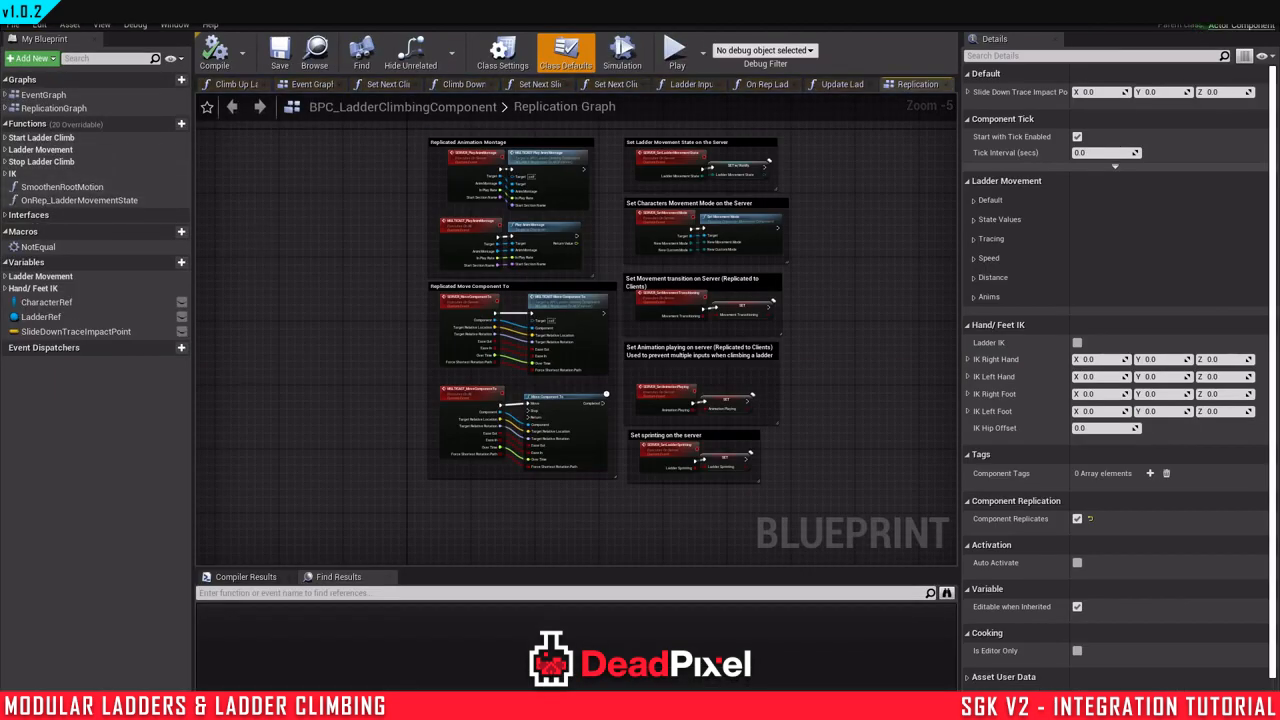
{"action": "mouse_move", "coordinate": [866, 132]}
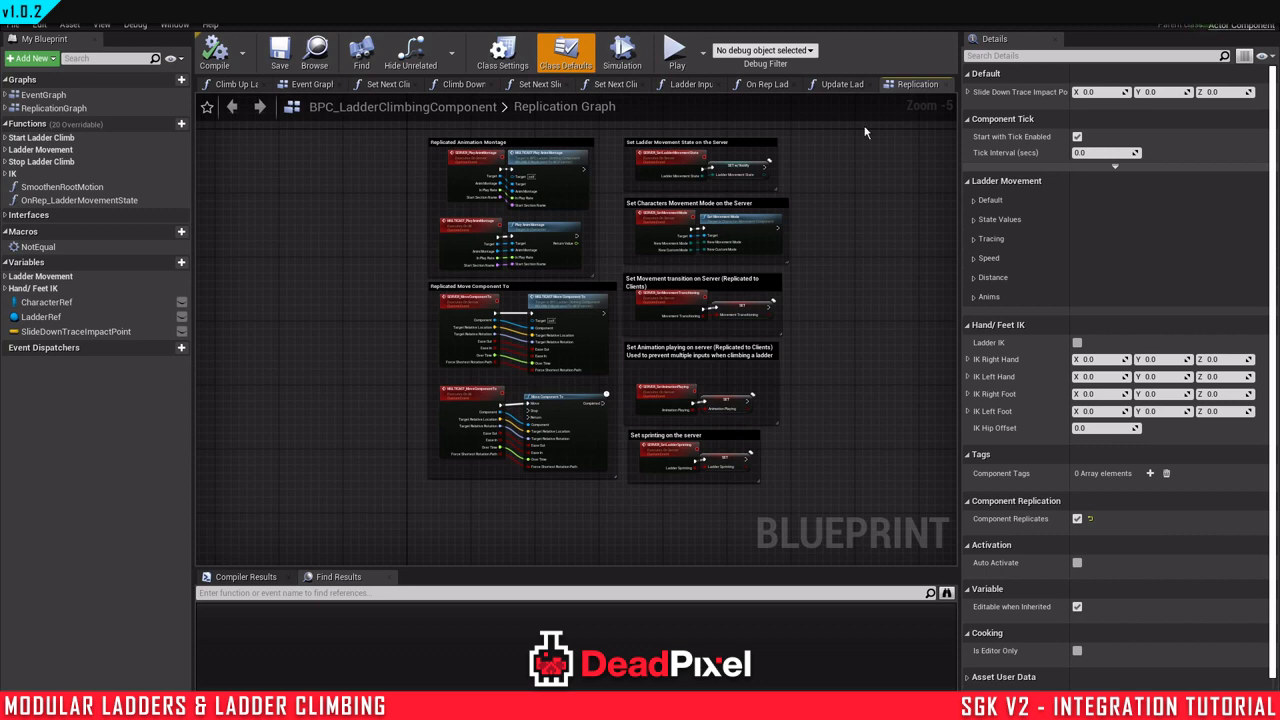
{"action": "left_click", "coordinate": [8, 136]}
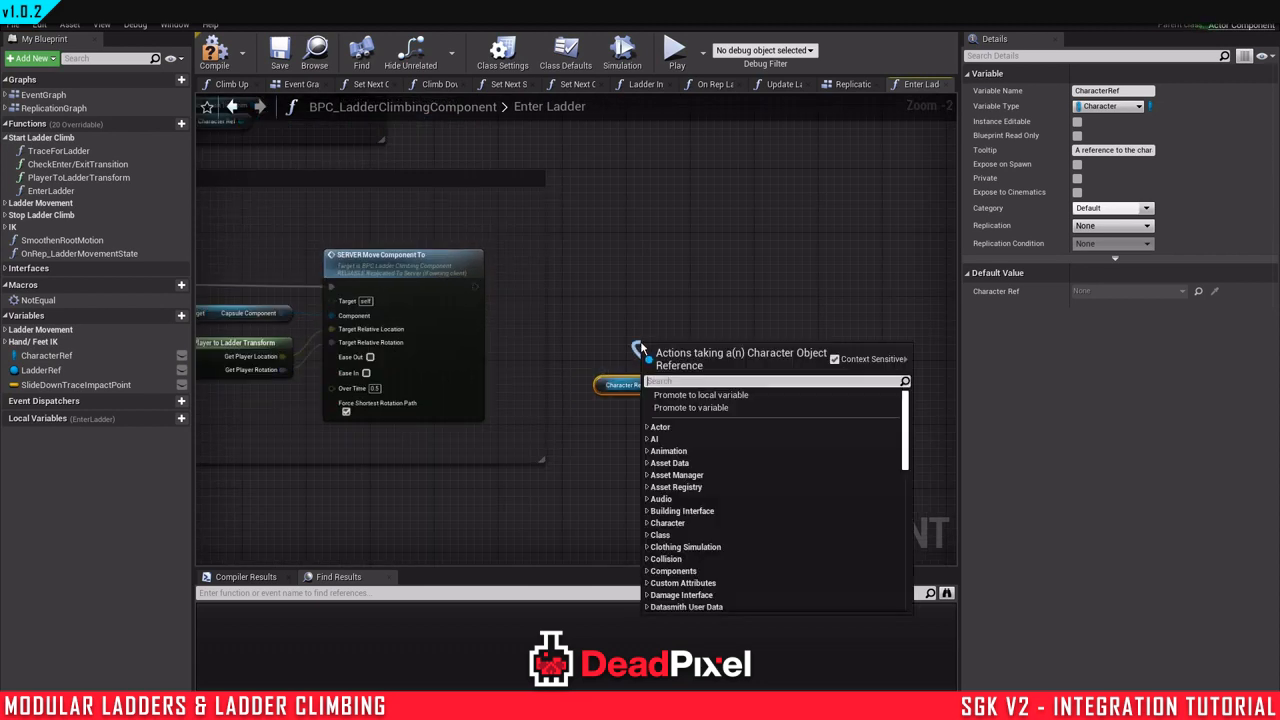
{"action": "type", "text": "use control rot"}
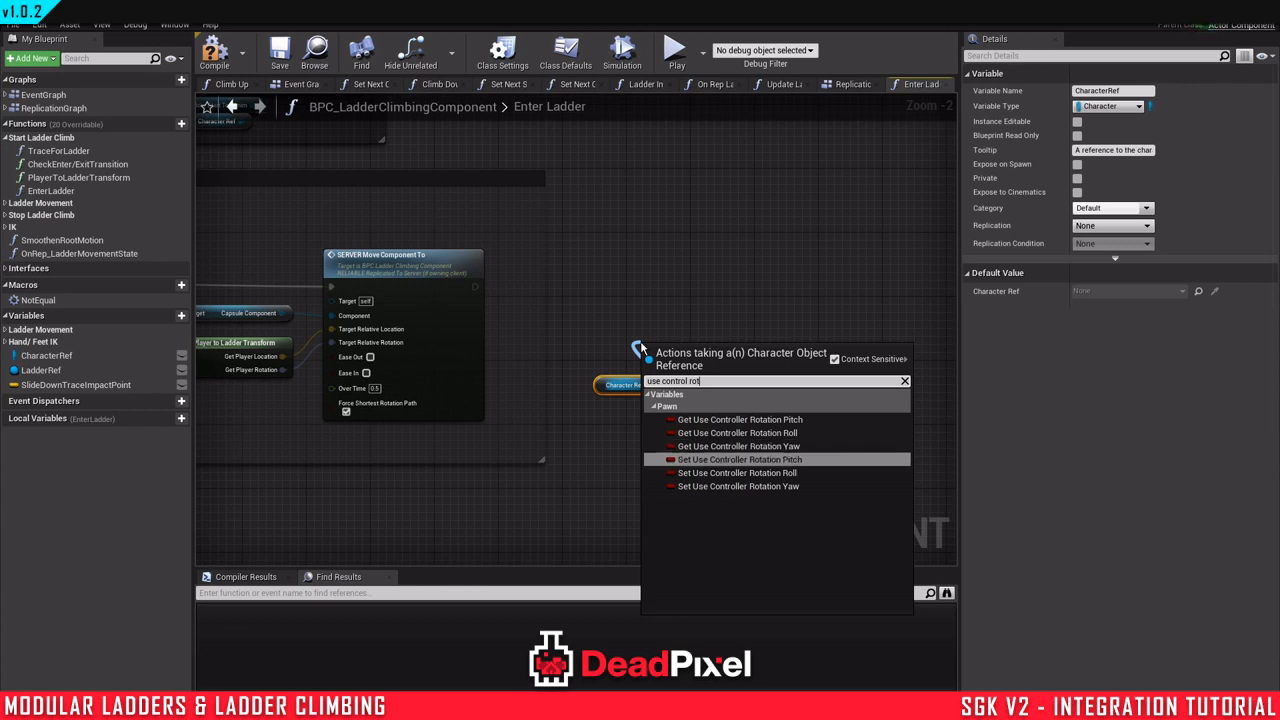
{"action": "left_click", "coordinate": [738, 486]}
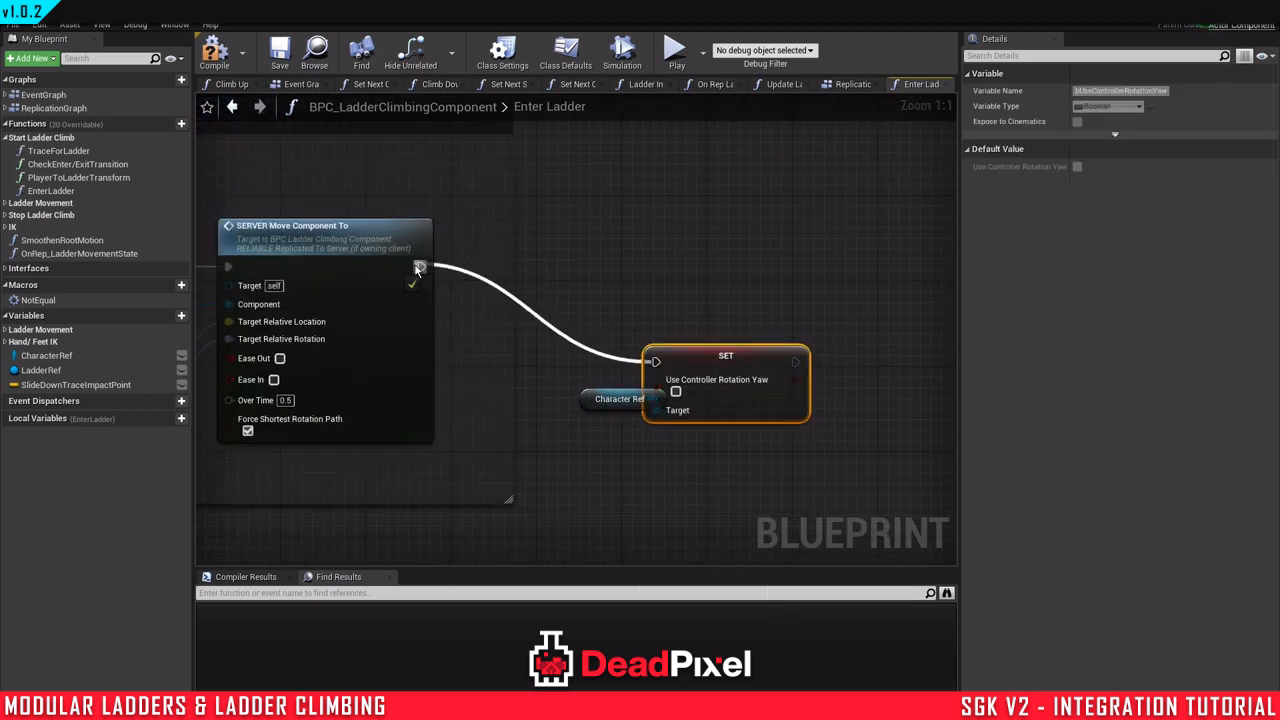
{"action": "left_click_drag", "start_coordinate": [724, 356], "coordinate": [704, 260]}
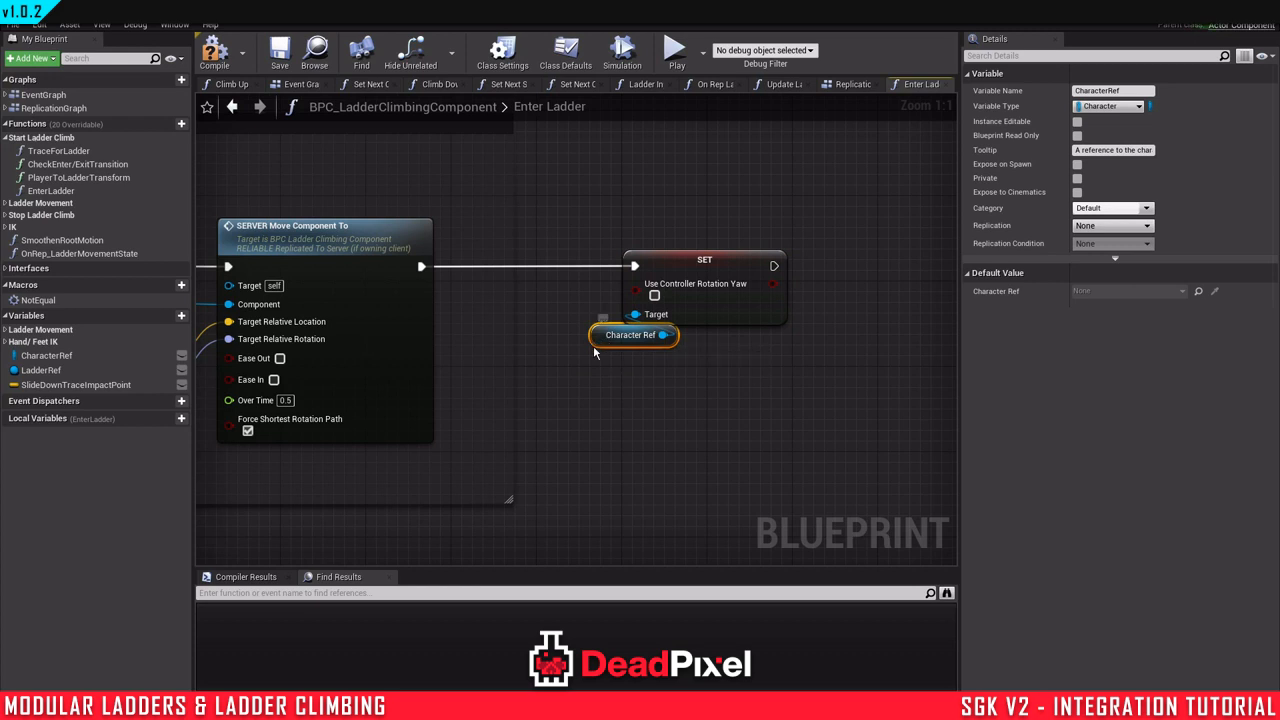
Step: Compile the ladder climbing component and deselect the new node
{"action": "left_click", "coordinate": [280, 52]}
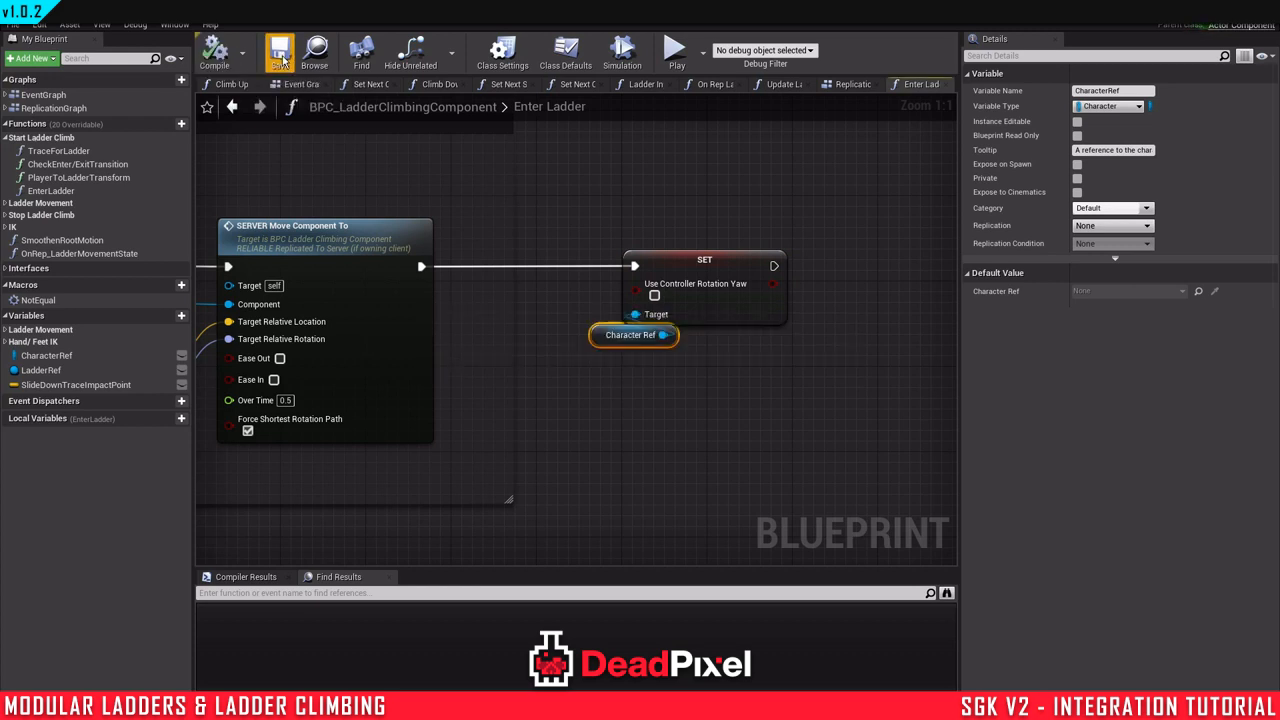
{"action": "left_click", "coordinate": [280, 52]}
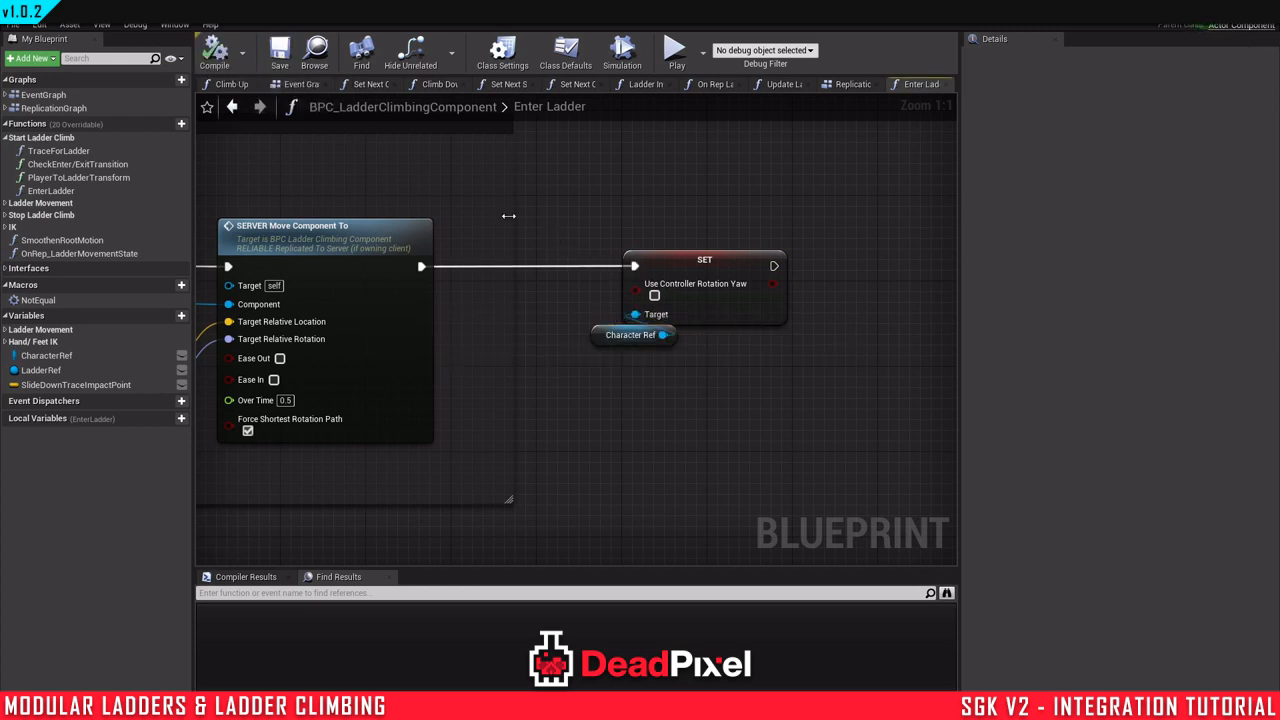
{"action": "left_click", "coordinate": [704, 260]}
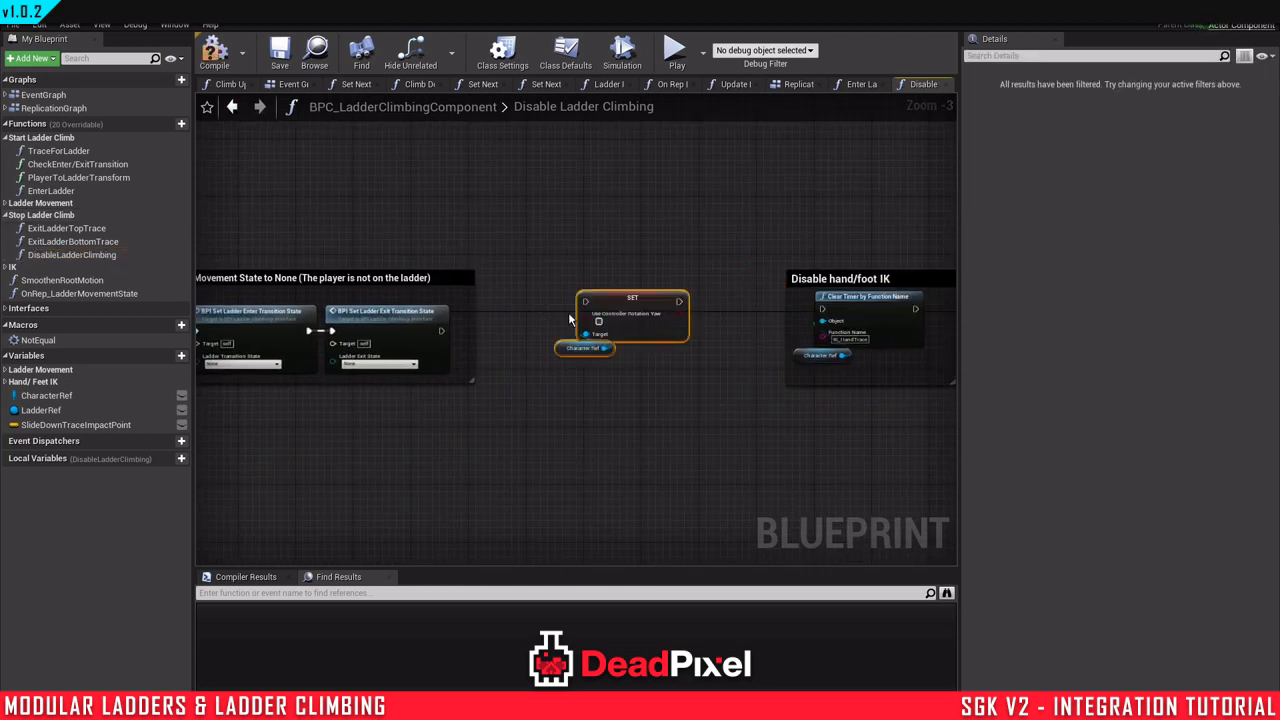
Step: After BPI Set Ladder Exit Transition State, set Use Controller Rotation Yaw back to true and compile
{"action": "left_click_drag", "start_coordinate": [440, 332], "coordinate": [582, 300]}
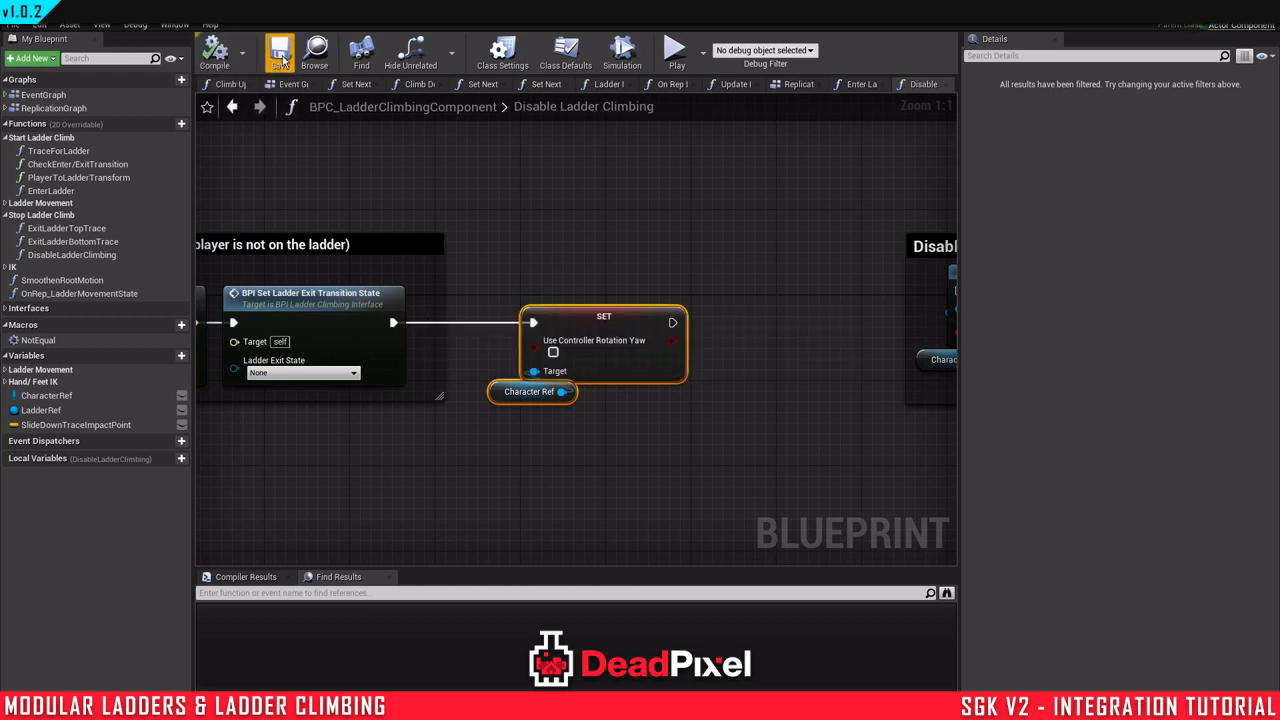
{"action": "left_click", "coordinate": [552, 352]}
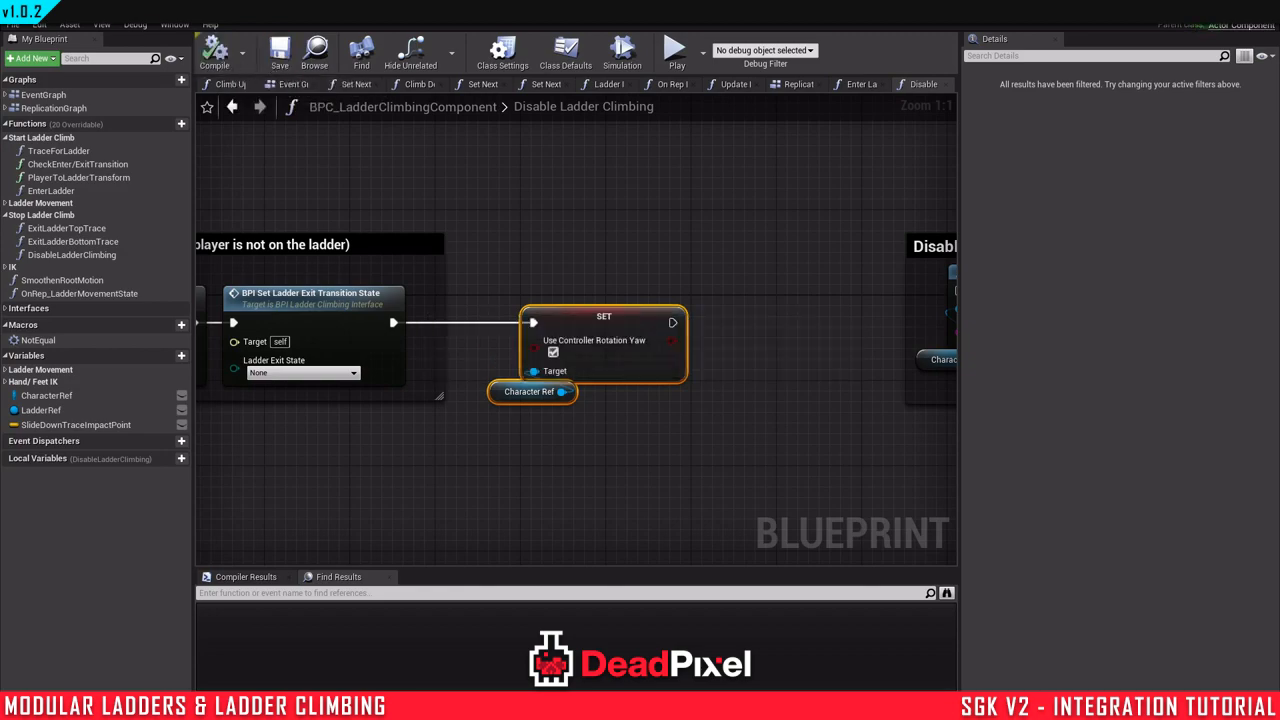
{"action": "left_click", "coordinate": [676, 50]}
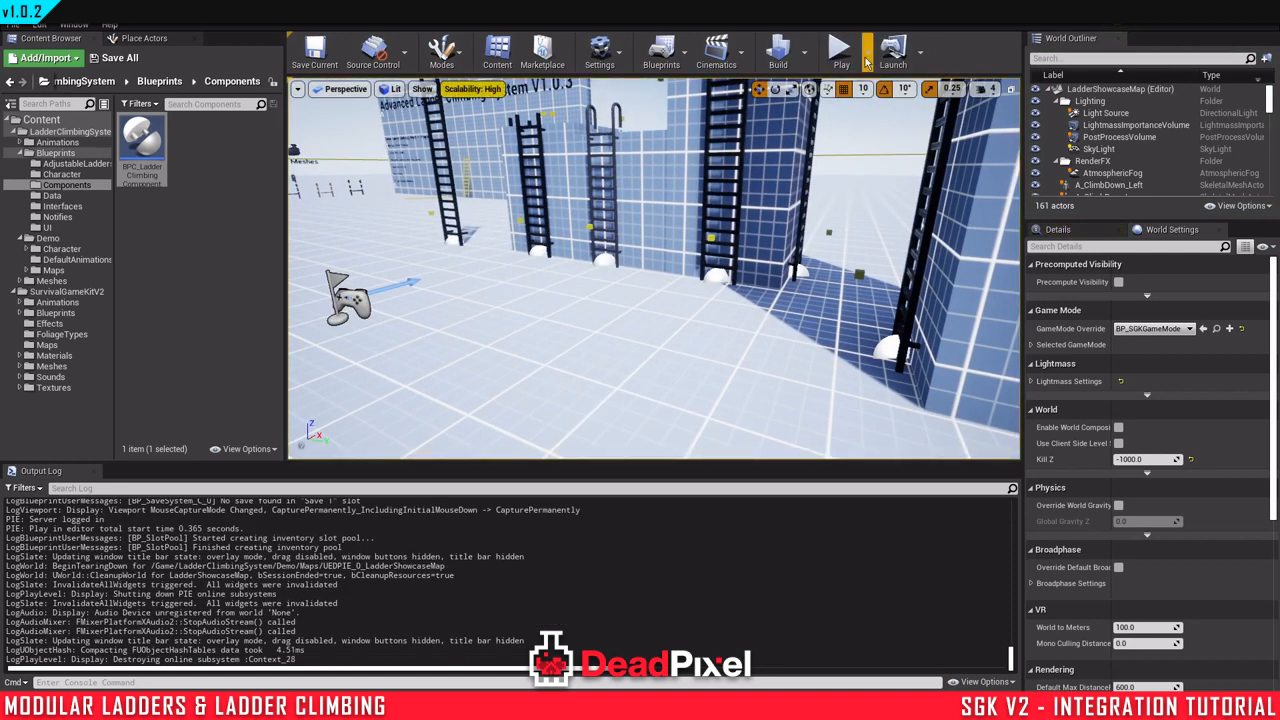
{"action": "left_click", "coordinate": [838, 50]}
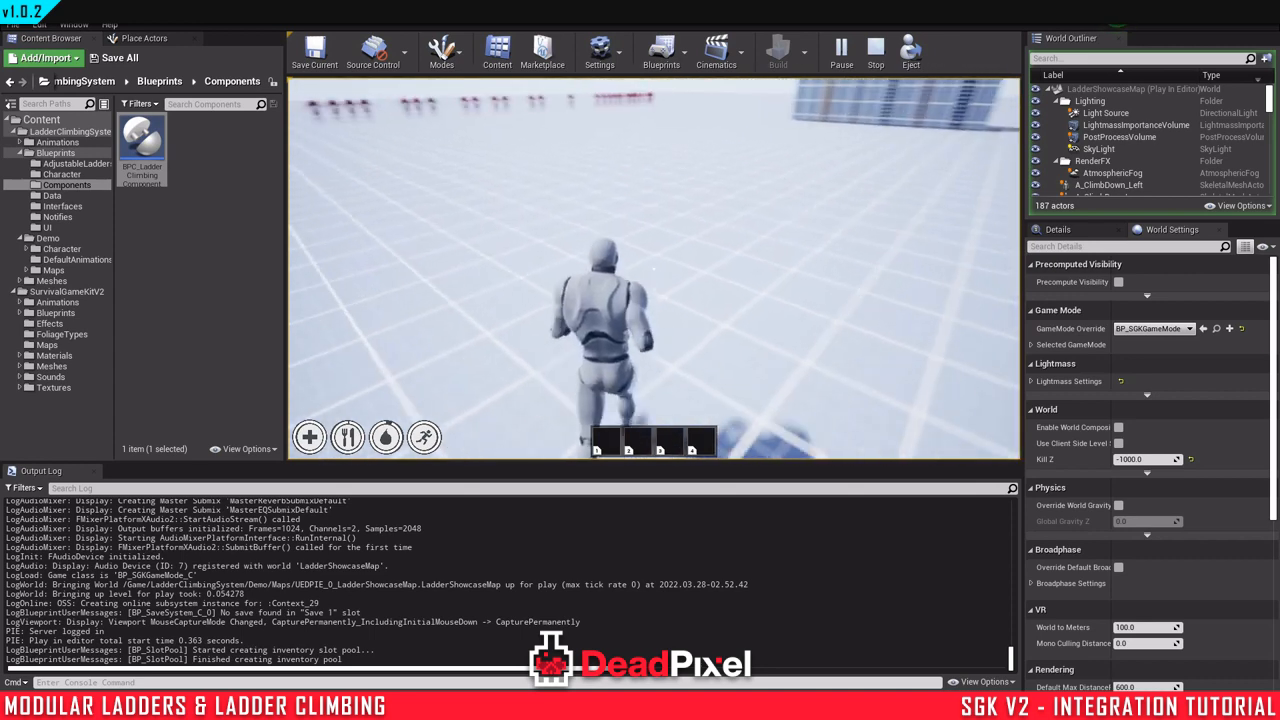
{"action": "left_click", "coordinate": [876, 48]}
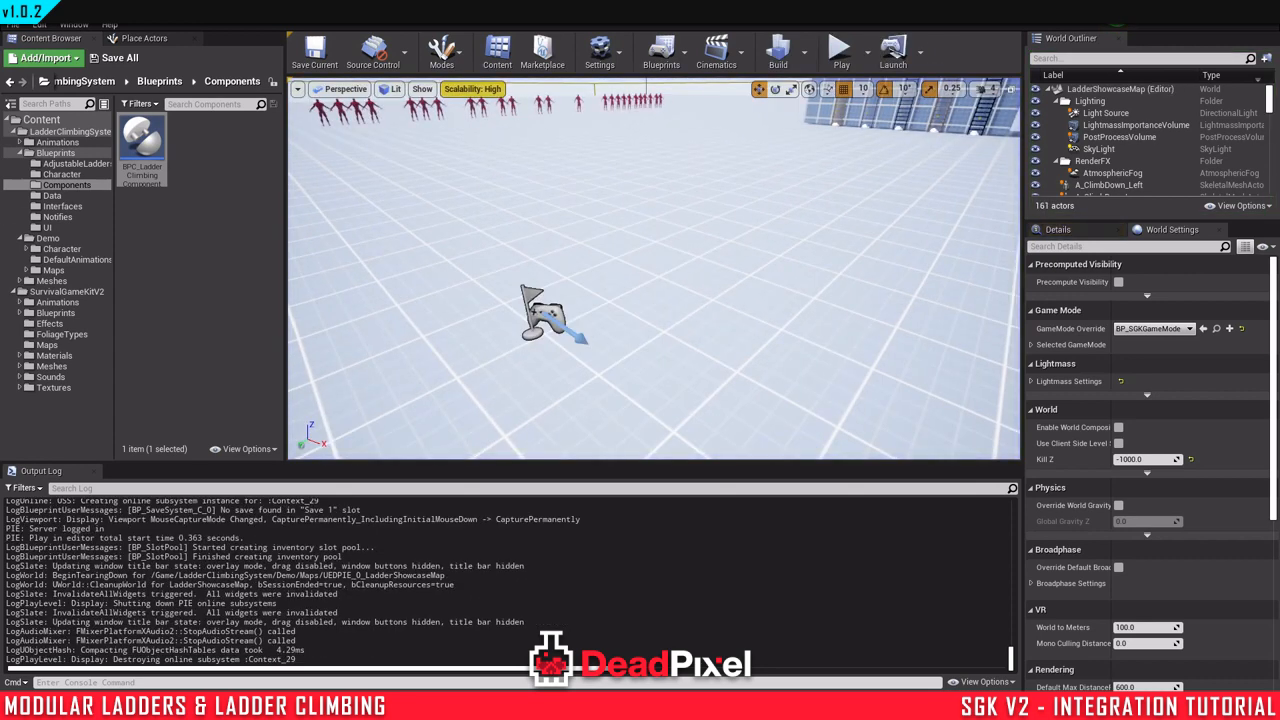